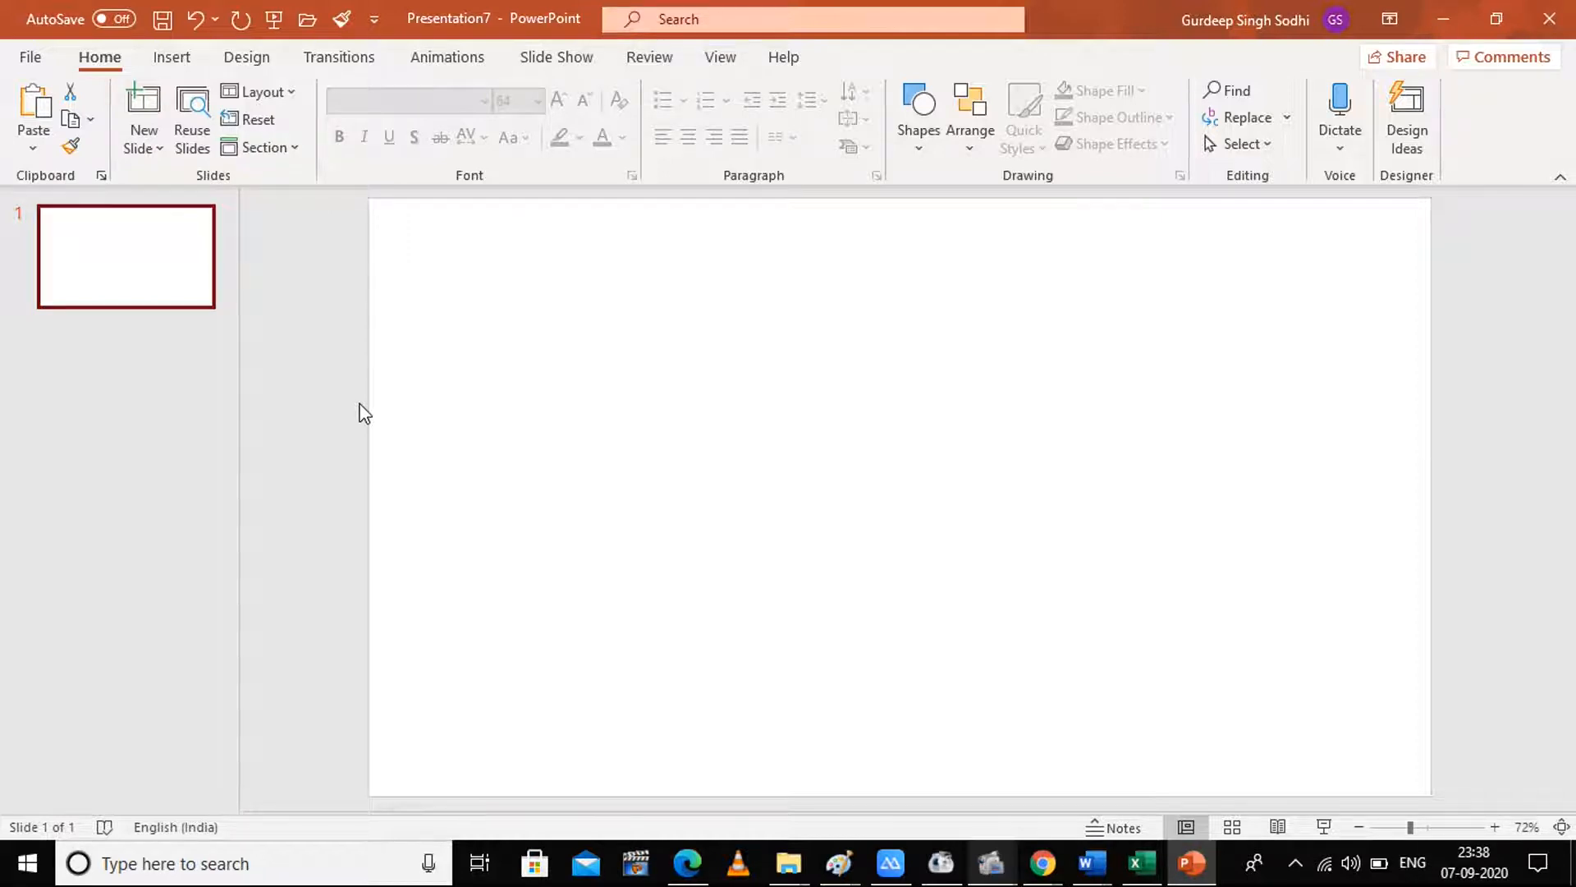
{"action": "mouse_move", "coordinate": [378, 169]}
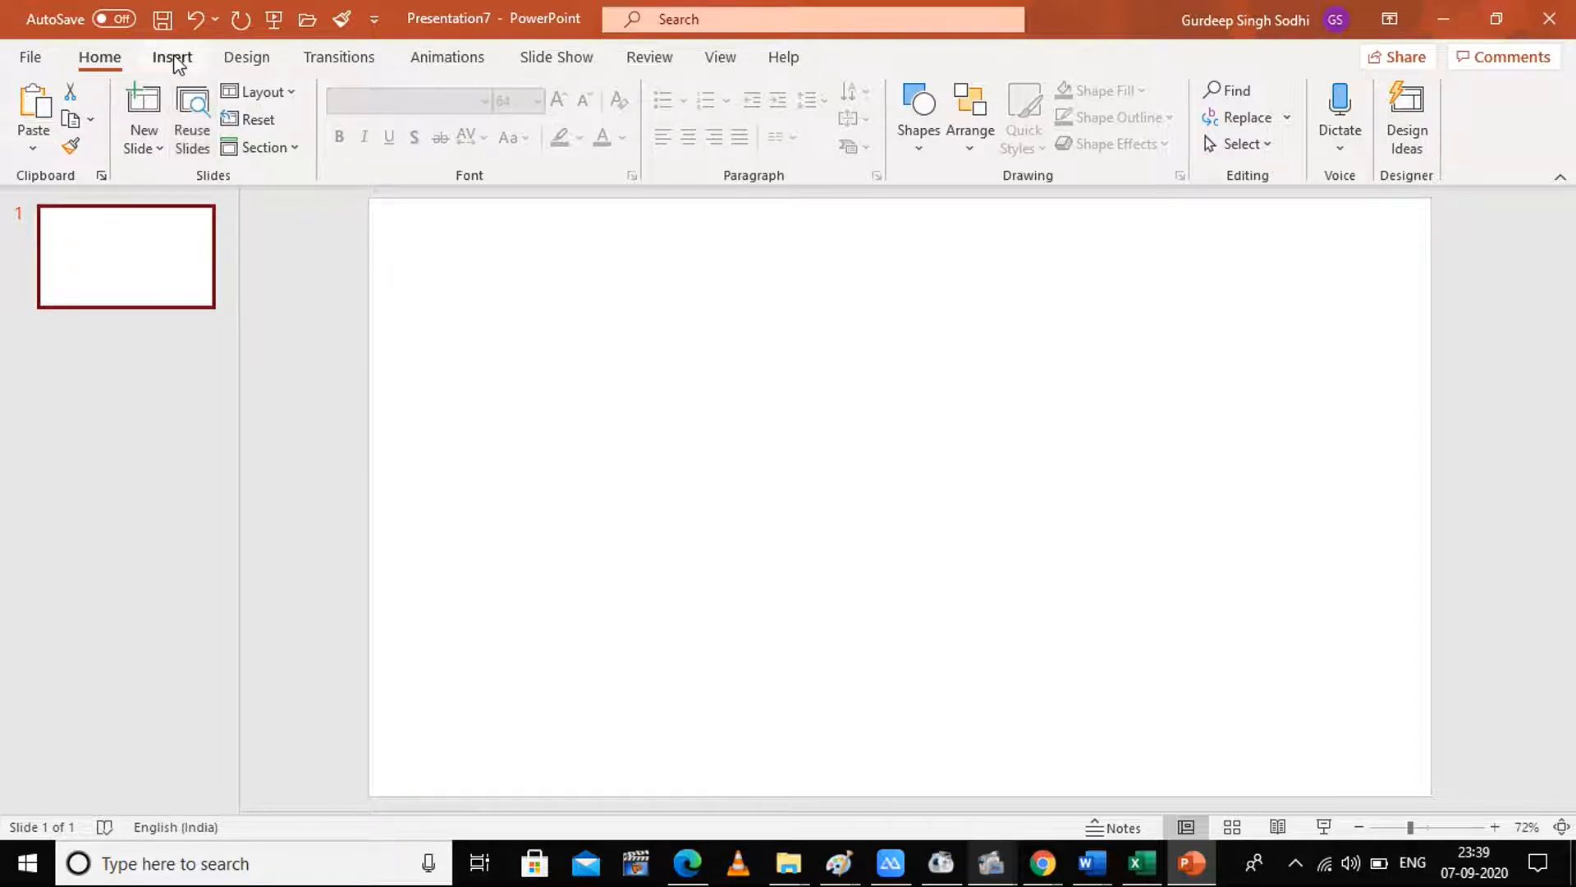
Draw a wide rectangle shape across the centre of the blank slide
{"action": "left_click", "coordinate": [171, 57]}
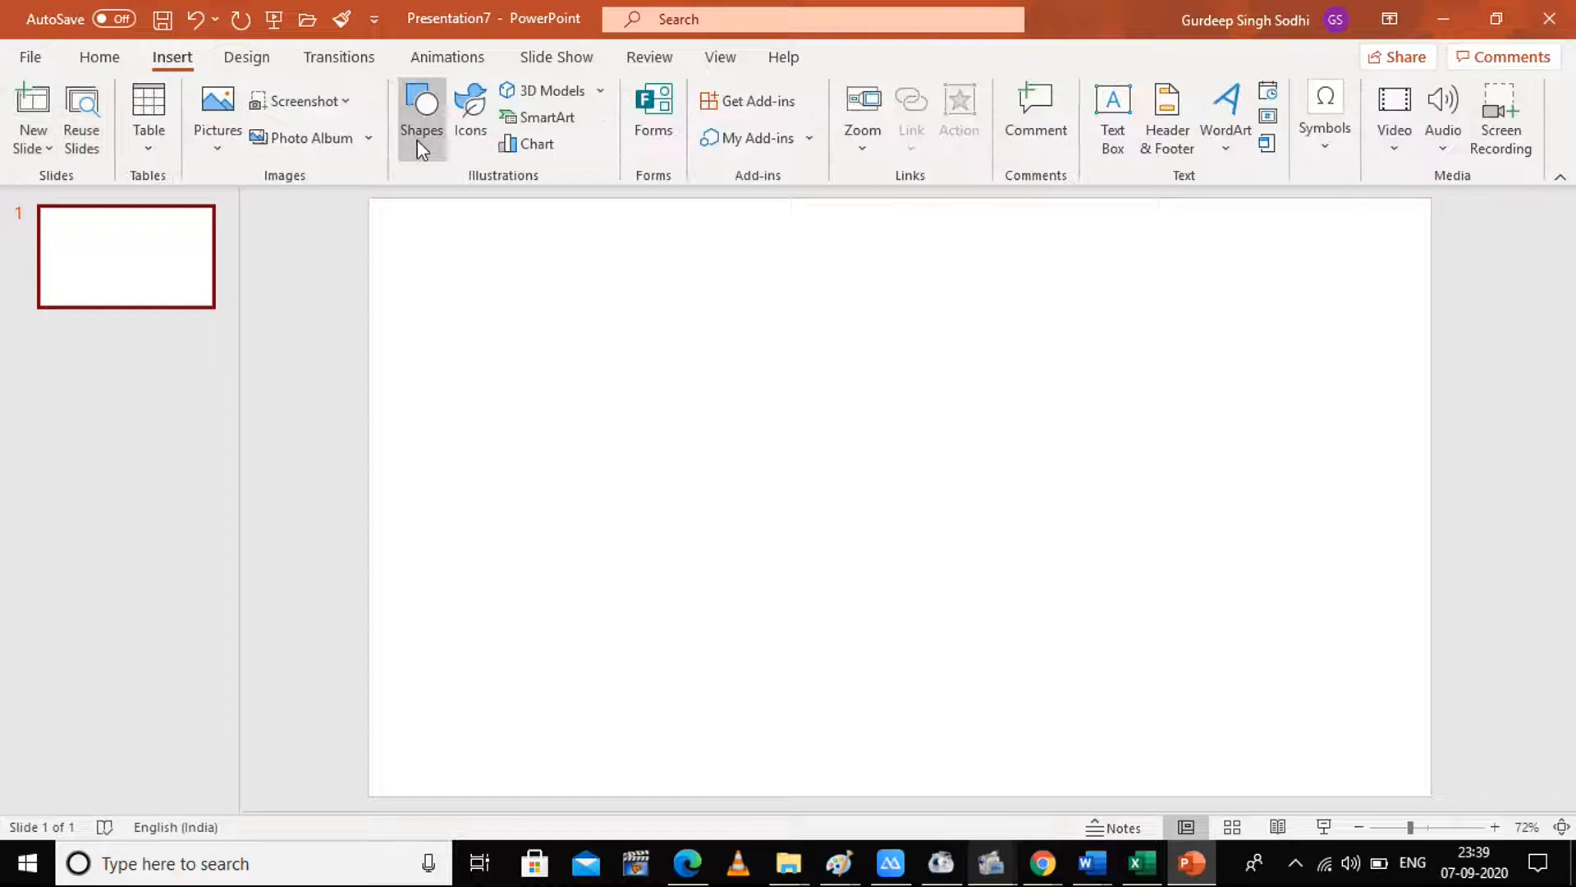
{"action": "left_click", "coordinate": [421, 112]}
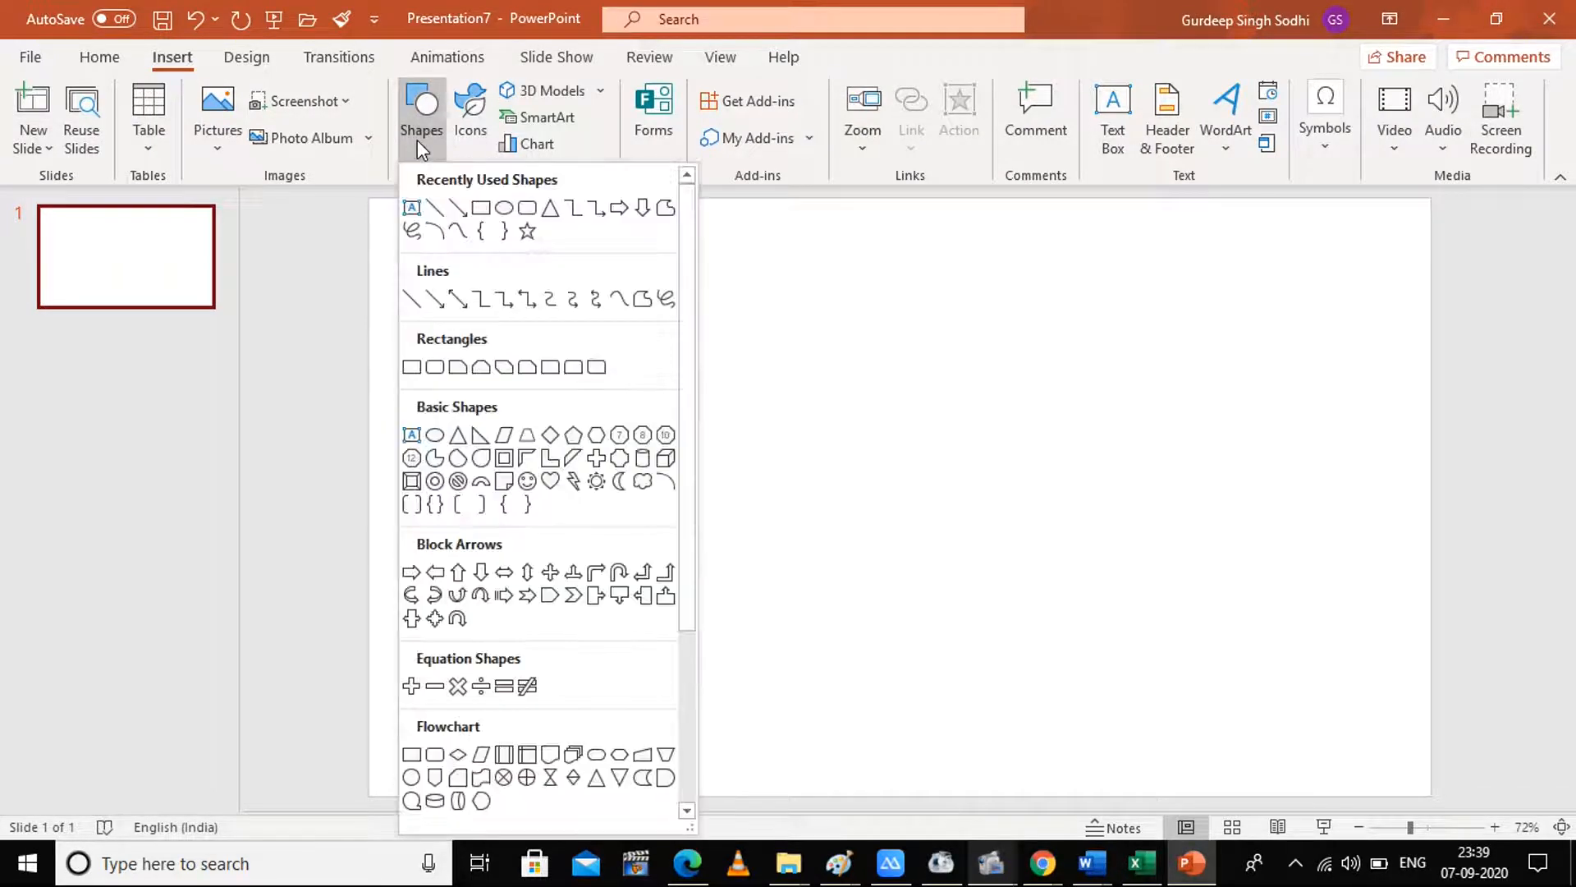
{"action": "mouse_move", "coordinate": [480, 209]}
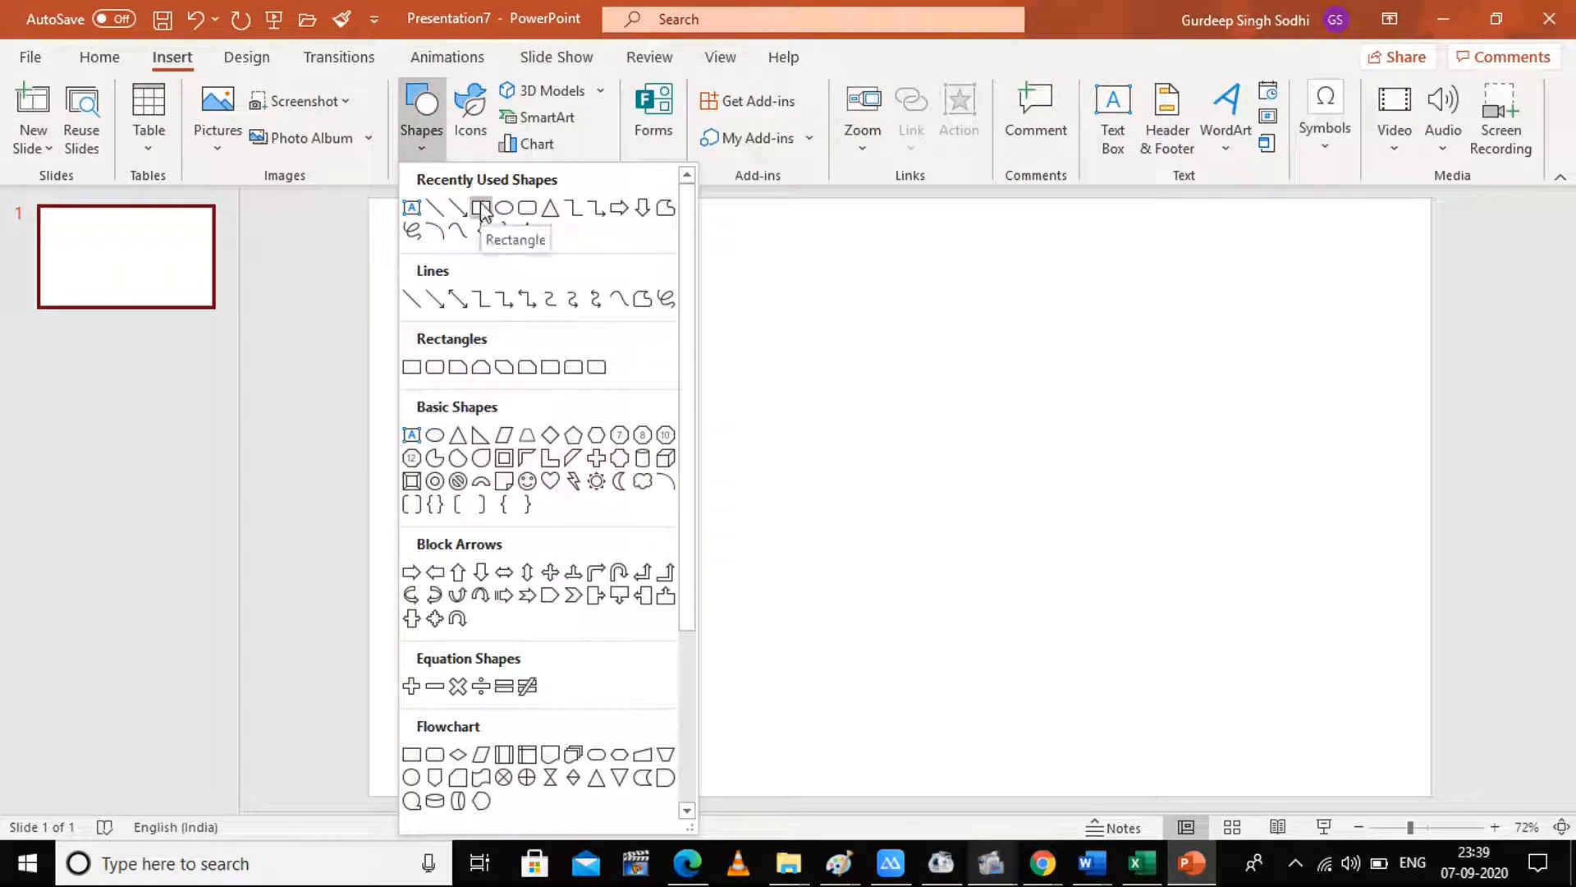
{"action": "left_click", "coordinate": [480, 209]}
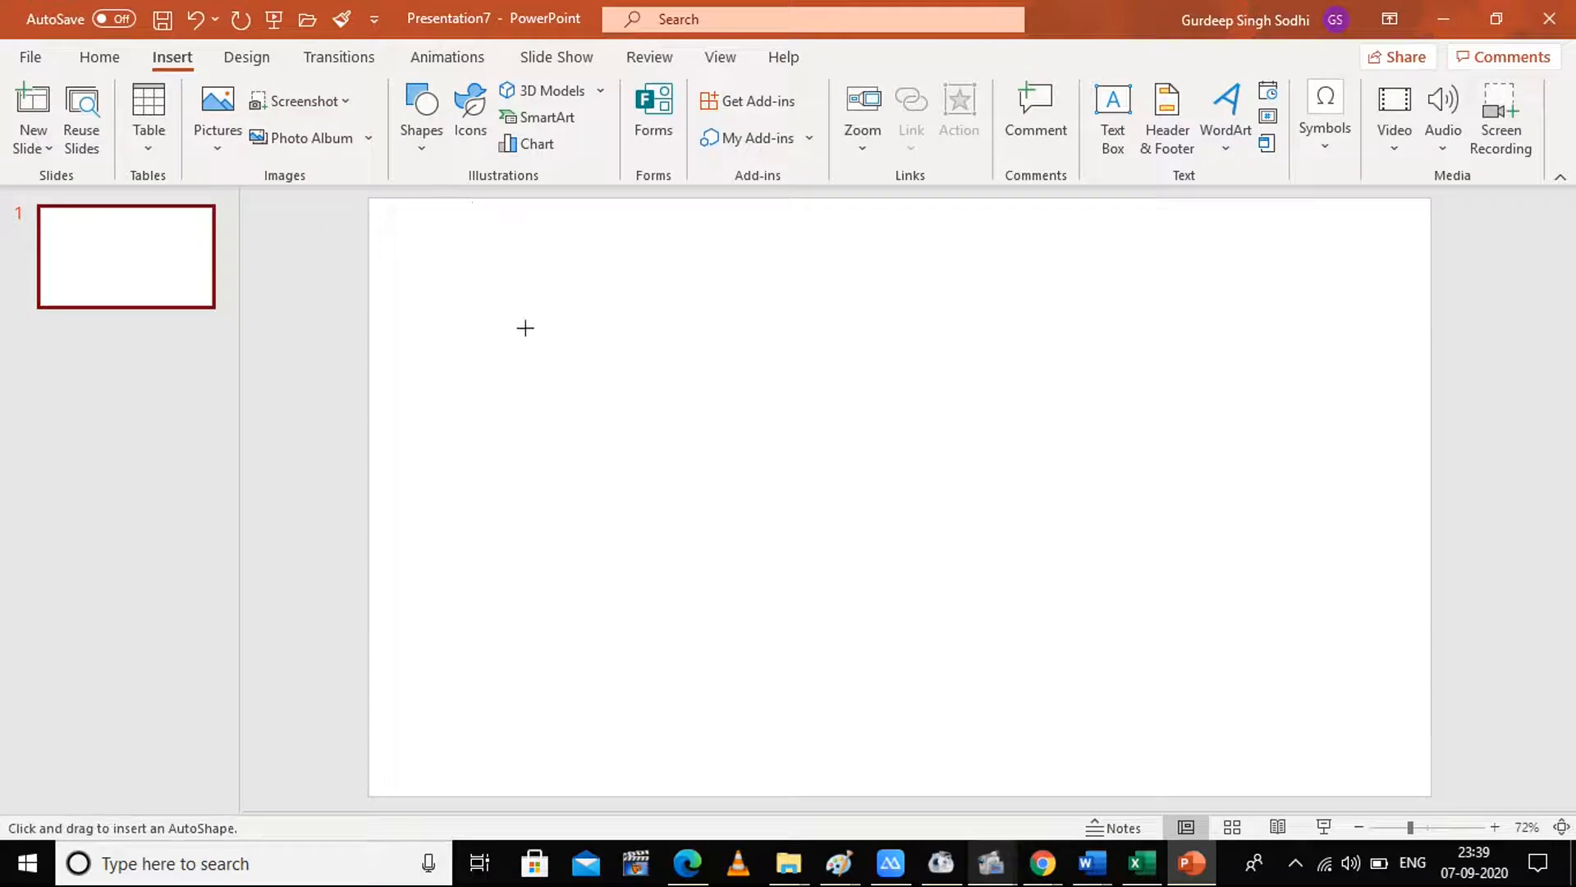
{"action": "left_click_drag", "start_coordinate": [526, 329], "coordinate": [1325, 652]}
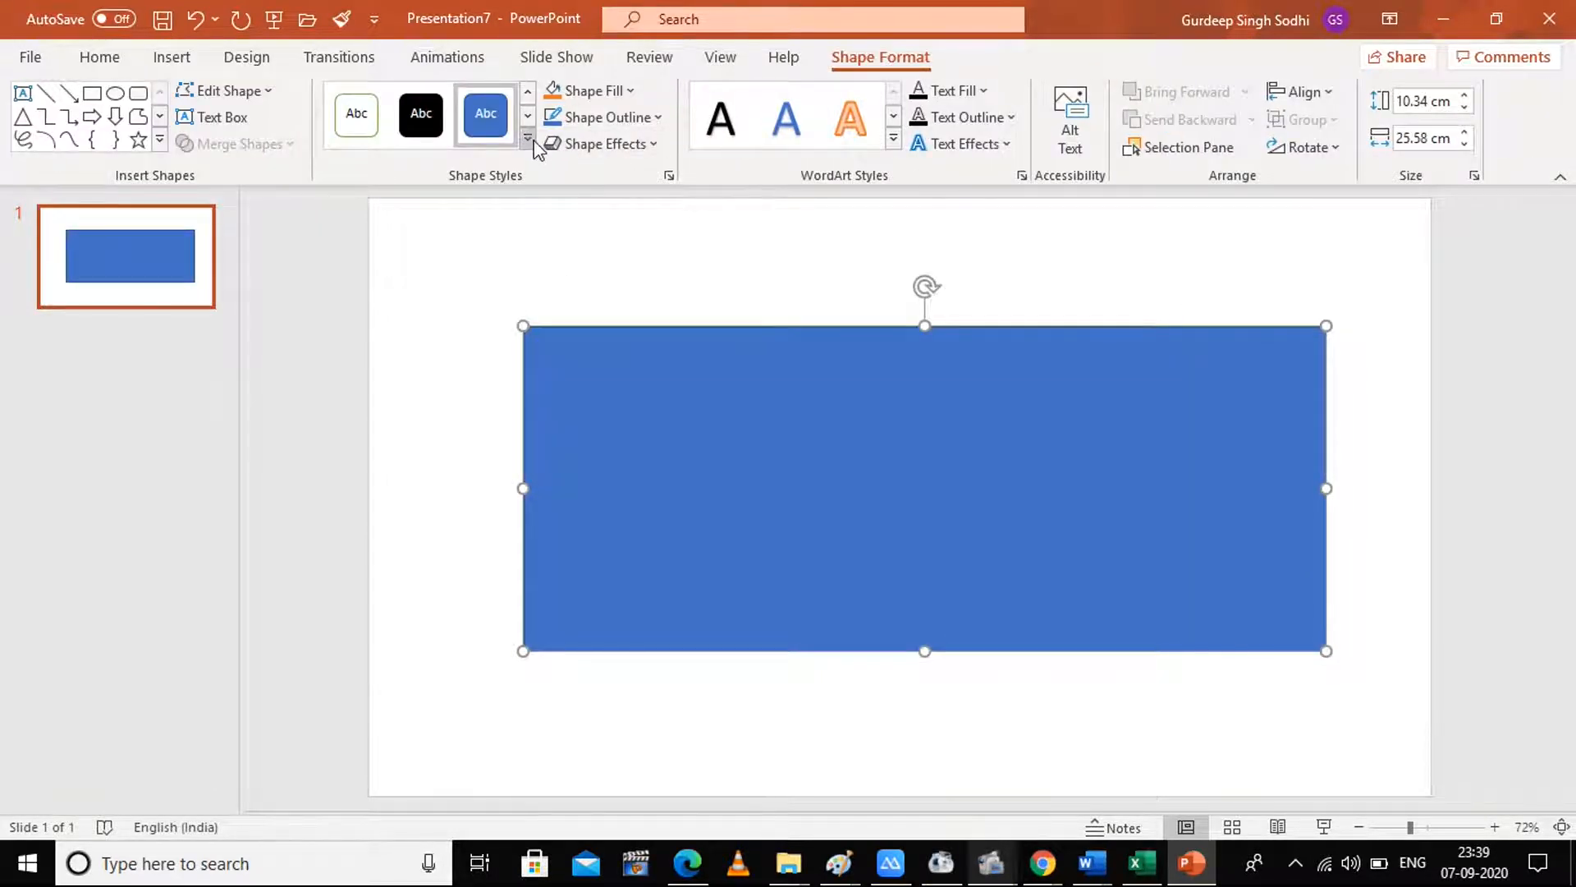
Apply the solid black shape style to the rectangle
{"action": "left_click", "coordinate": [528, 145]}
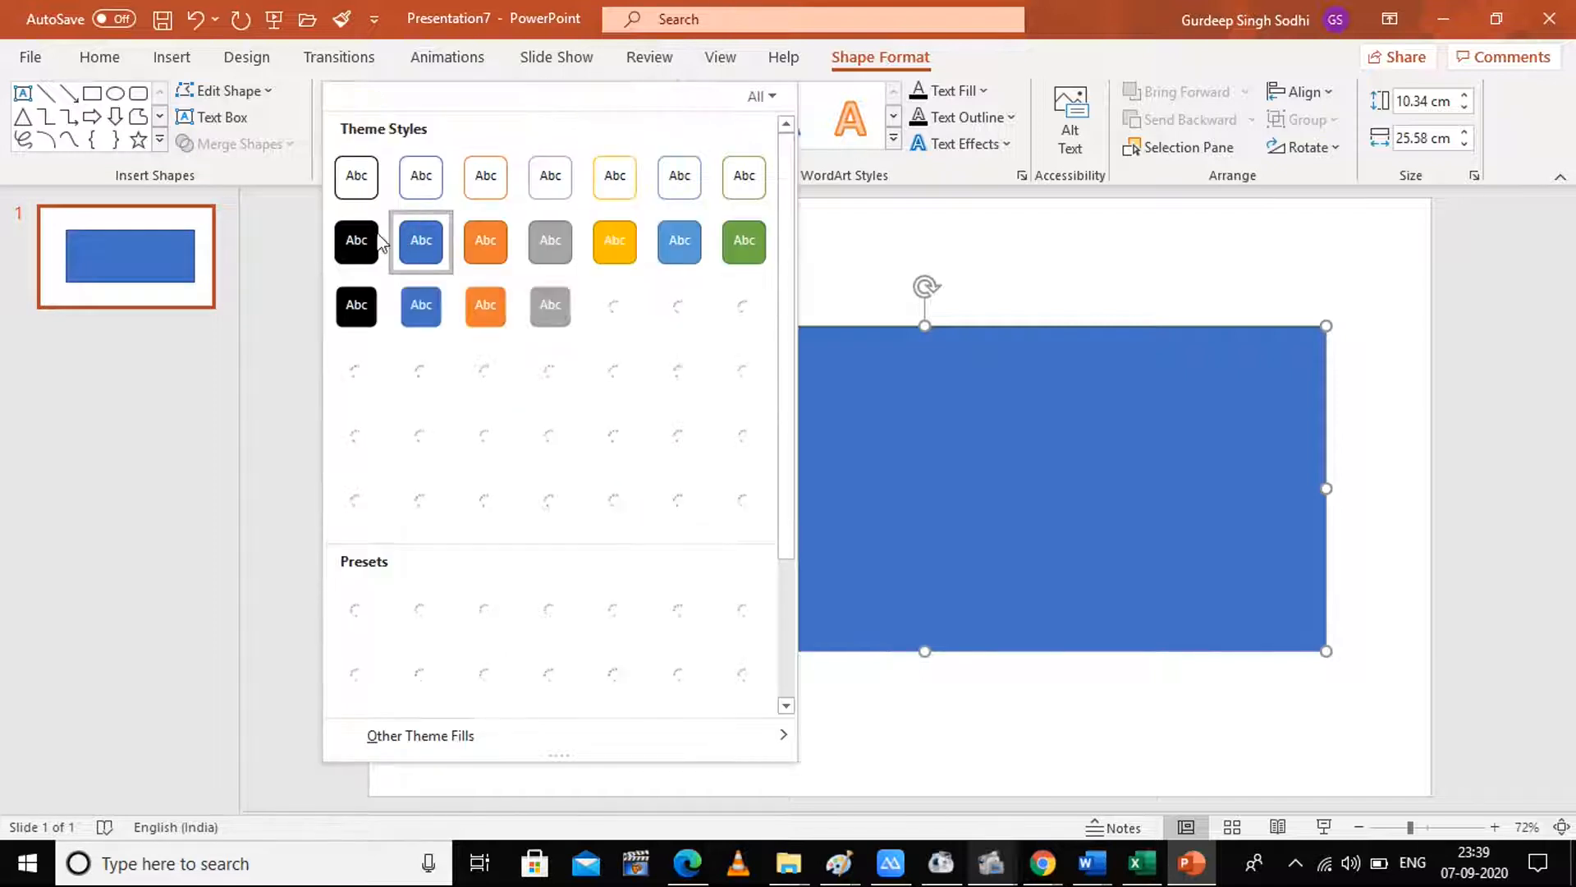
{"action": "left_click", "coordinate": [355, 240]}
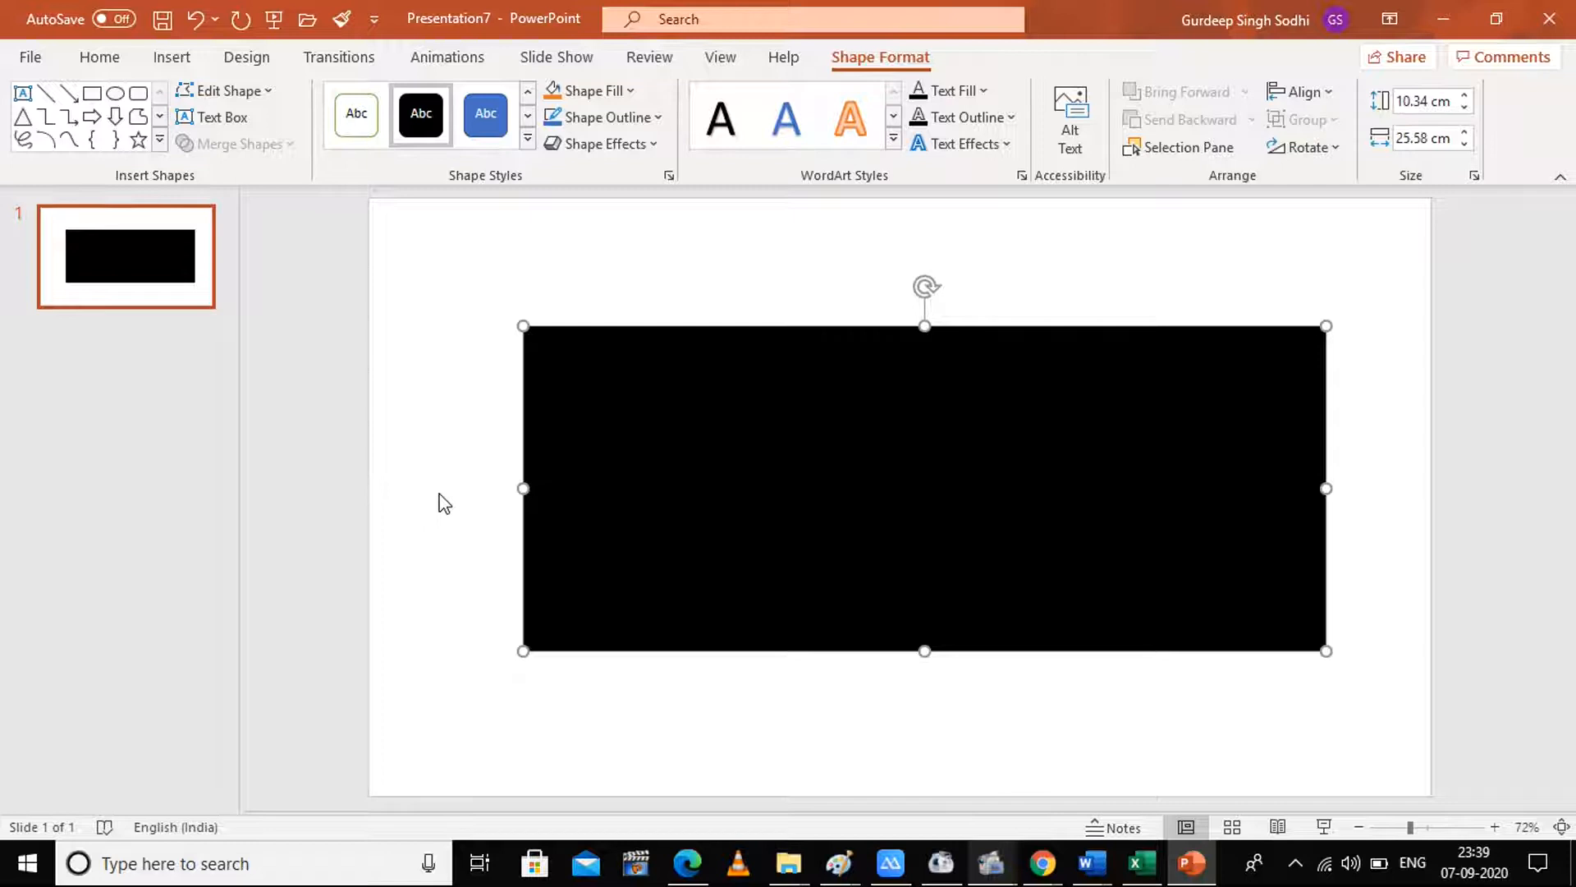
{"action": "mouse_move", "coordinate": [935, 451]}
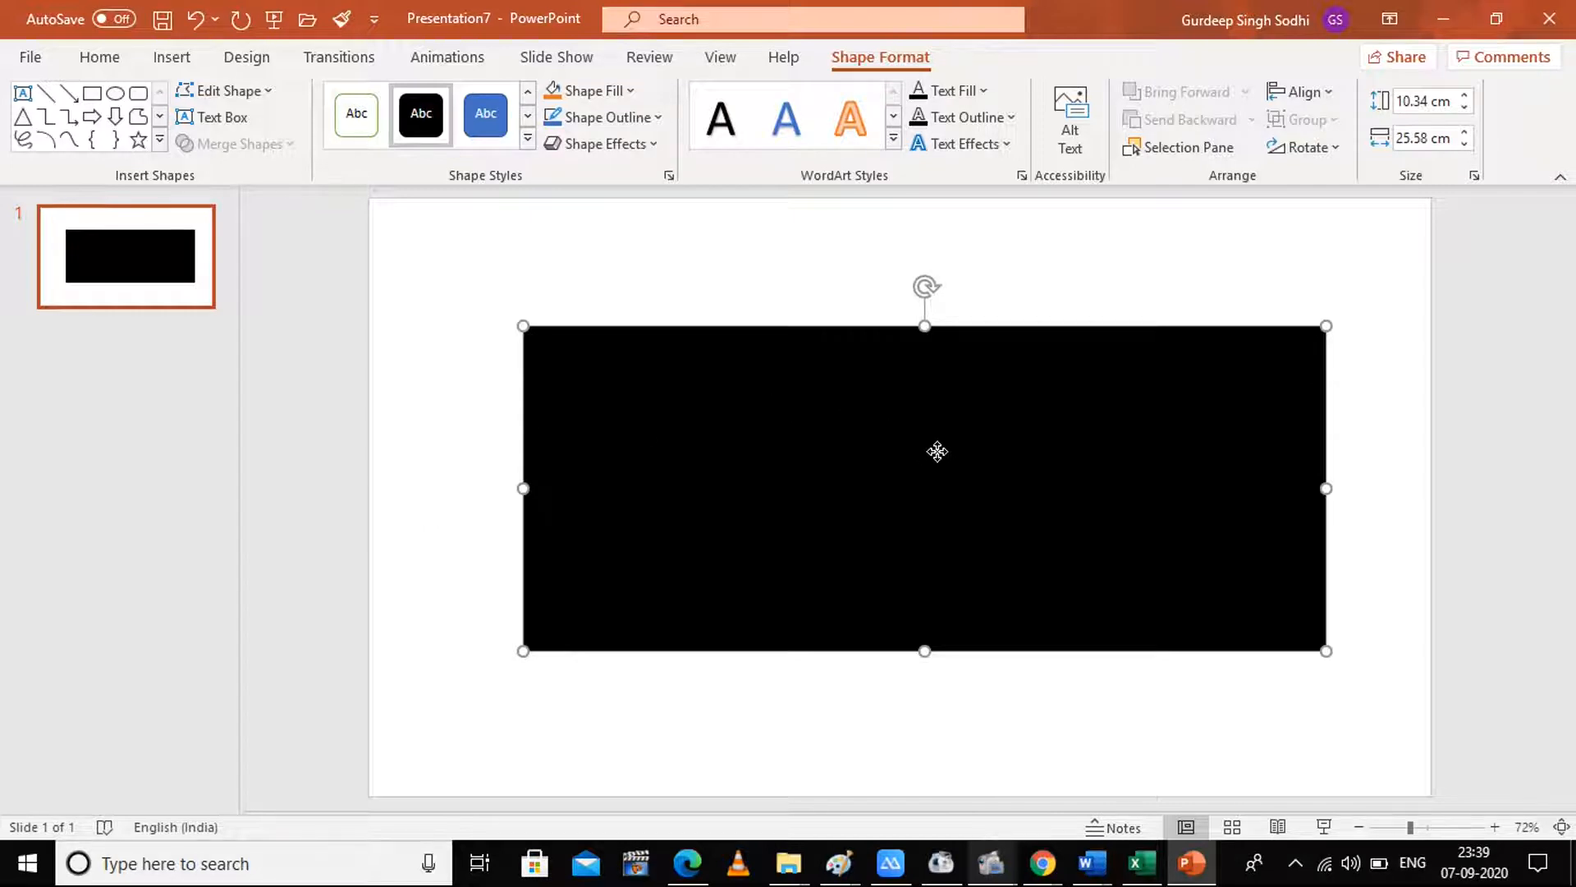
{"action": "mouse_move", "coordinate": [1046, 549]}
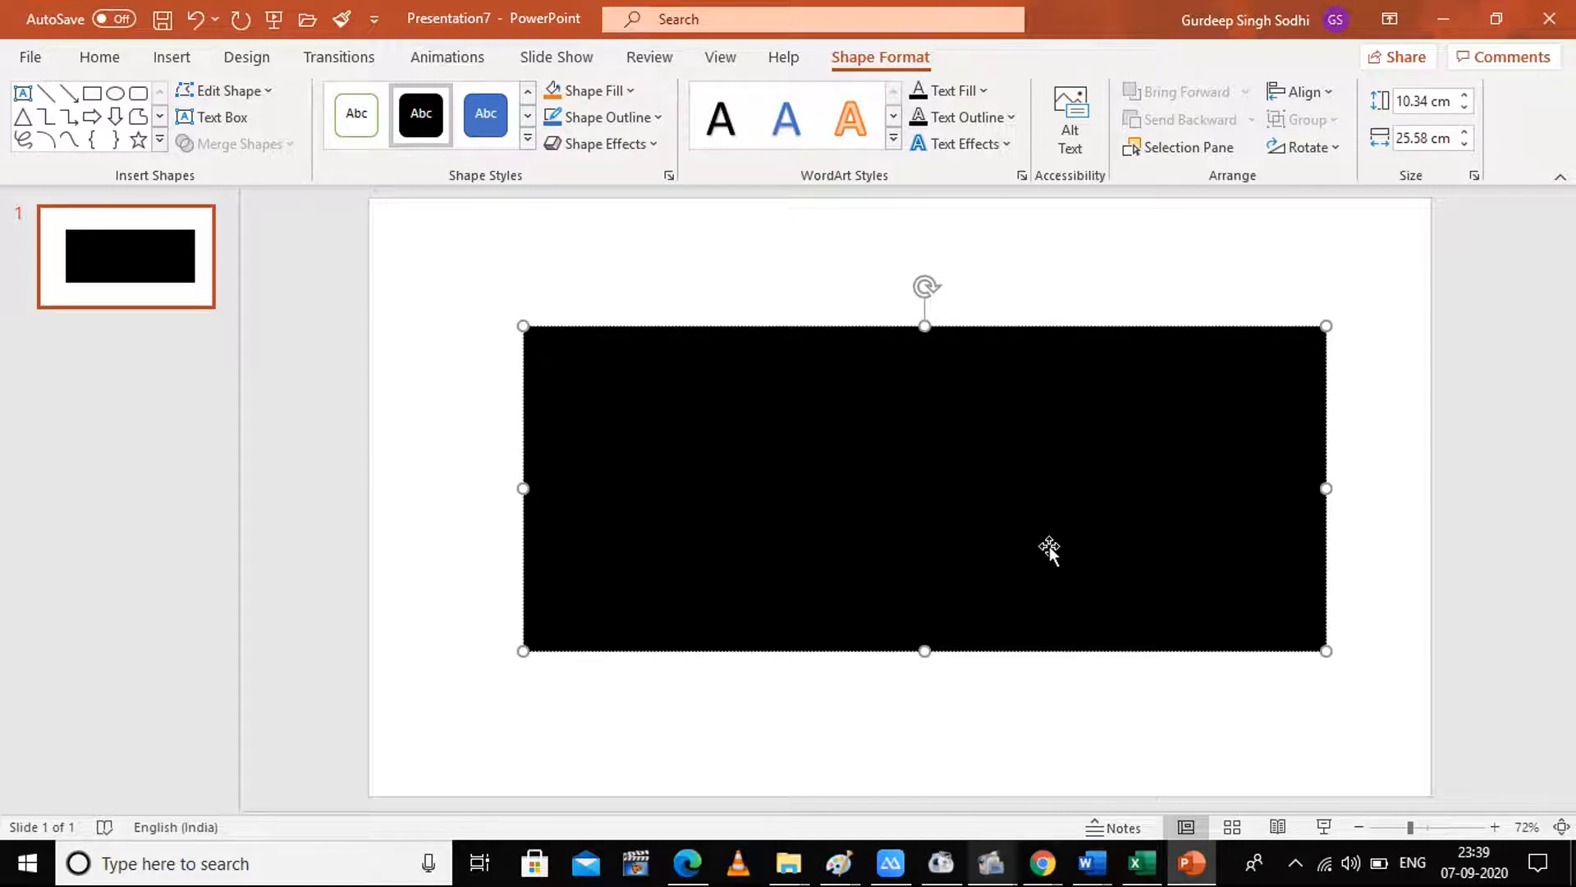
{"action": "mouse_move", "coordinate": [980, 504]}
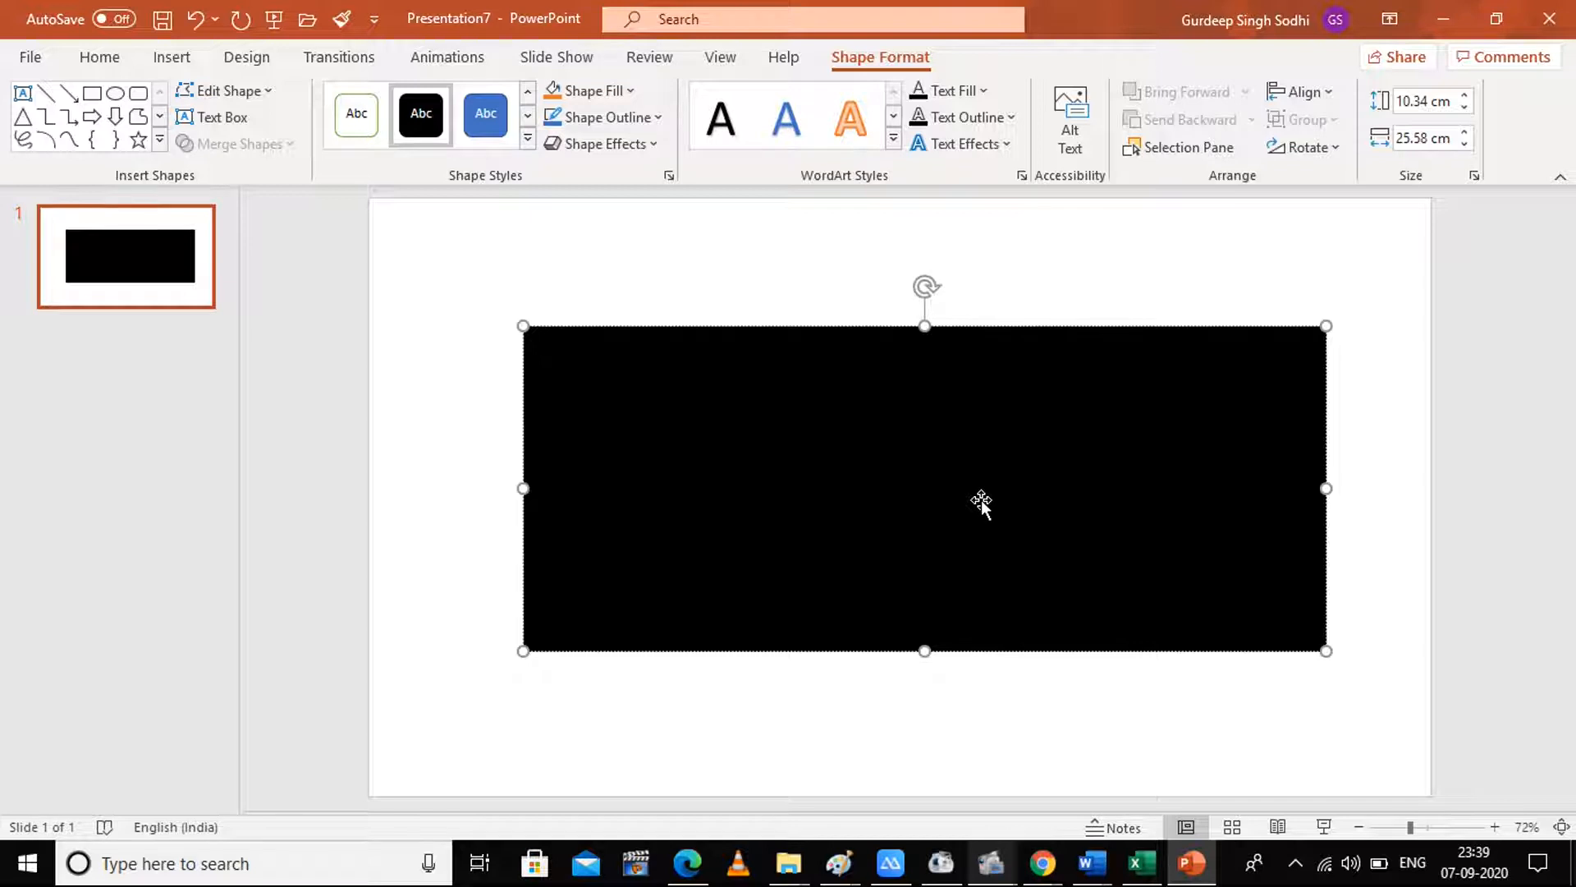
Enter the word OFF in the rectangle with a gold gradient WordArt style
{"action": "type", "text": "c"}
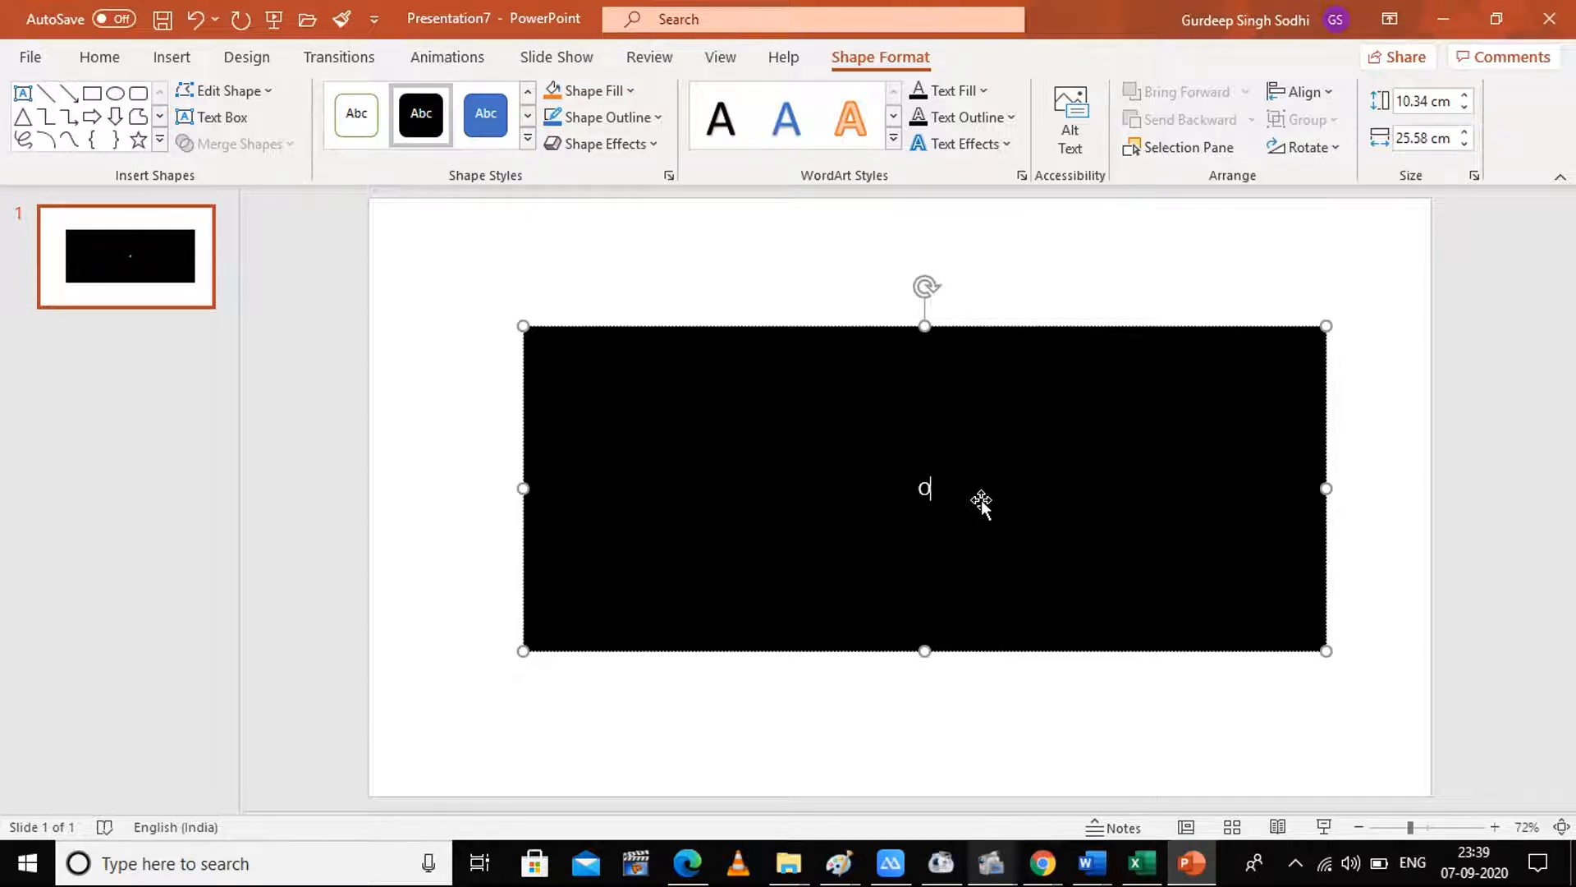
{"action": "type", "text": "FF"}
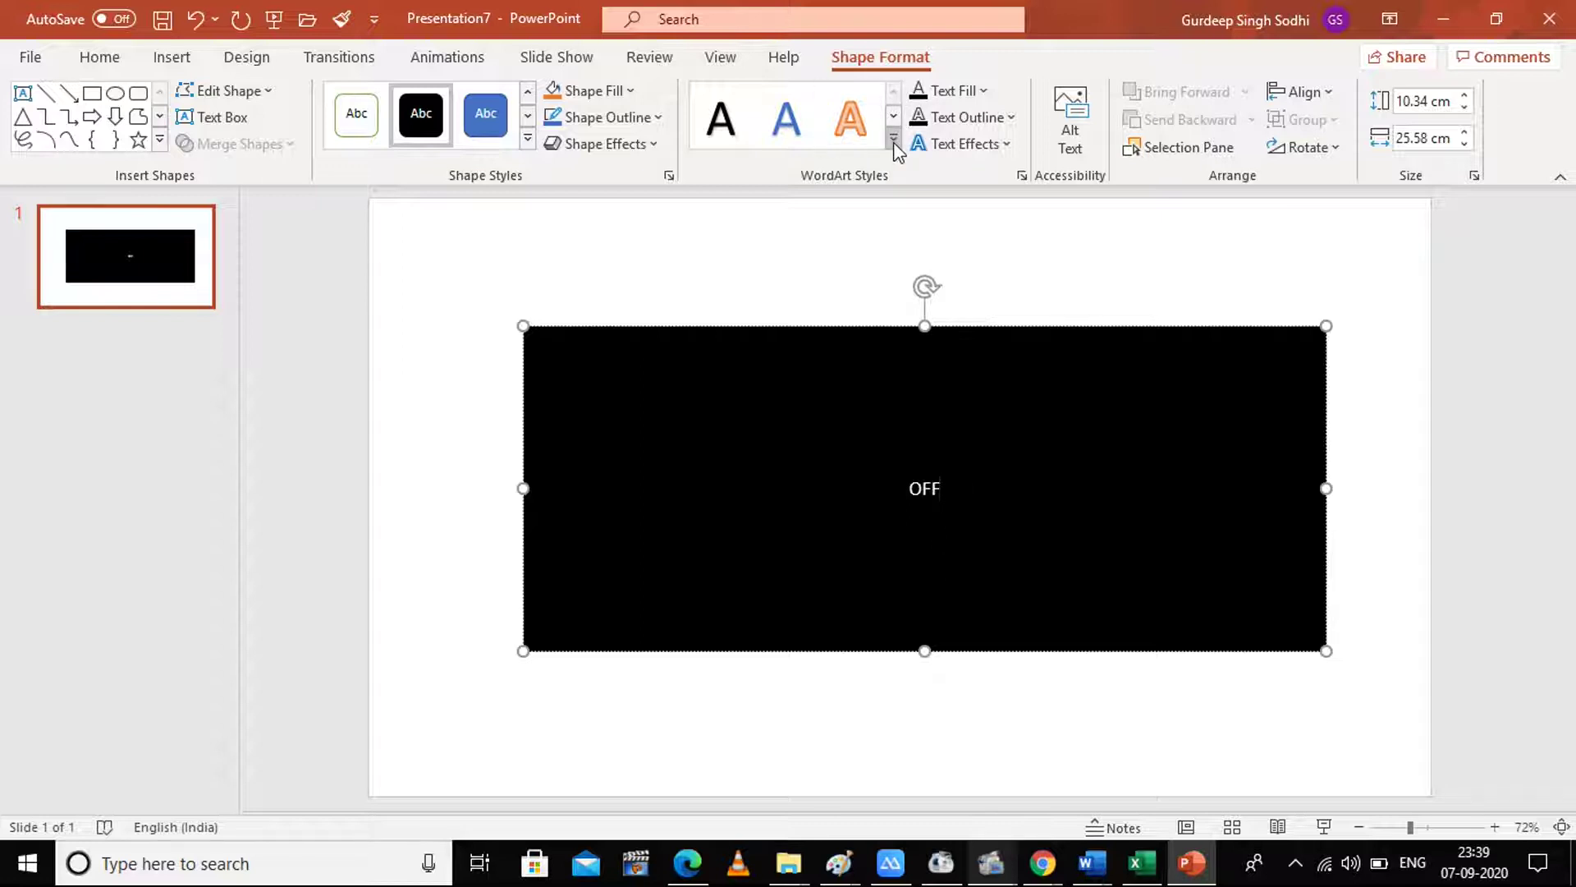
{"action": "left_click", "coordinate": [893, 138]}
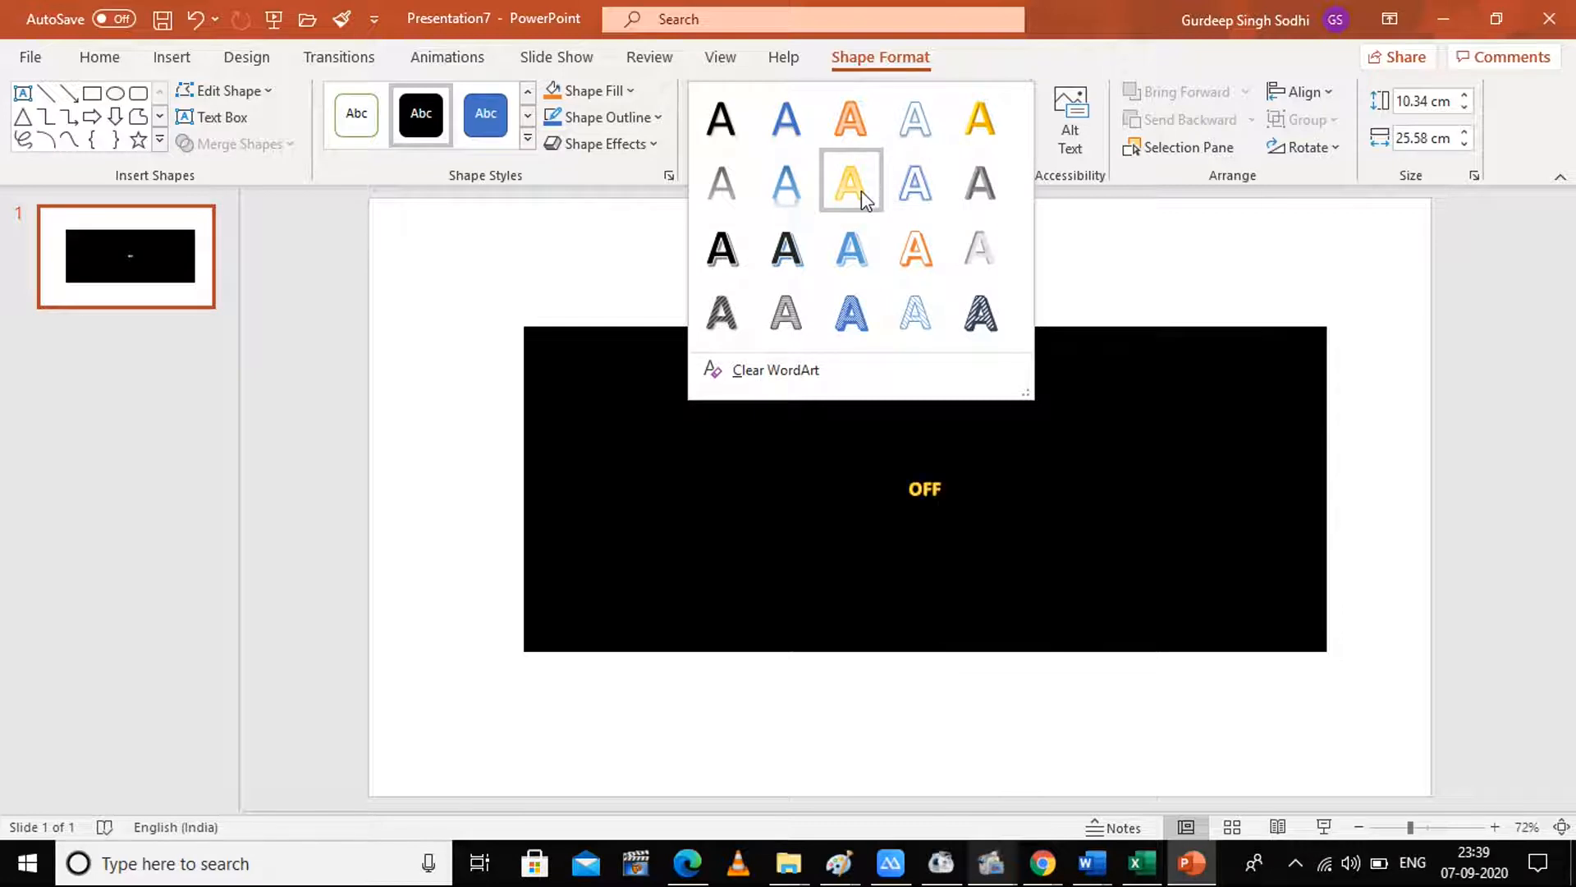
{"action": "left_click", "coordinate": [850, 181]}
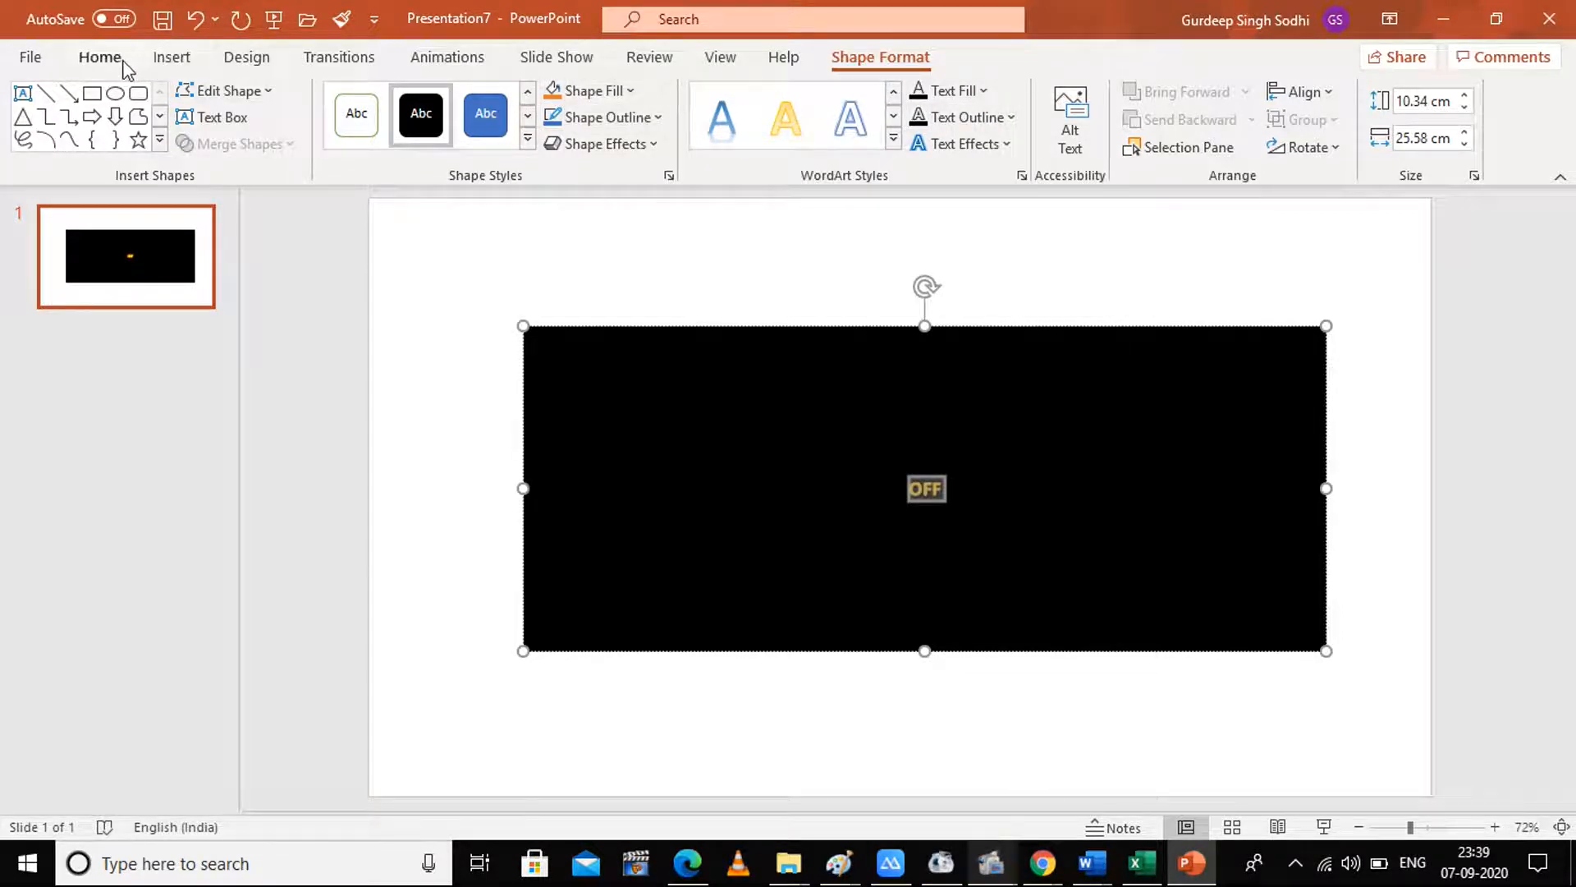
Enlarge the OFF lettering to font size 199
{"action": "left_click", "coordinate": [98, 57]}
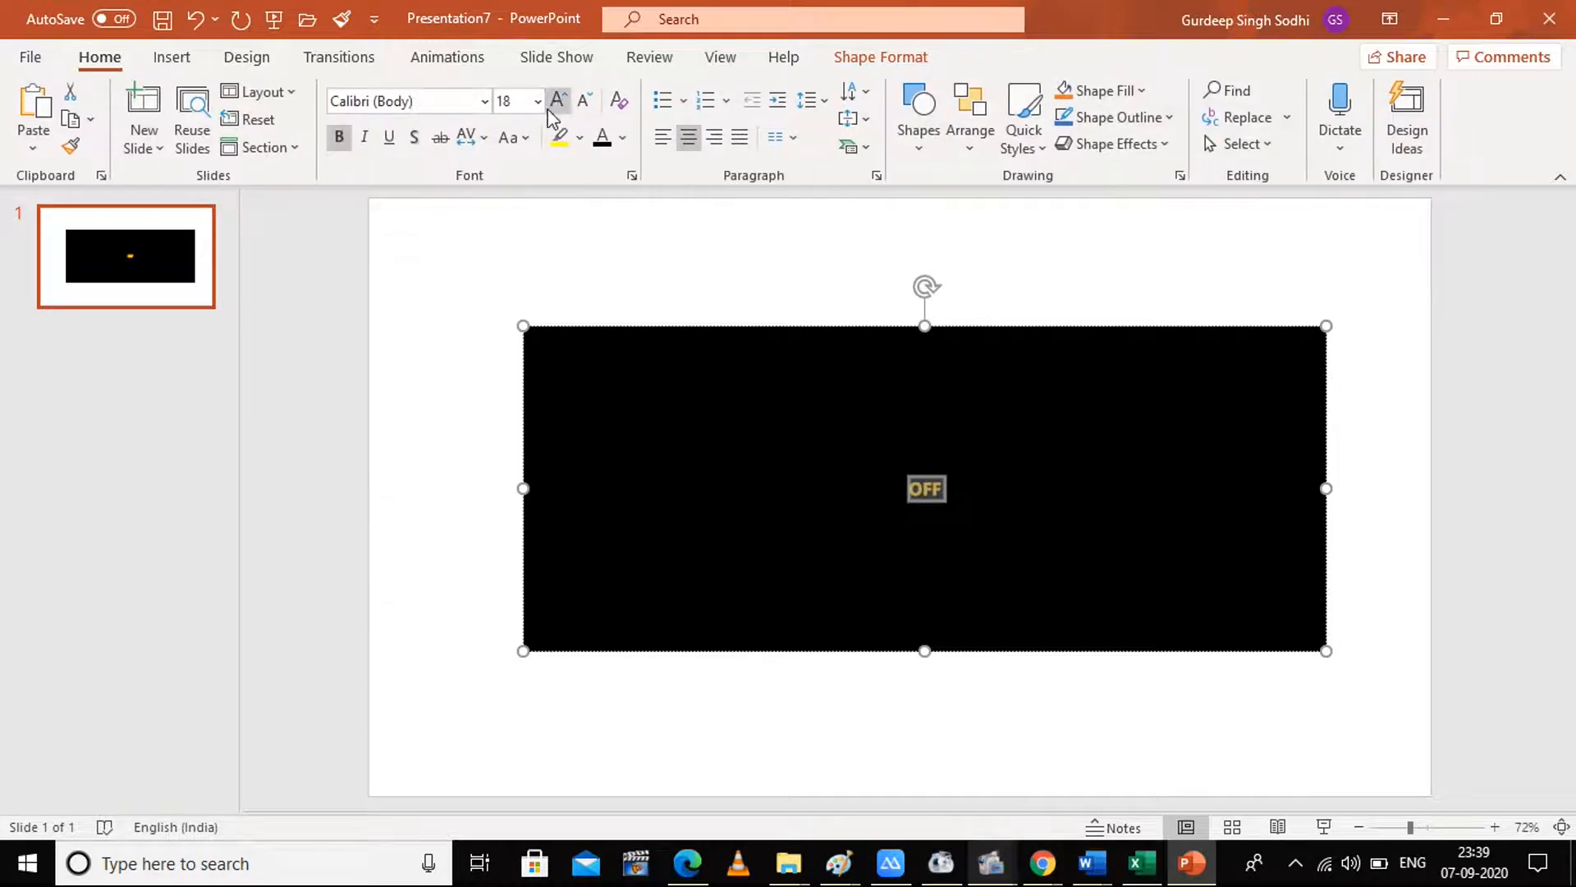
{"action": "left_click", "coordinate": [558, 102]}
{"action": "type", "text": "199"}
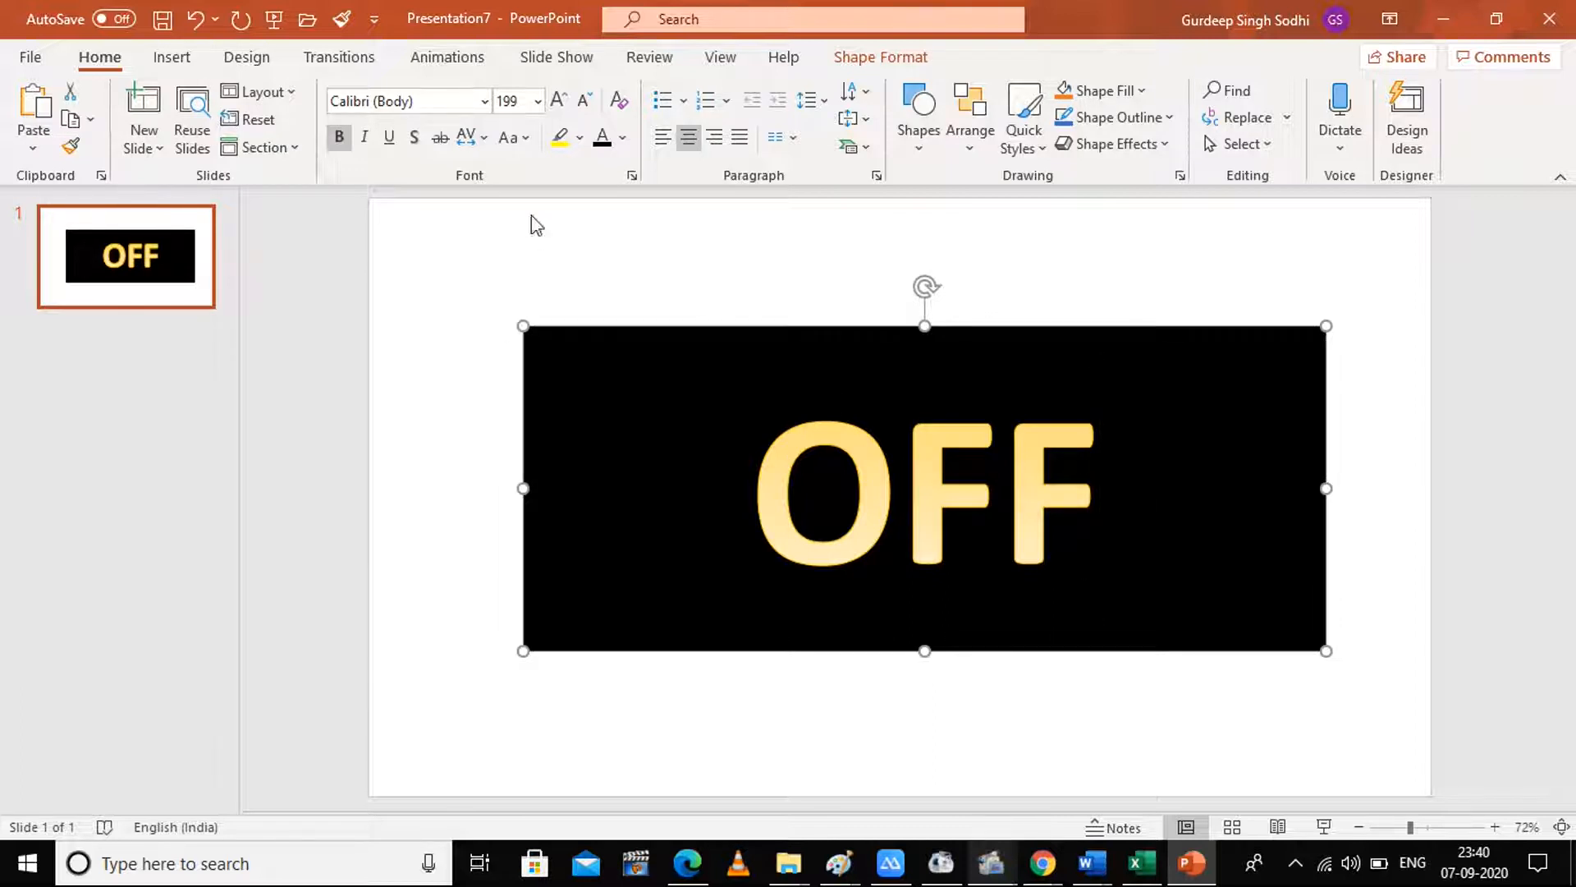
{"action": "mouse_move", "coordinate": [877, 68]}
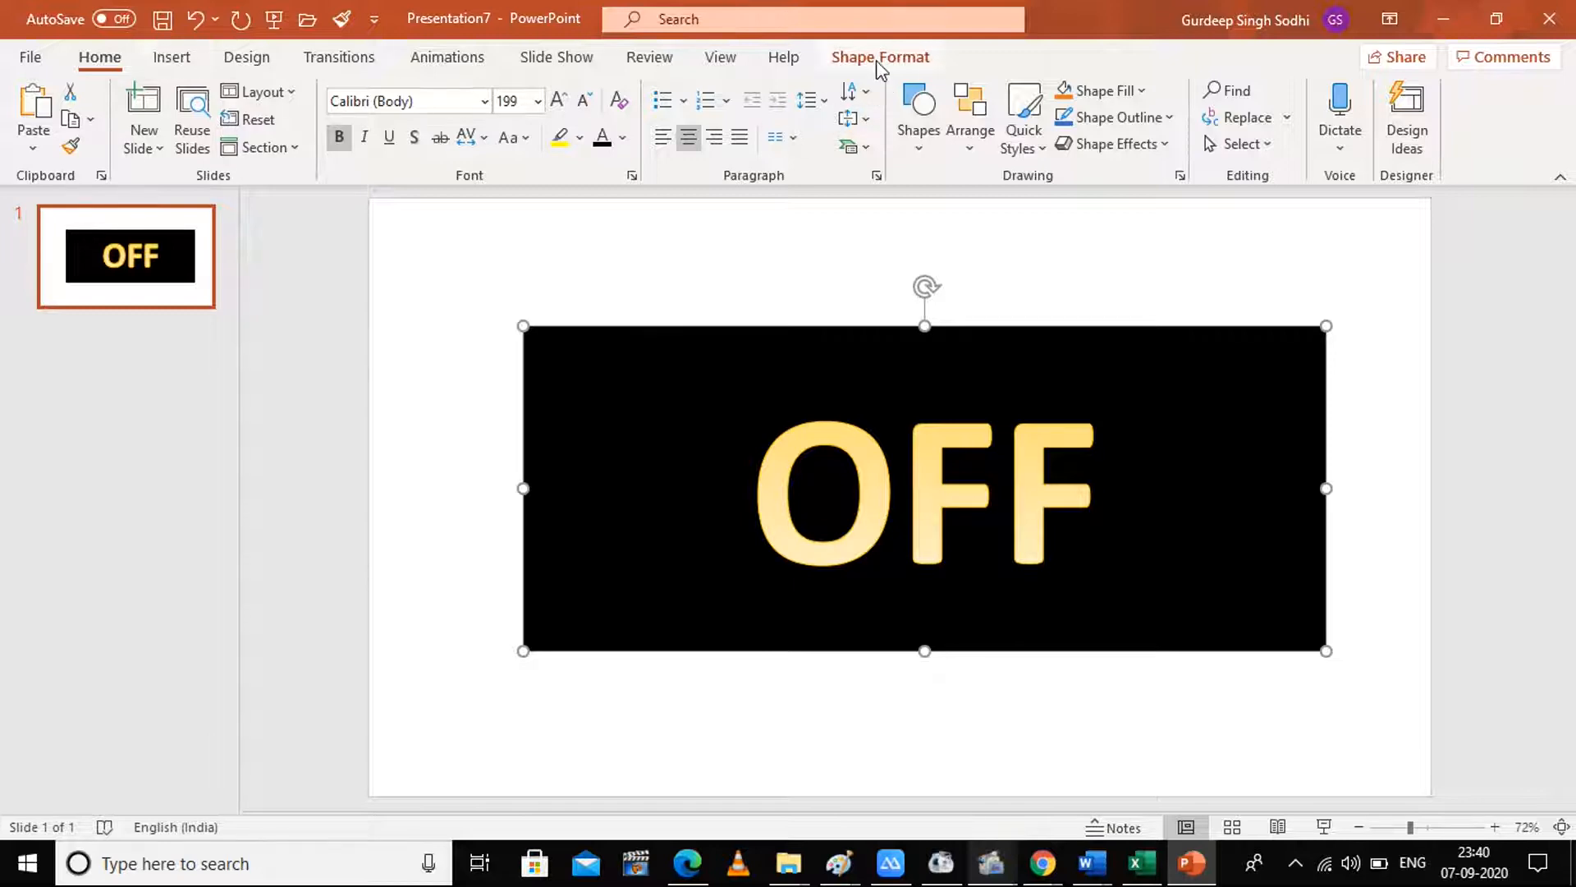
Set the rectangle's shape outline to the standard orange colour
{"action": "left_click", "coordinate": [880, 56]}
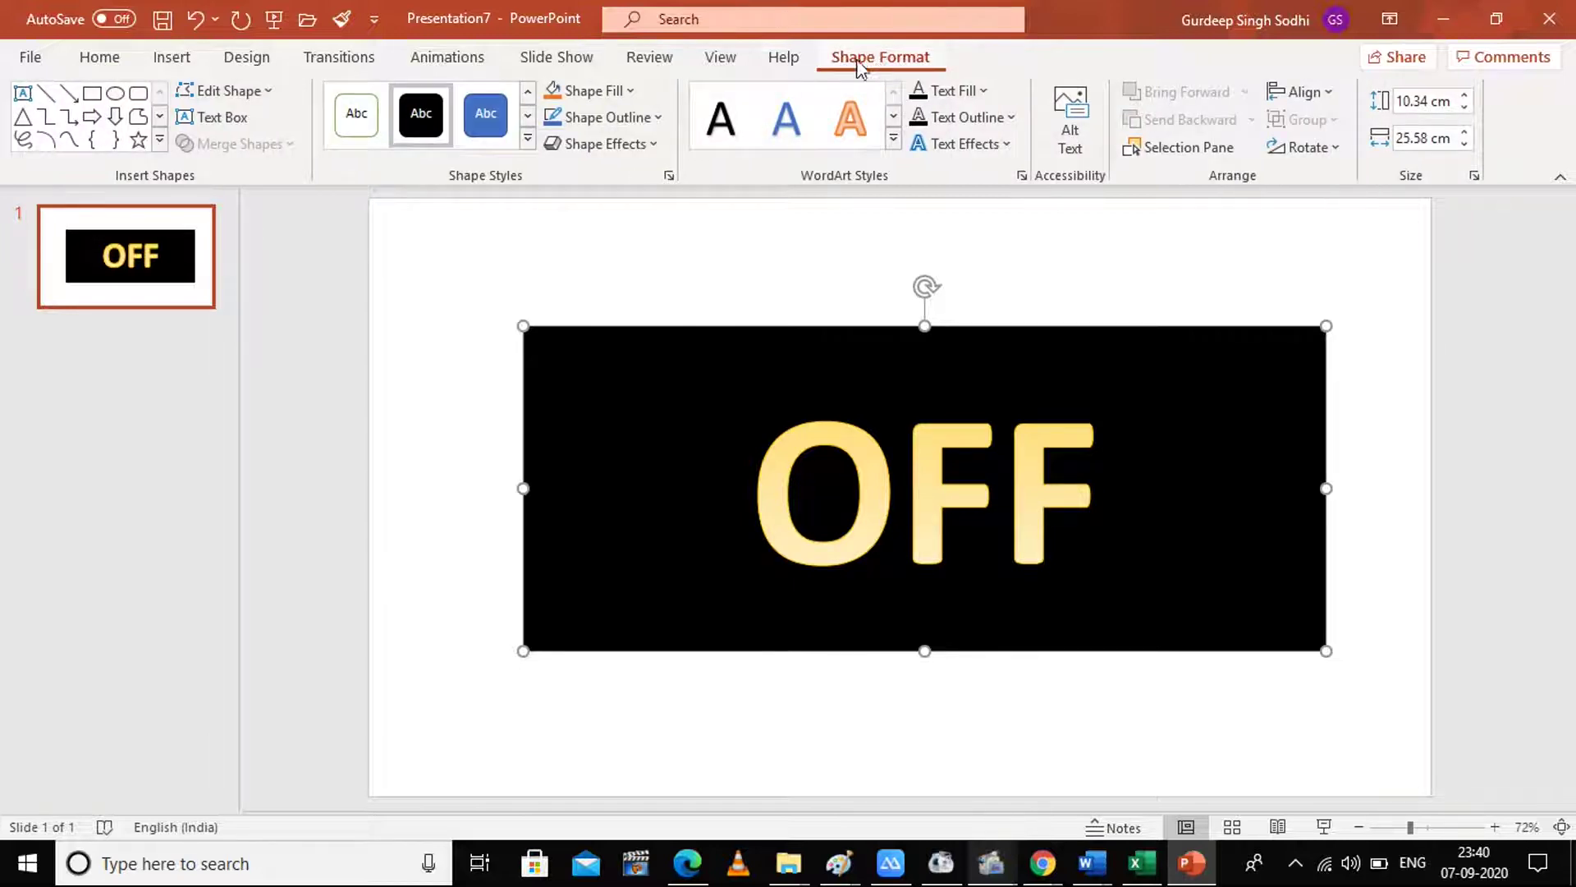
{"action": "left_click", "coordinate": [653, 118]}
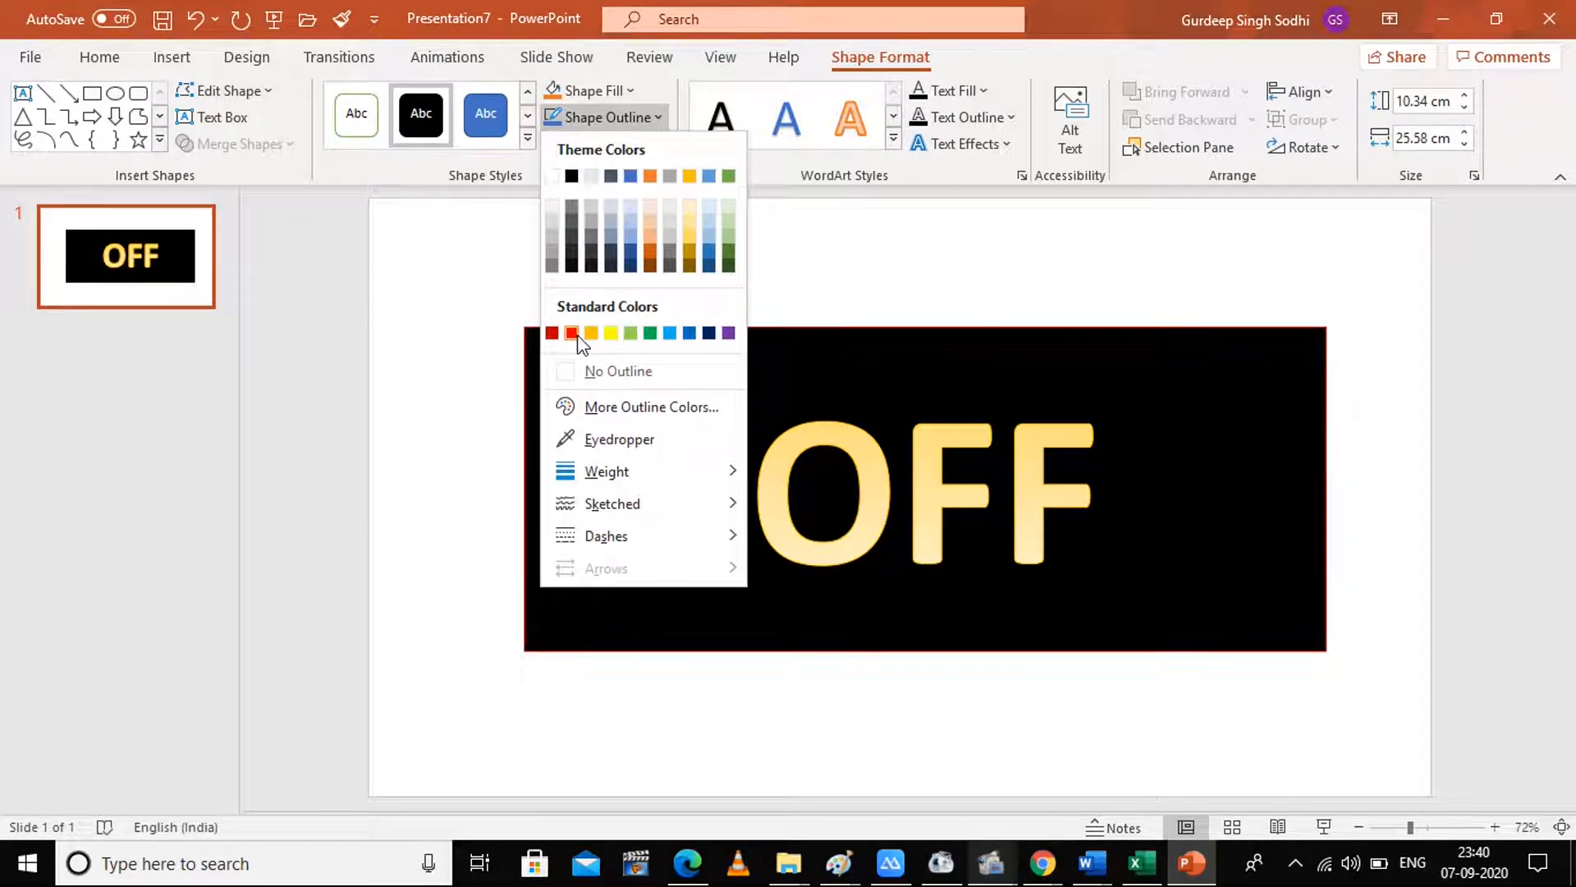
{"action": "mouse_move", "coordinate": [572, 333]}
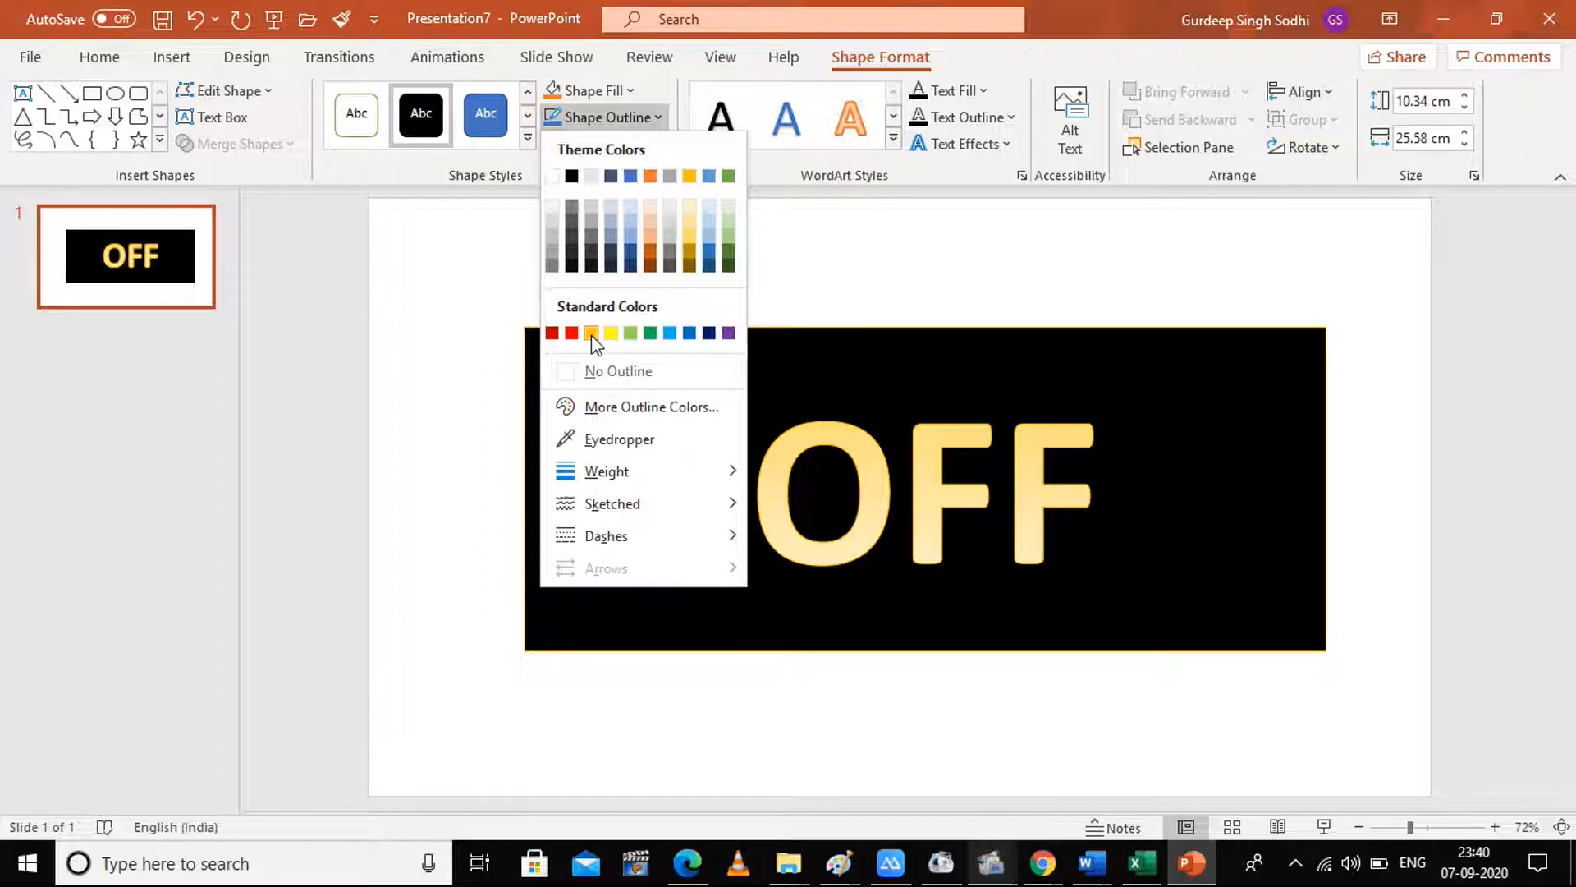
{"action": "left_click", "coordinate": [591, 331]}
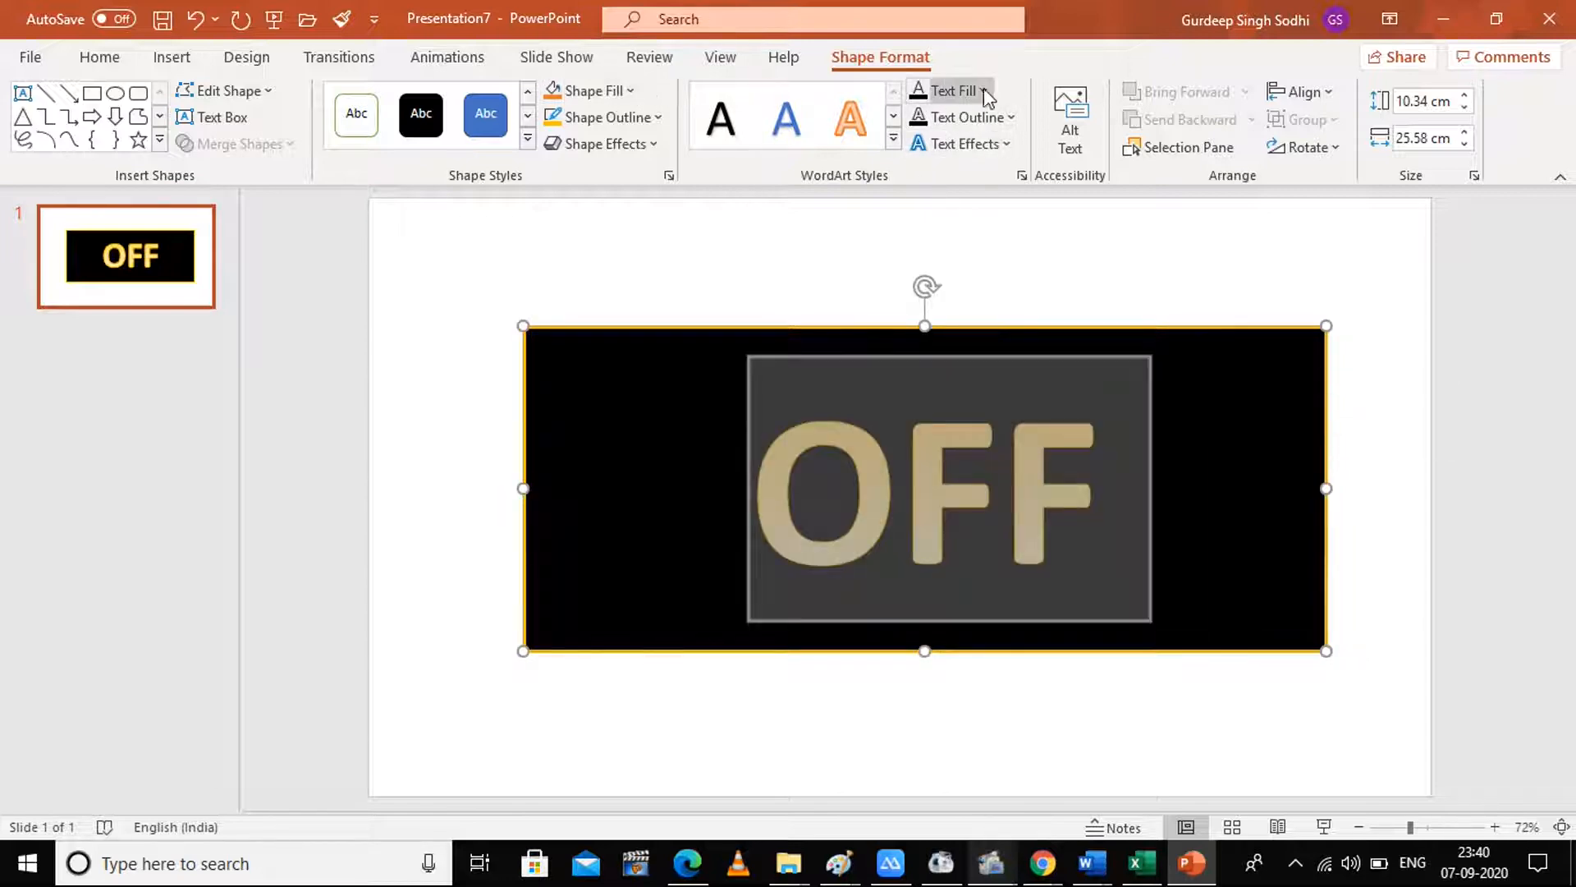
Set the OFF text fill to Orange, Accent 2, Darker 25%
{"action": "left_click", "coordinate": [982, 91]}
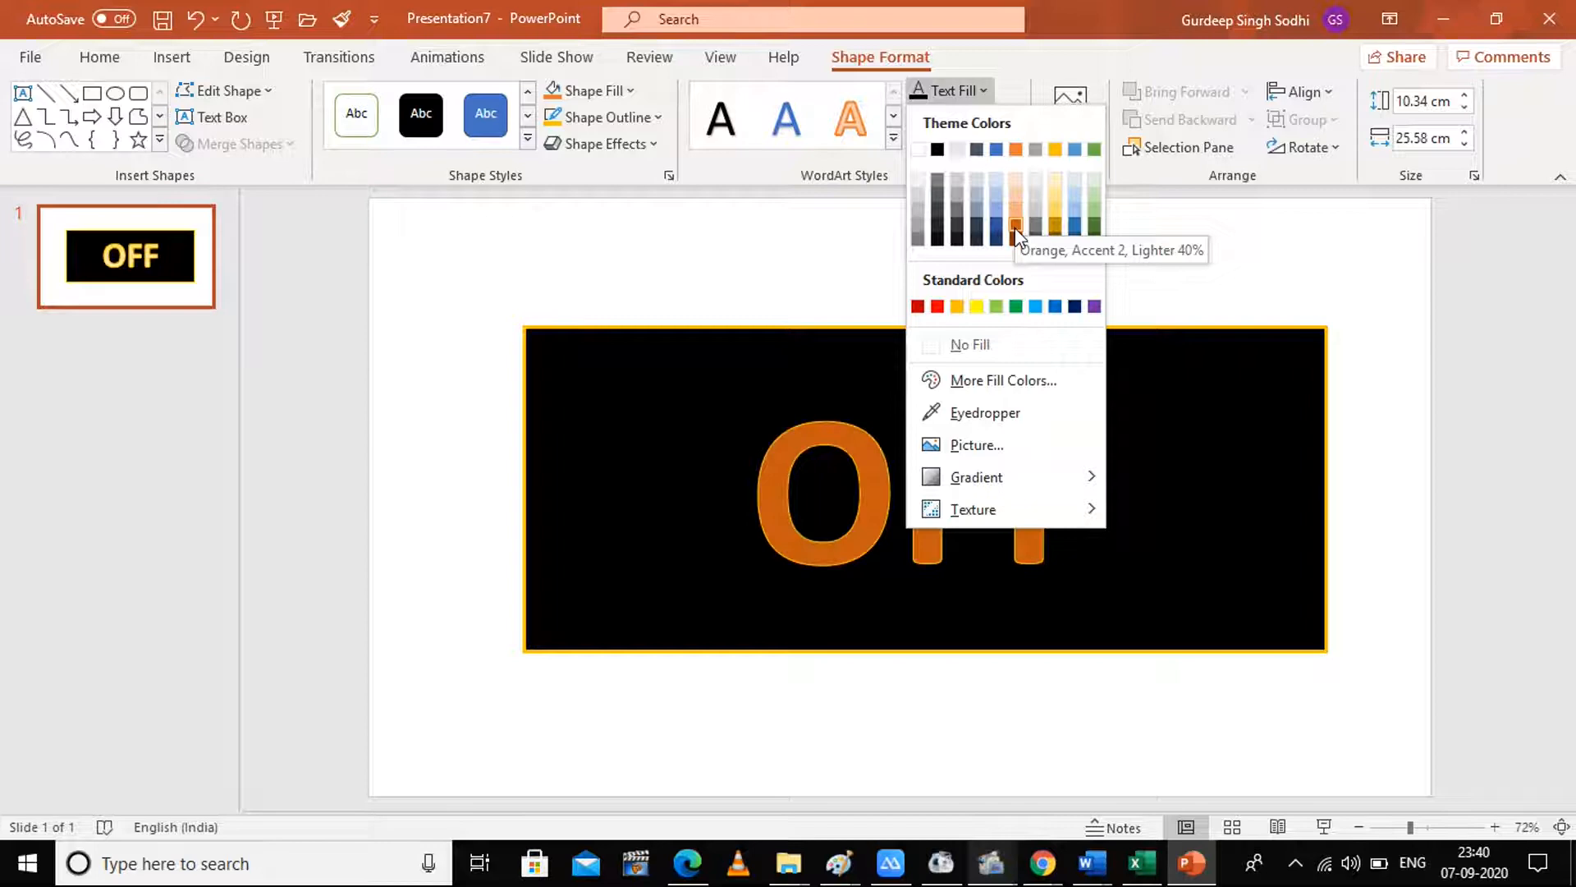
{"action": "mouse_move", "coordinate": [1015, 210]}
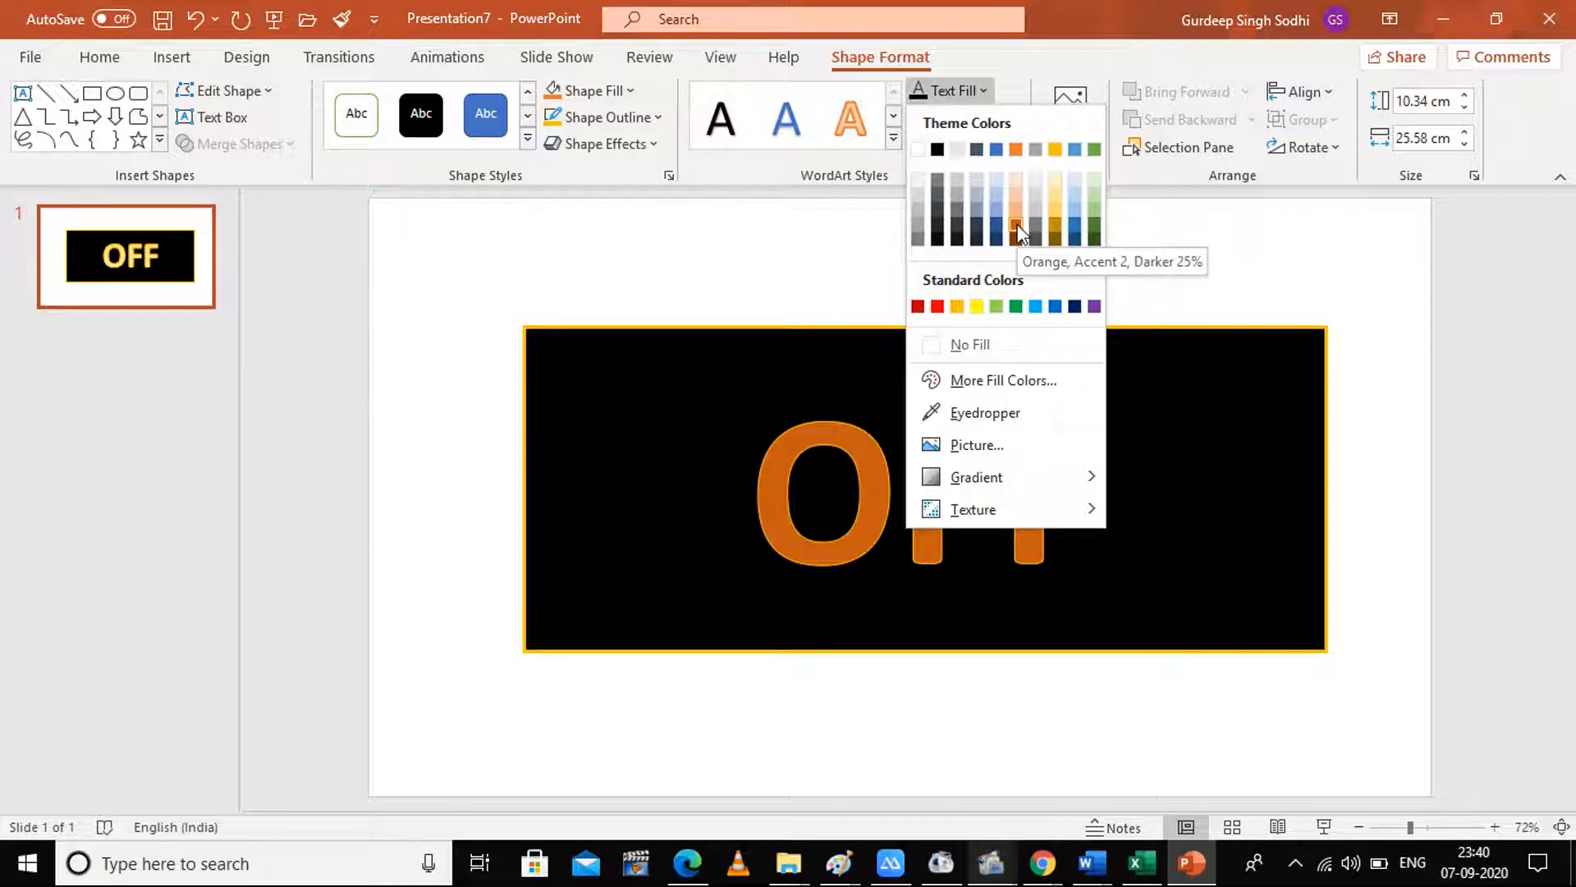
{"action": "left_click", "coordinate": [1014, 208]}
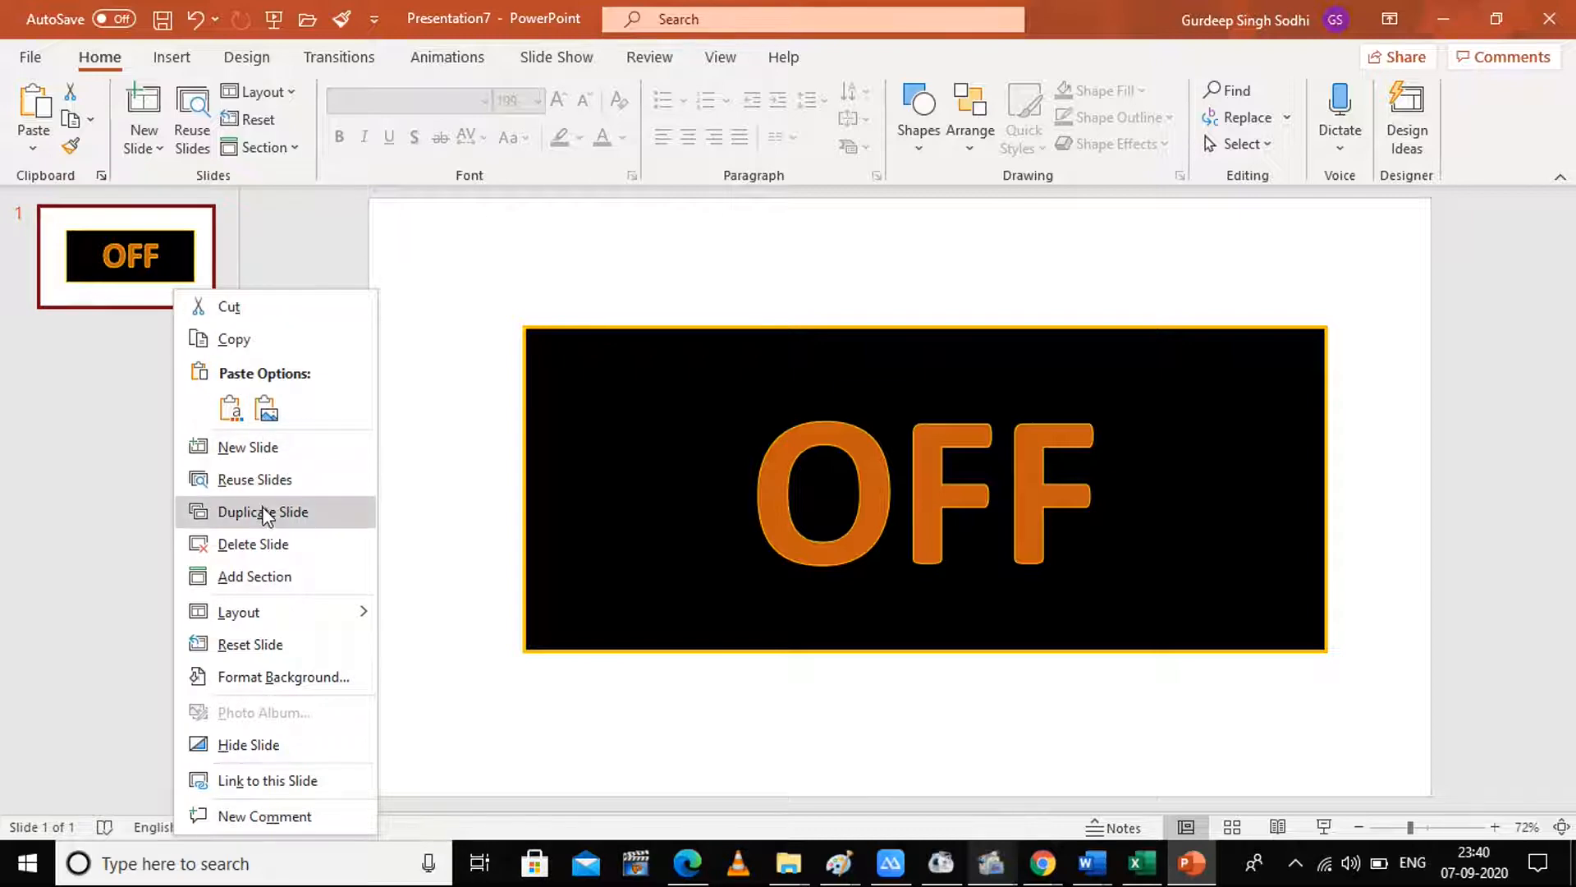
Duplicate the OFF slide until the deck holds five identical slides, discarding a stray blank one
{"action": "left_click", "coordinate": [263, 512]}
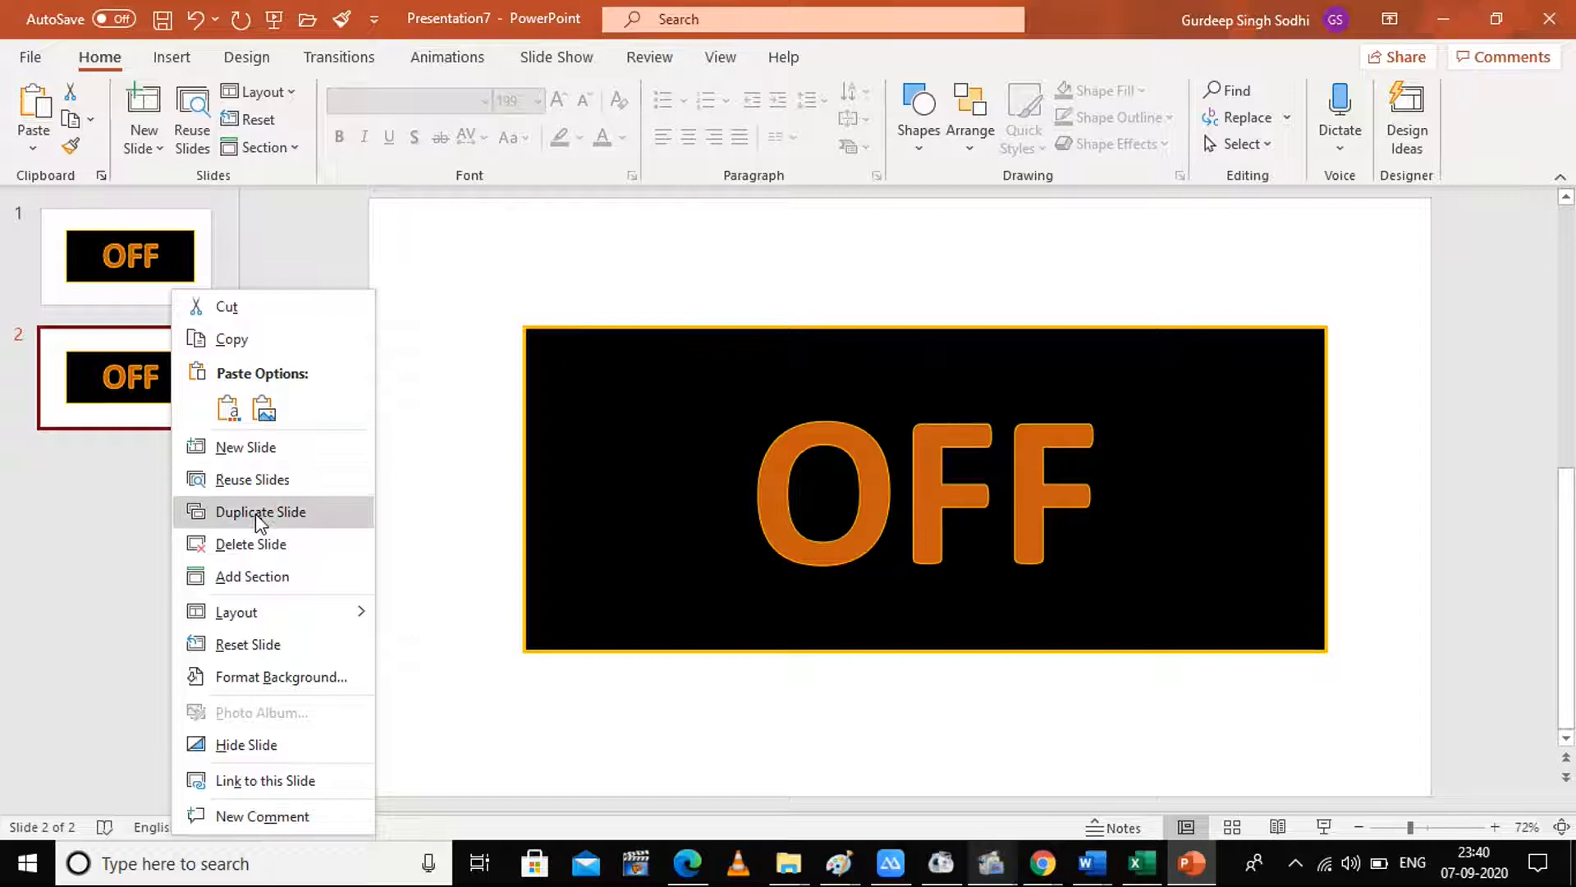
{"action": "left_click", "coordinate": [259, 513]}
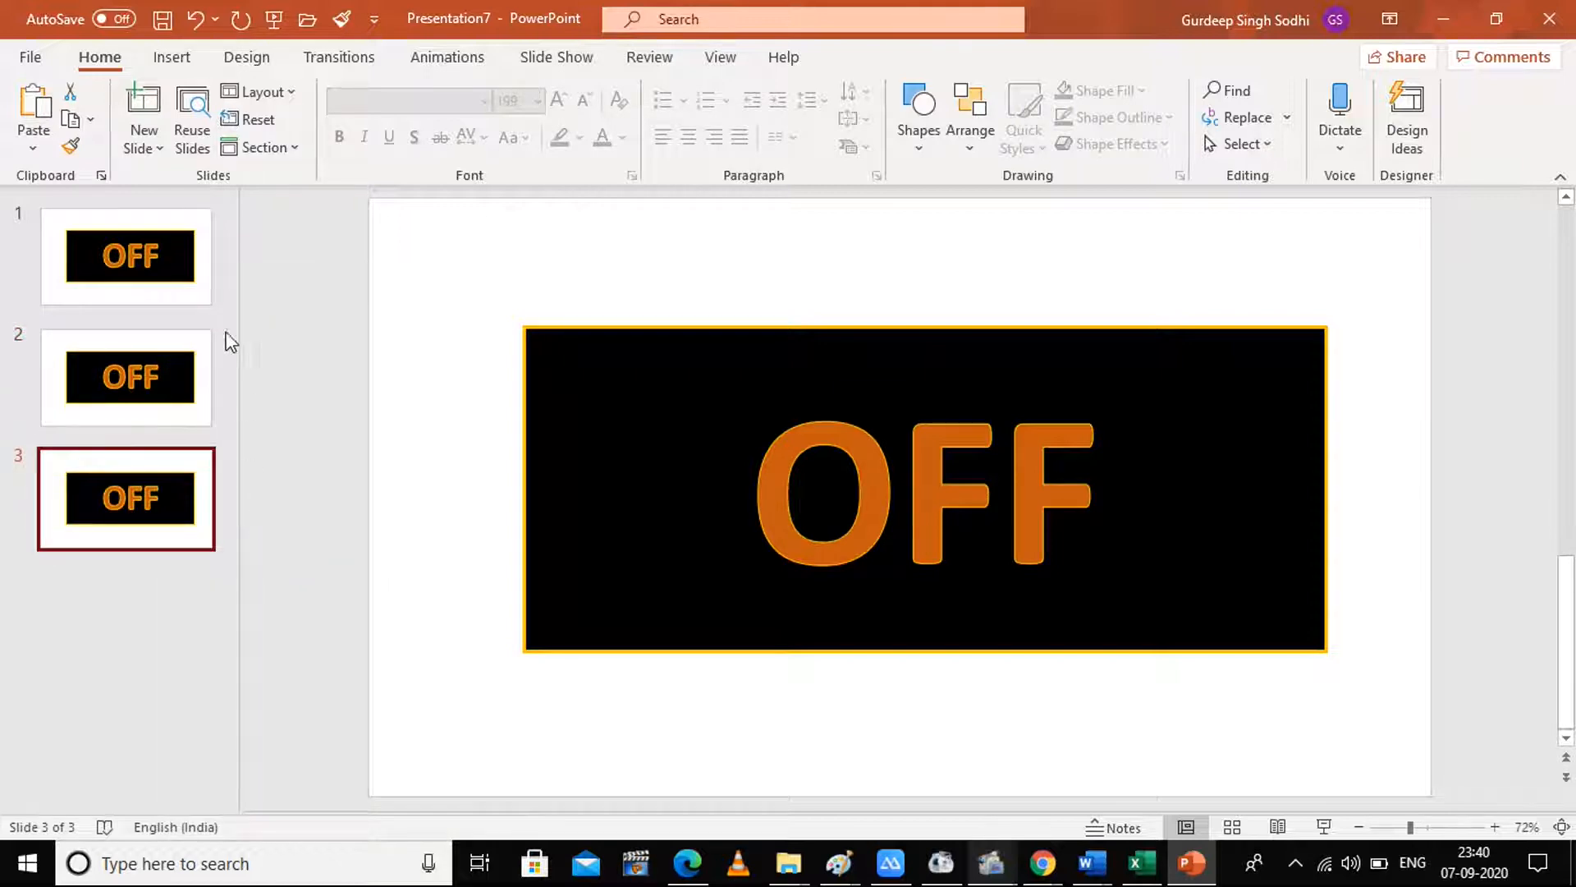
{"action": "mouse_move", "coordinate": [189, 522]}
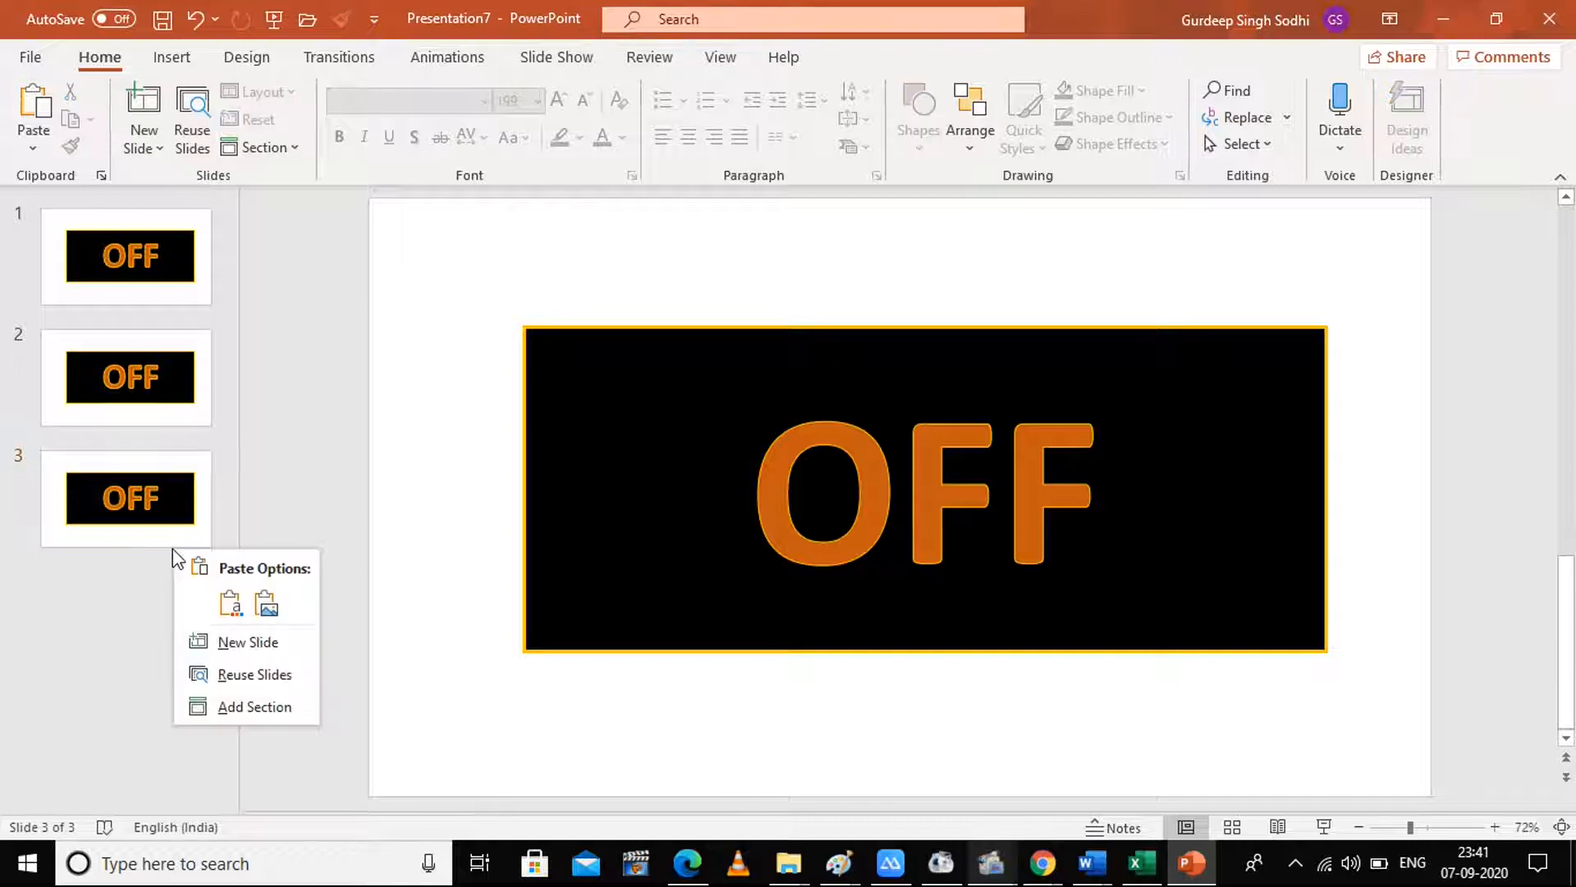
{"action": "left_click", "coordinate": [246, 641]}
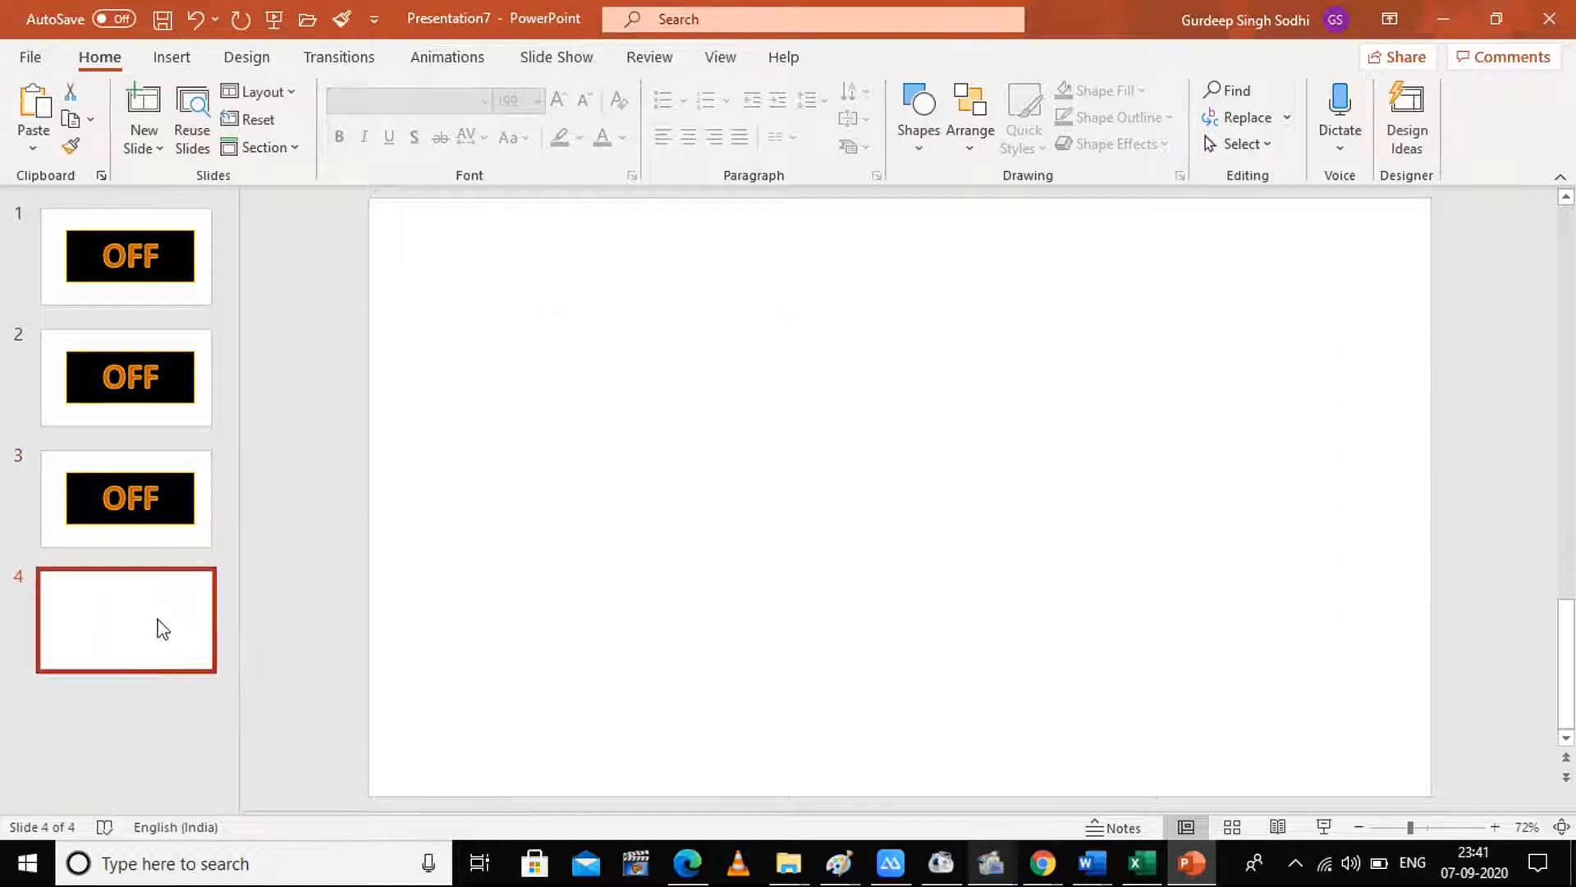
{"action": "right_click", "coordinate": [126, 497]}
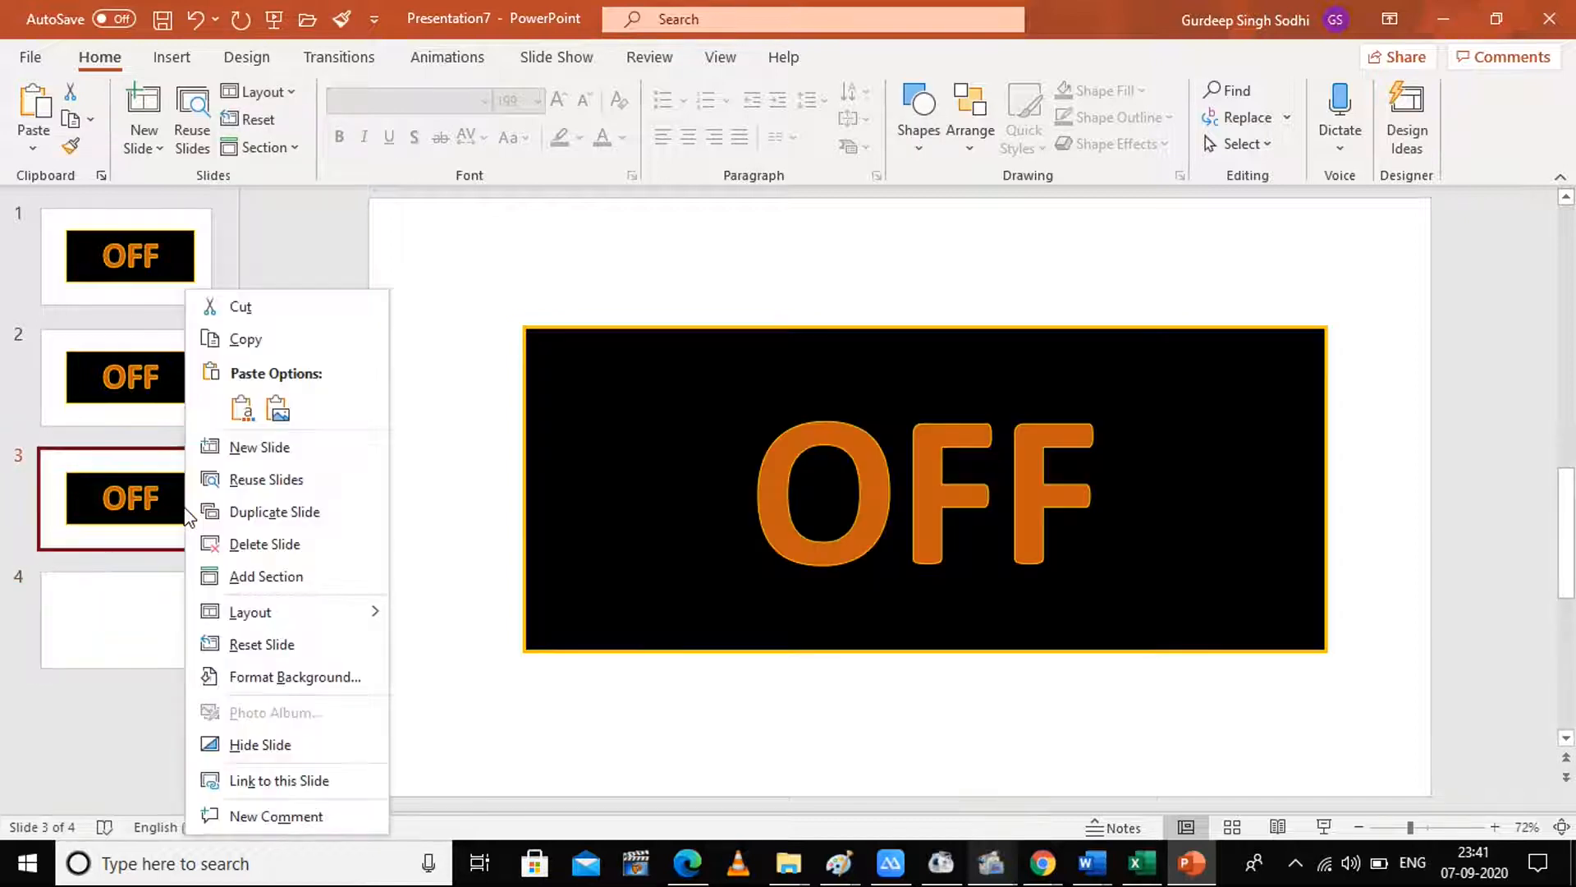
{"action": "left_click", "coordinate": [275, 512]}
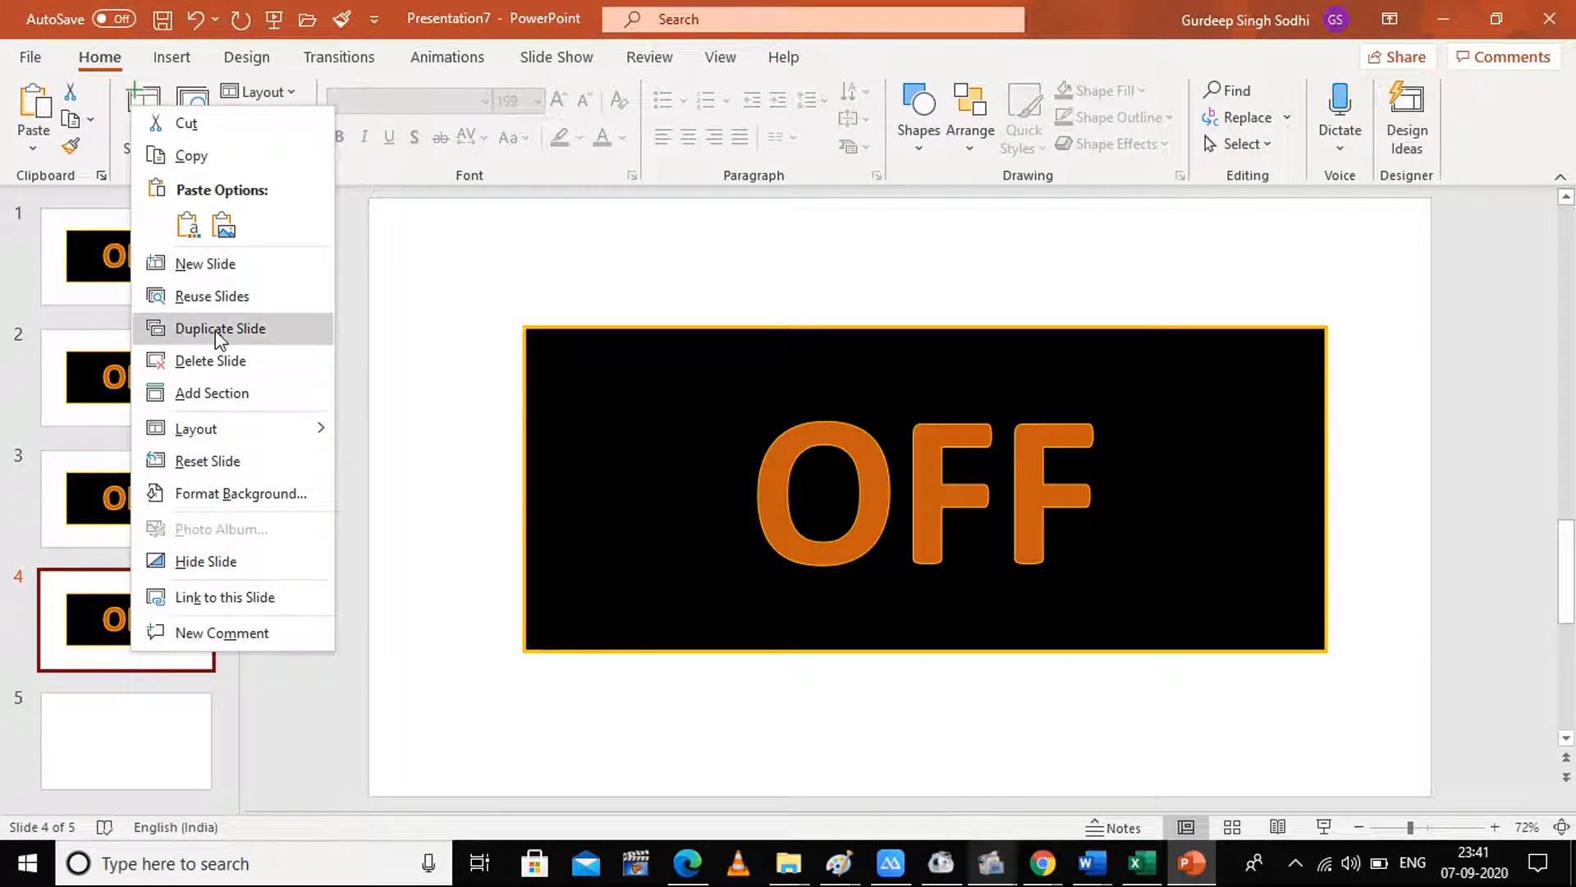
{"action": "left_click", "coordinate": [218, 328]}
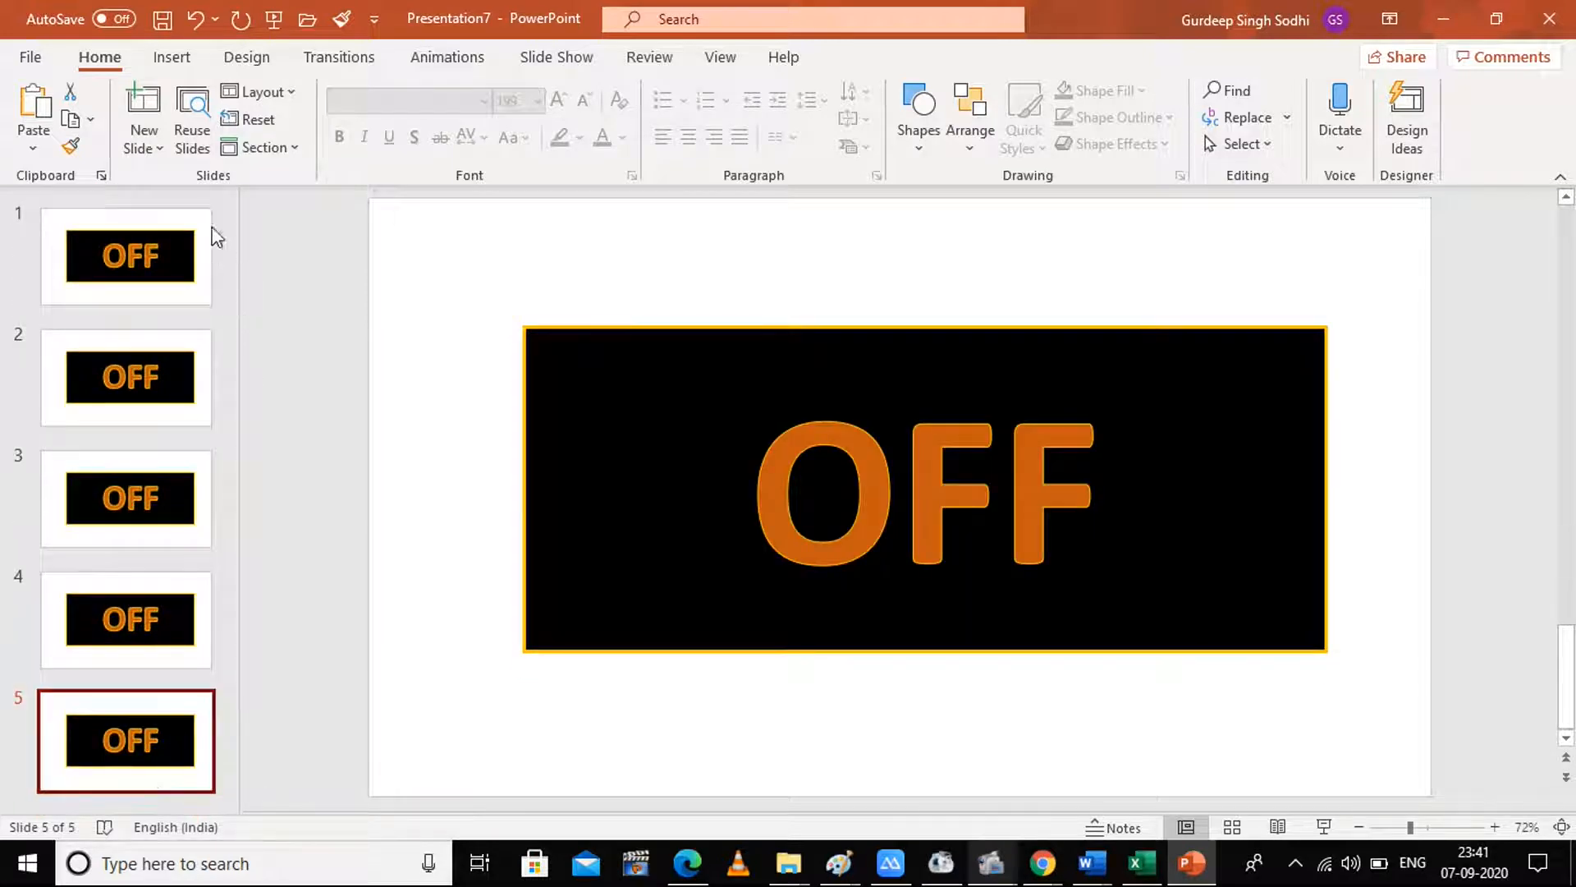
{"action": "mouse_move", "coordinate": [315, 711]}
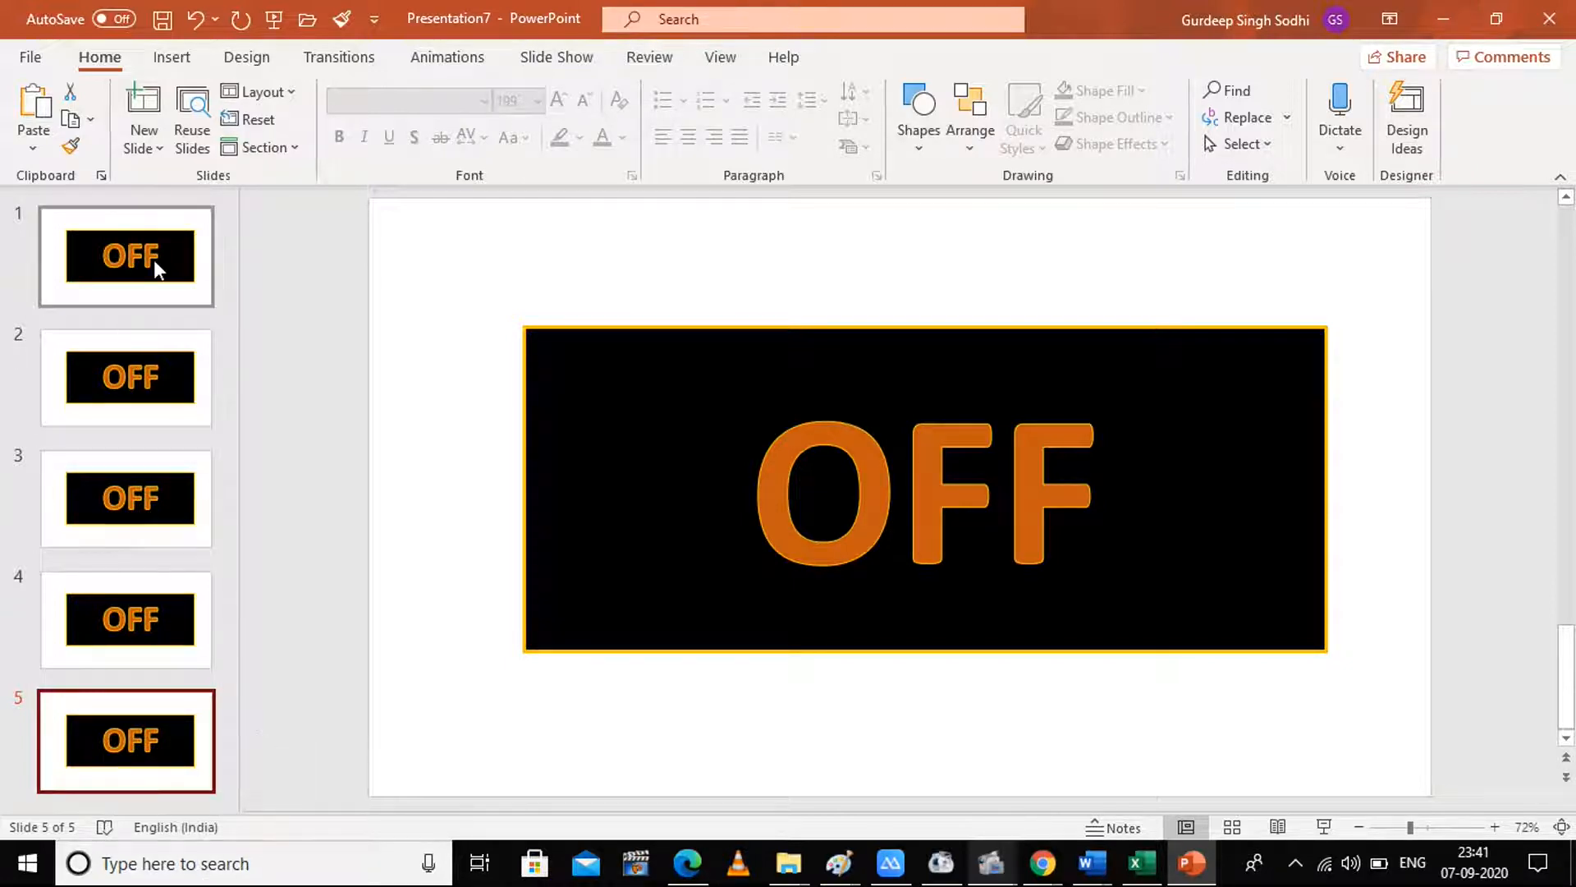
Colour the letter O red on slide 2
{"action": "left_click", "coordinate": [125, 254]}
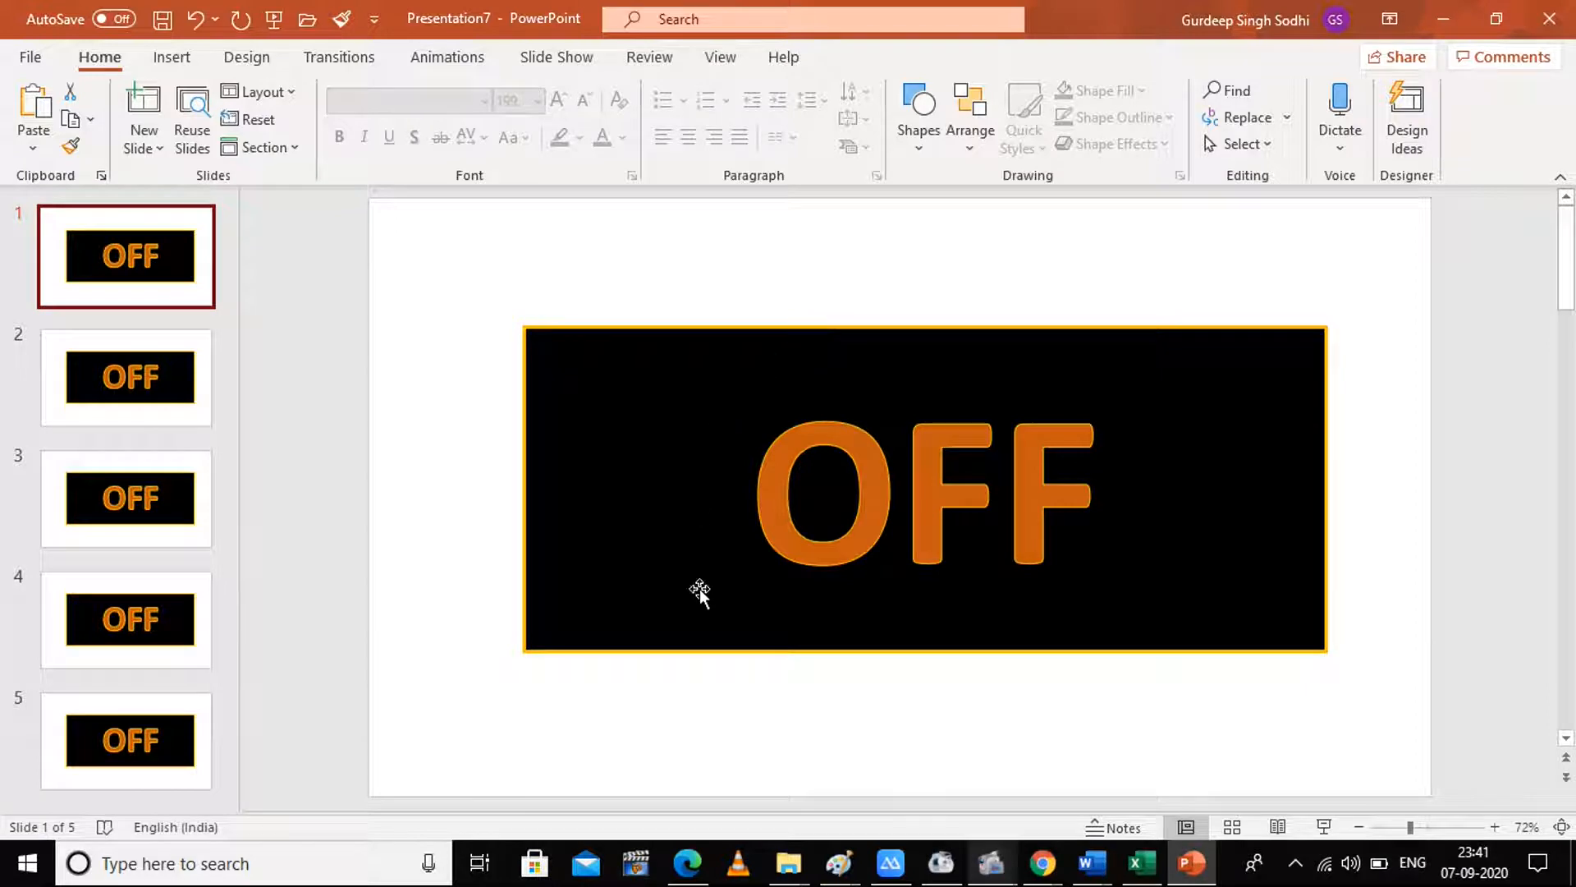
{"action": "left_click", "coordinate": [127, 377]}
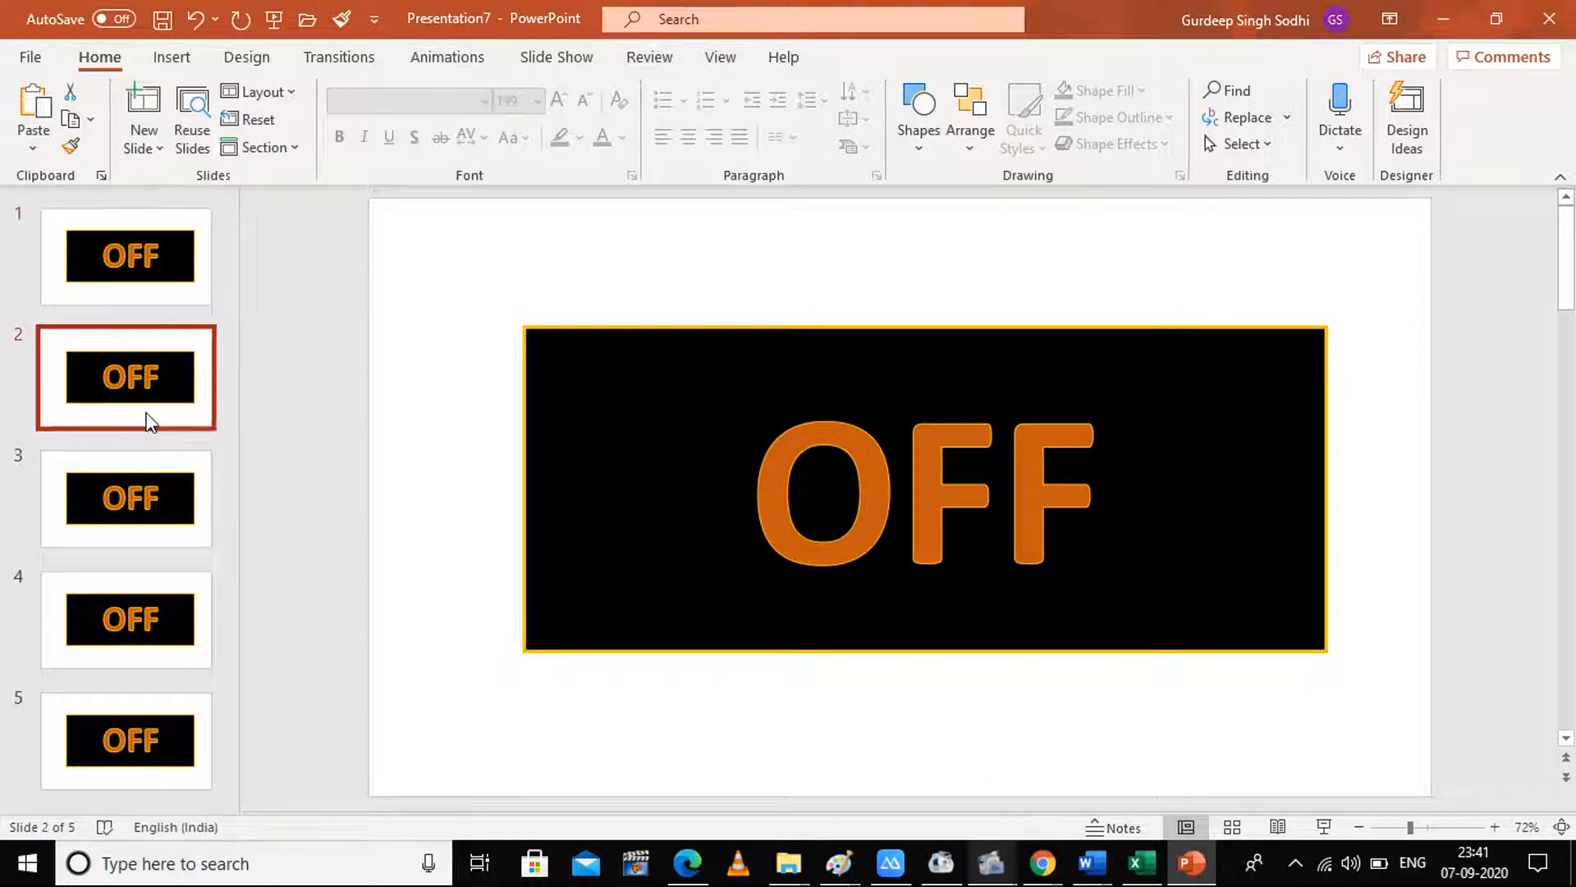
{"action": "double_click", "coordinate": [817, 492]}
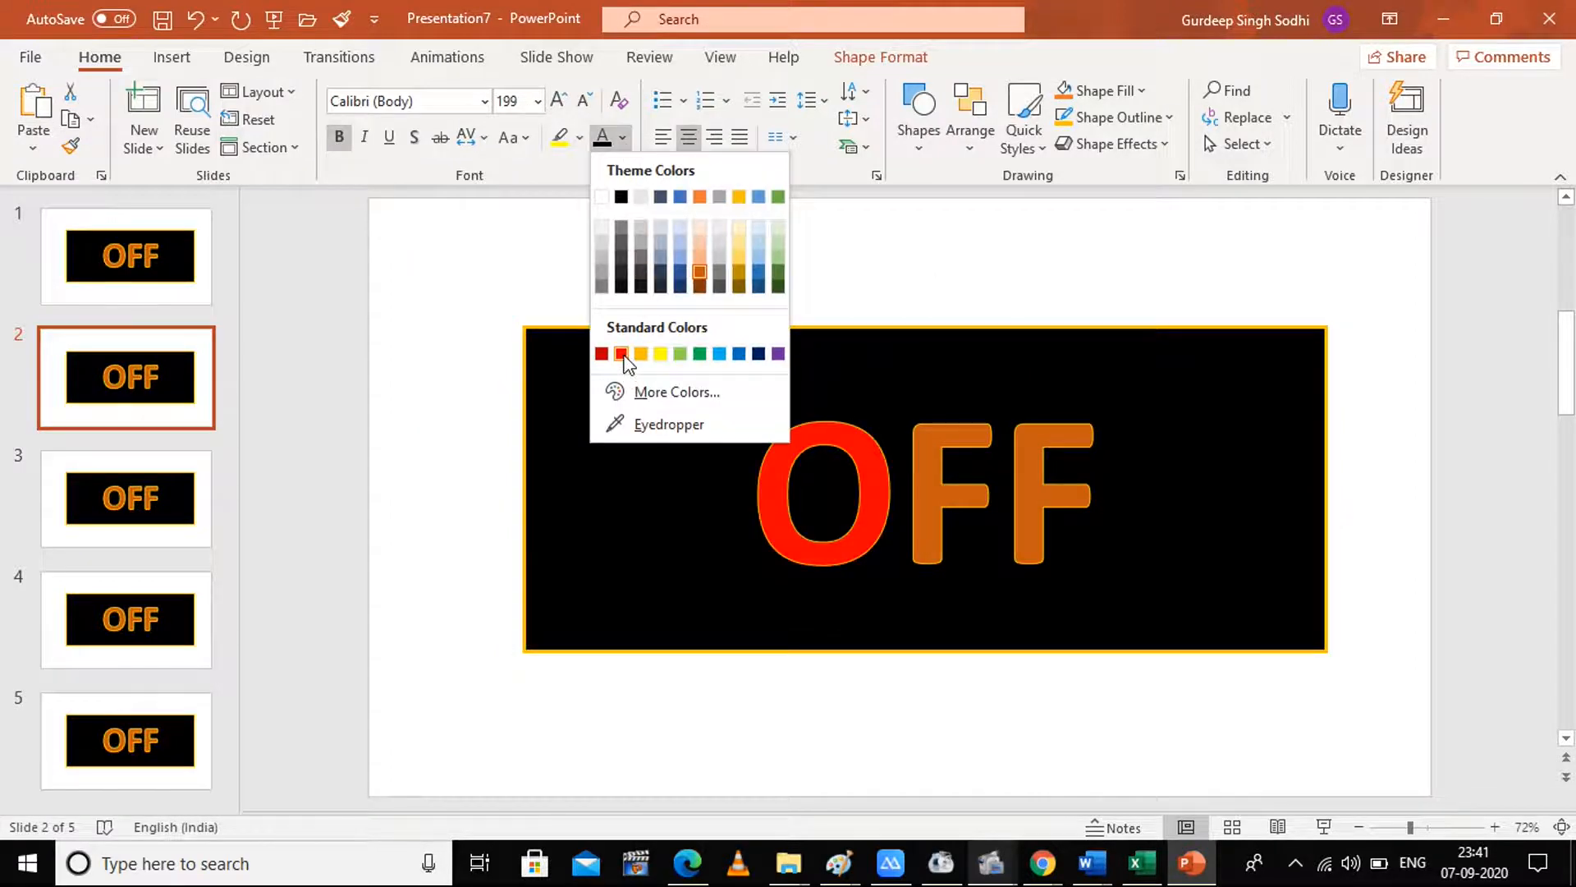
{"action": "left_click", "coordinate": [620, 352]}
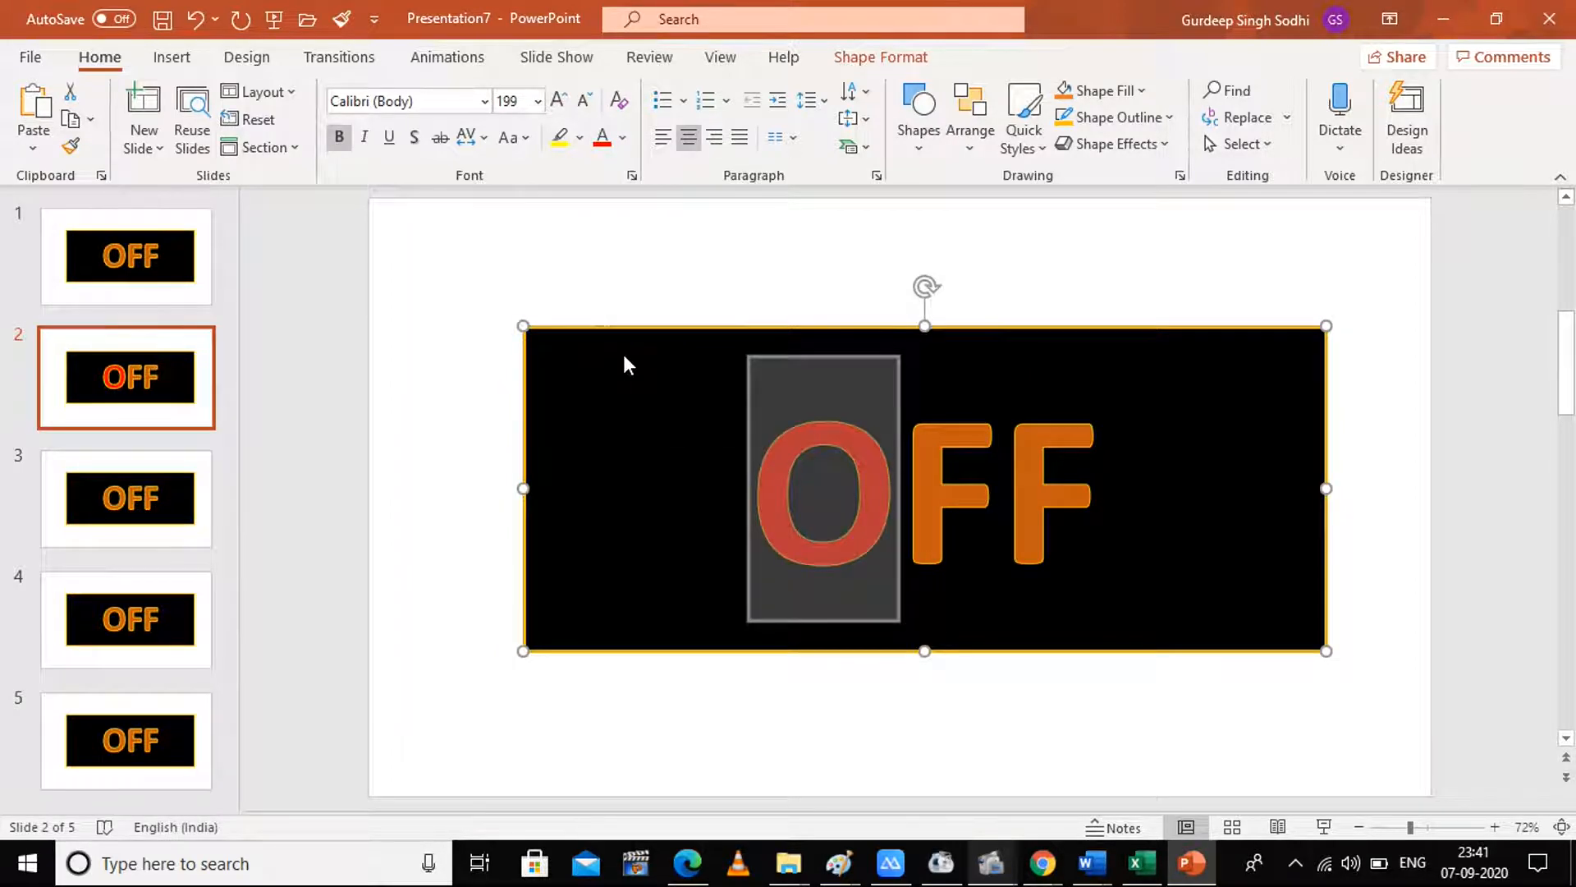
{"action": "mouse_move", "coordinate": [798, 509]}
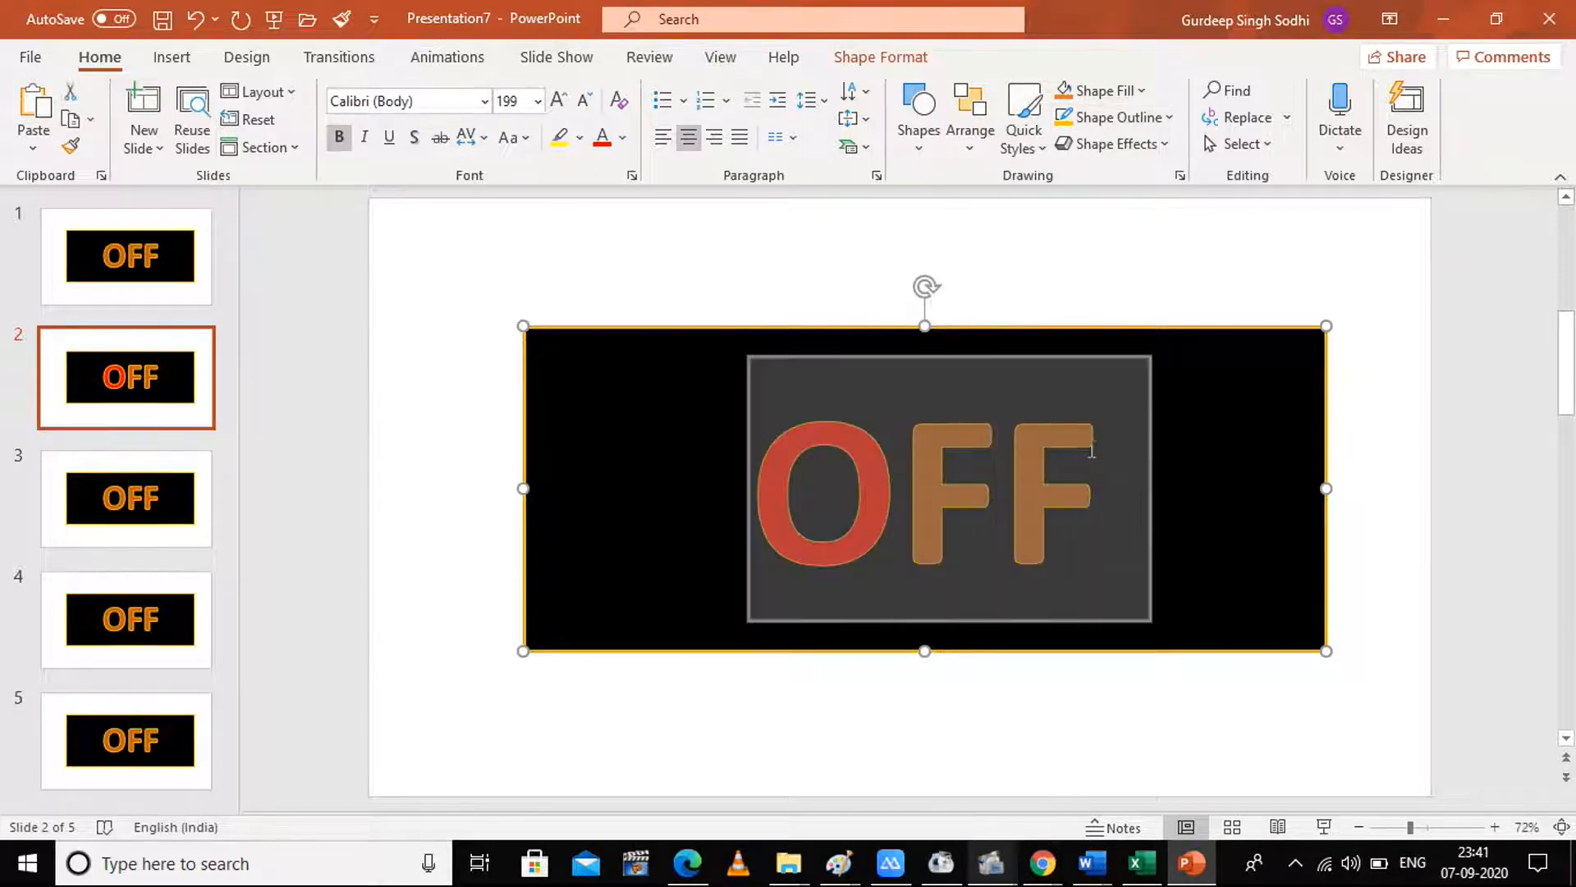
Remove the rectangle's outline on slide 2 and move to slide 3 to redden O and F
{"action": "left_click", "coordinate": [1166, 118]}
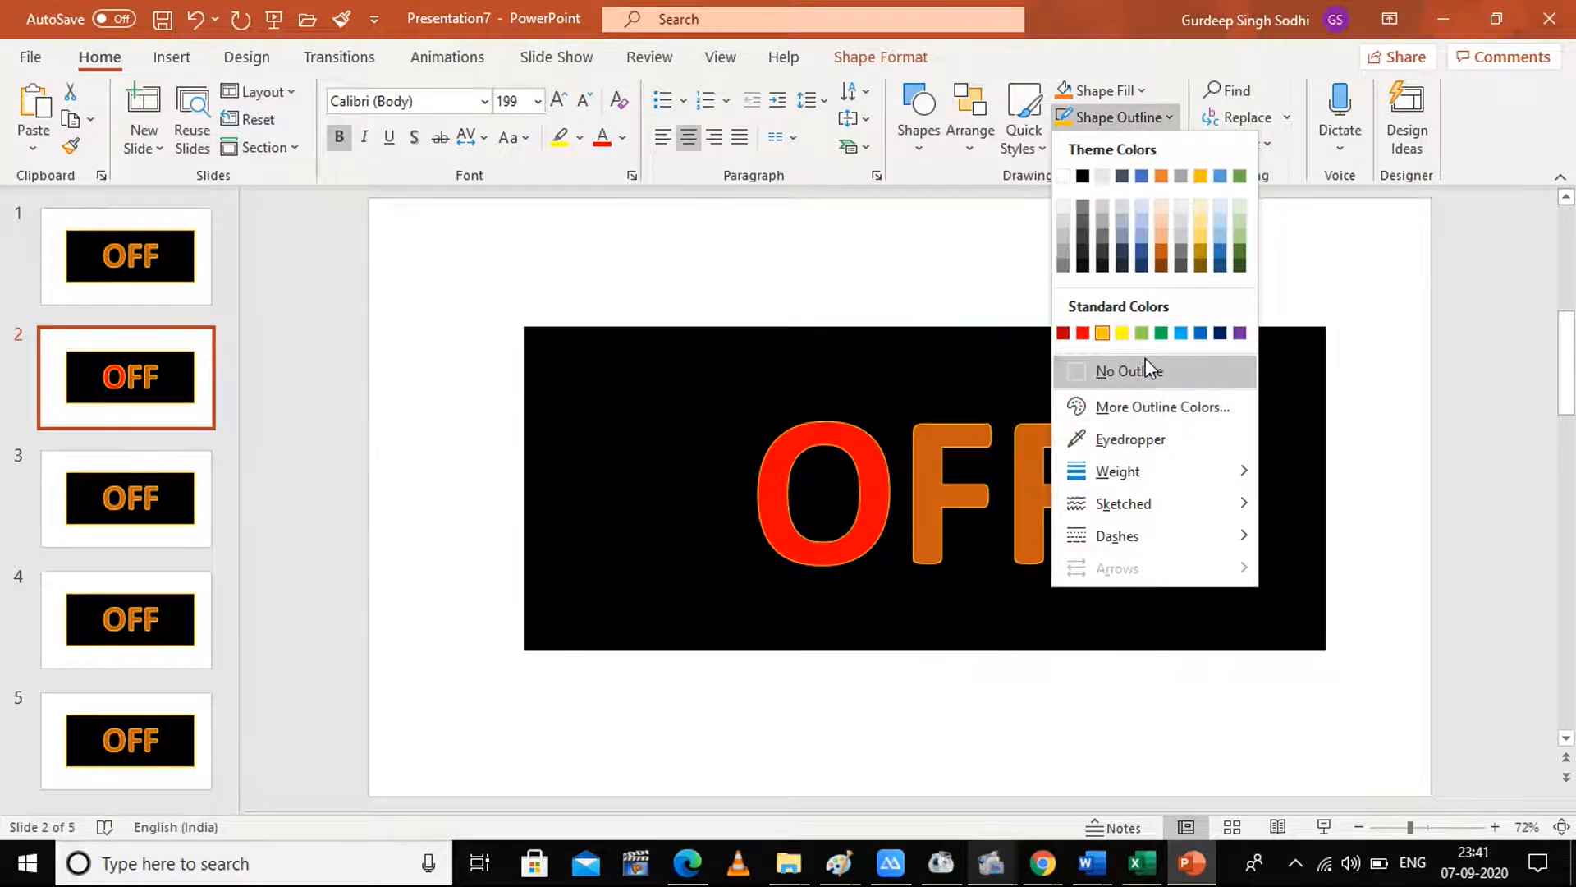
{"action": "left_click", "coordinate": [1128, 371]}
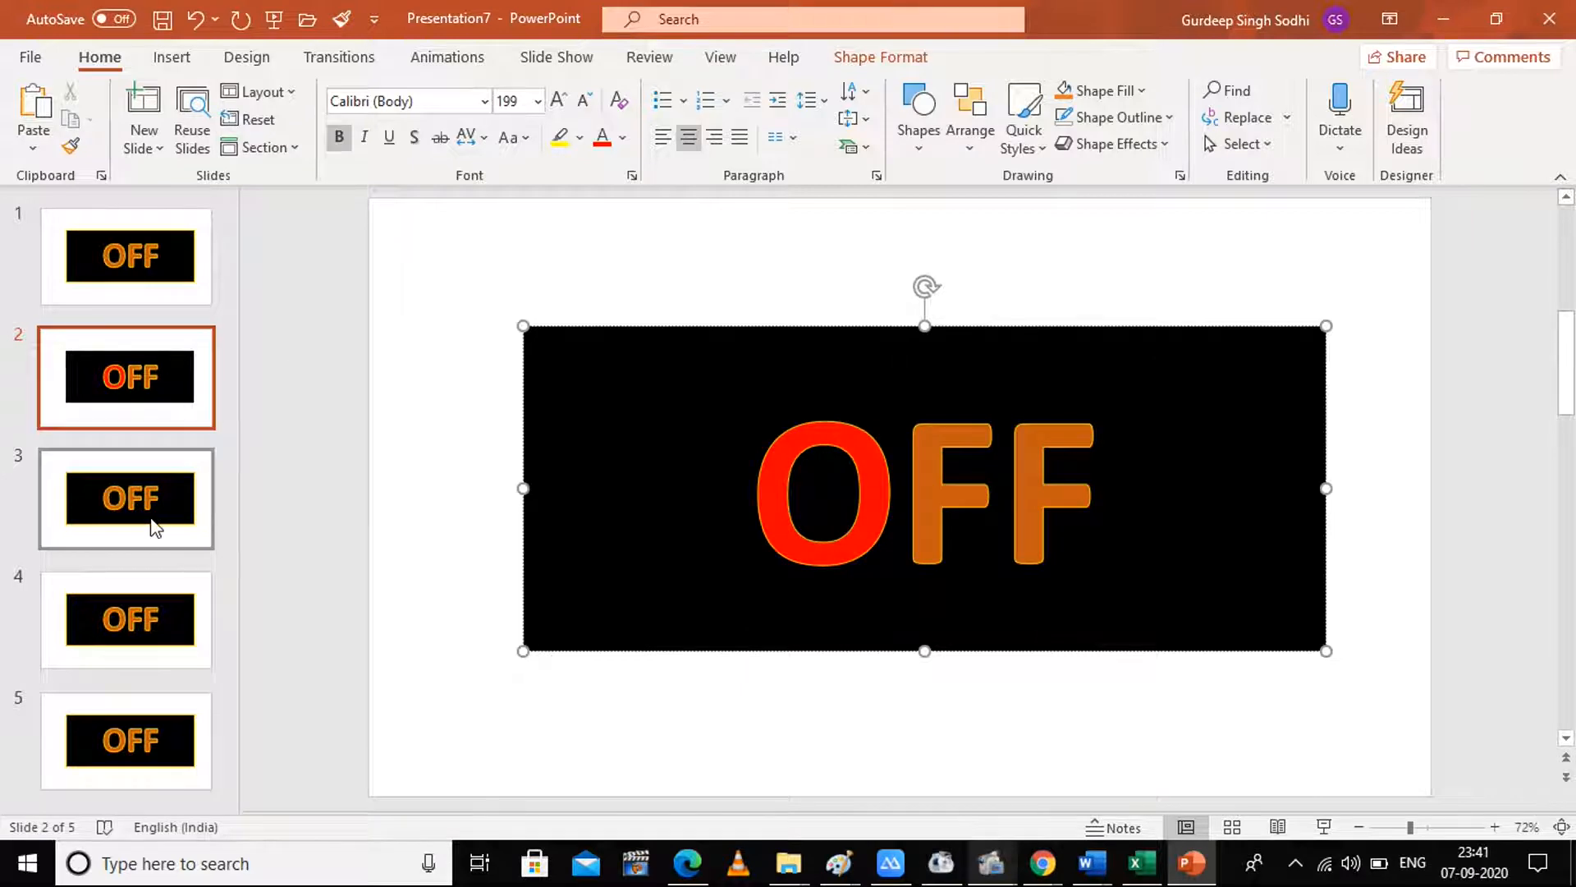
{"action": "left_click", "coordinate": [125, 498]}
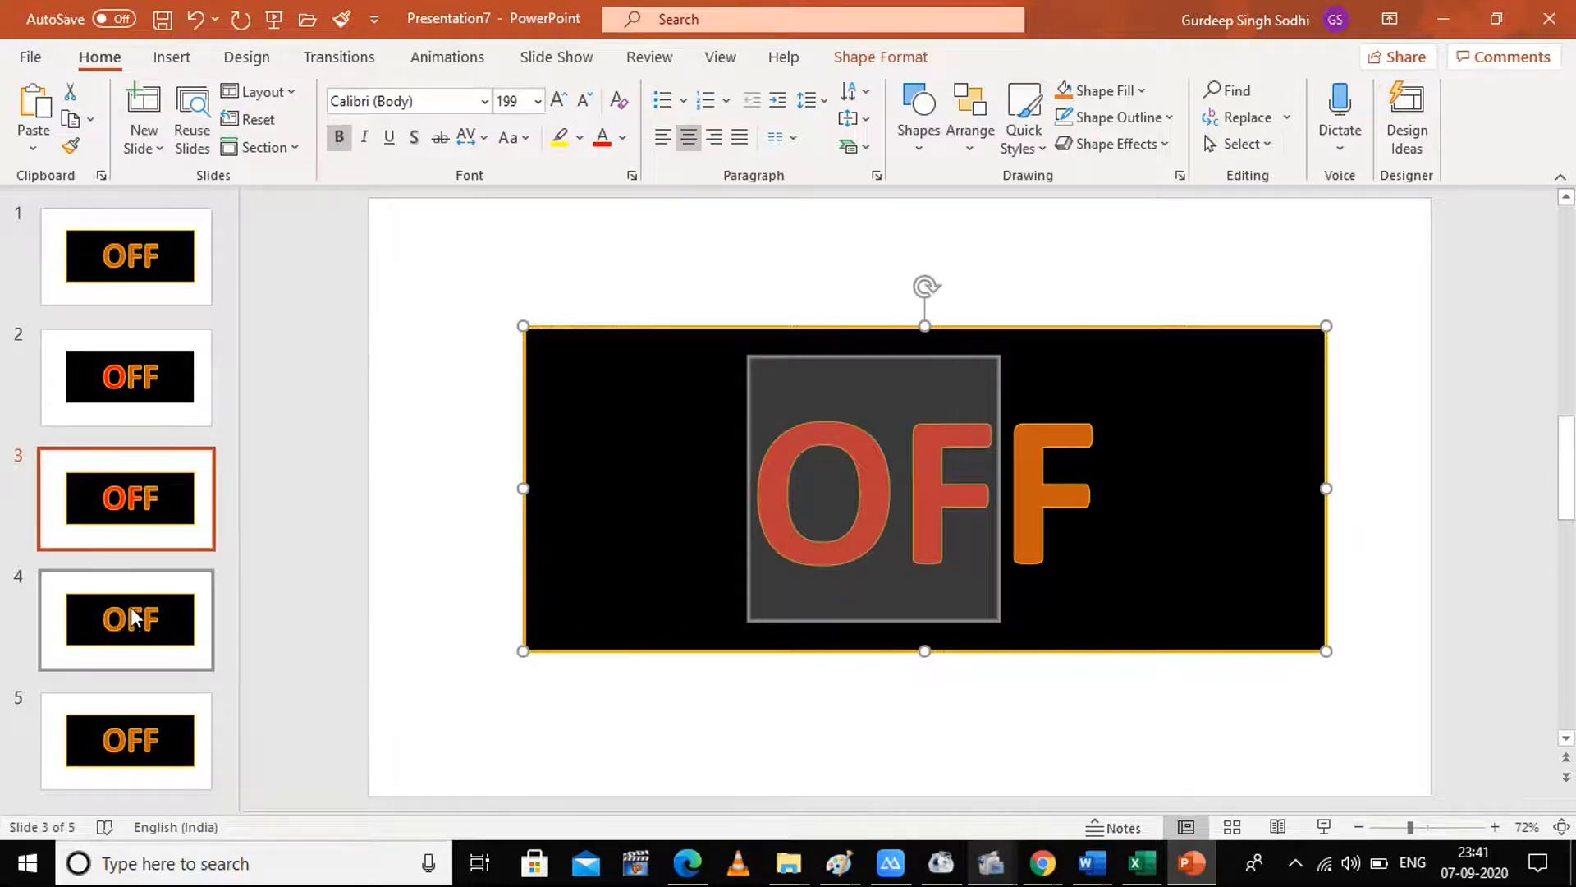
Colour the whole word OFF red on slide 4, then on slide 5
{"action": "left_click", "coordinate": [131, 619]}
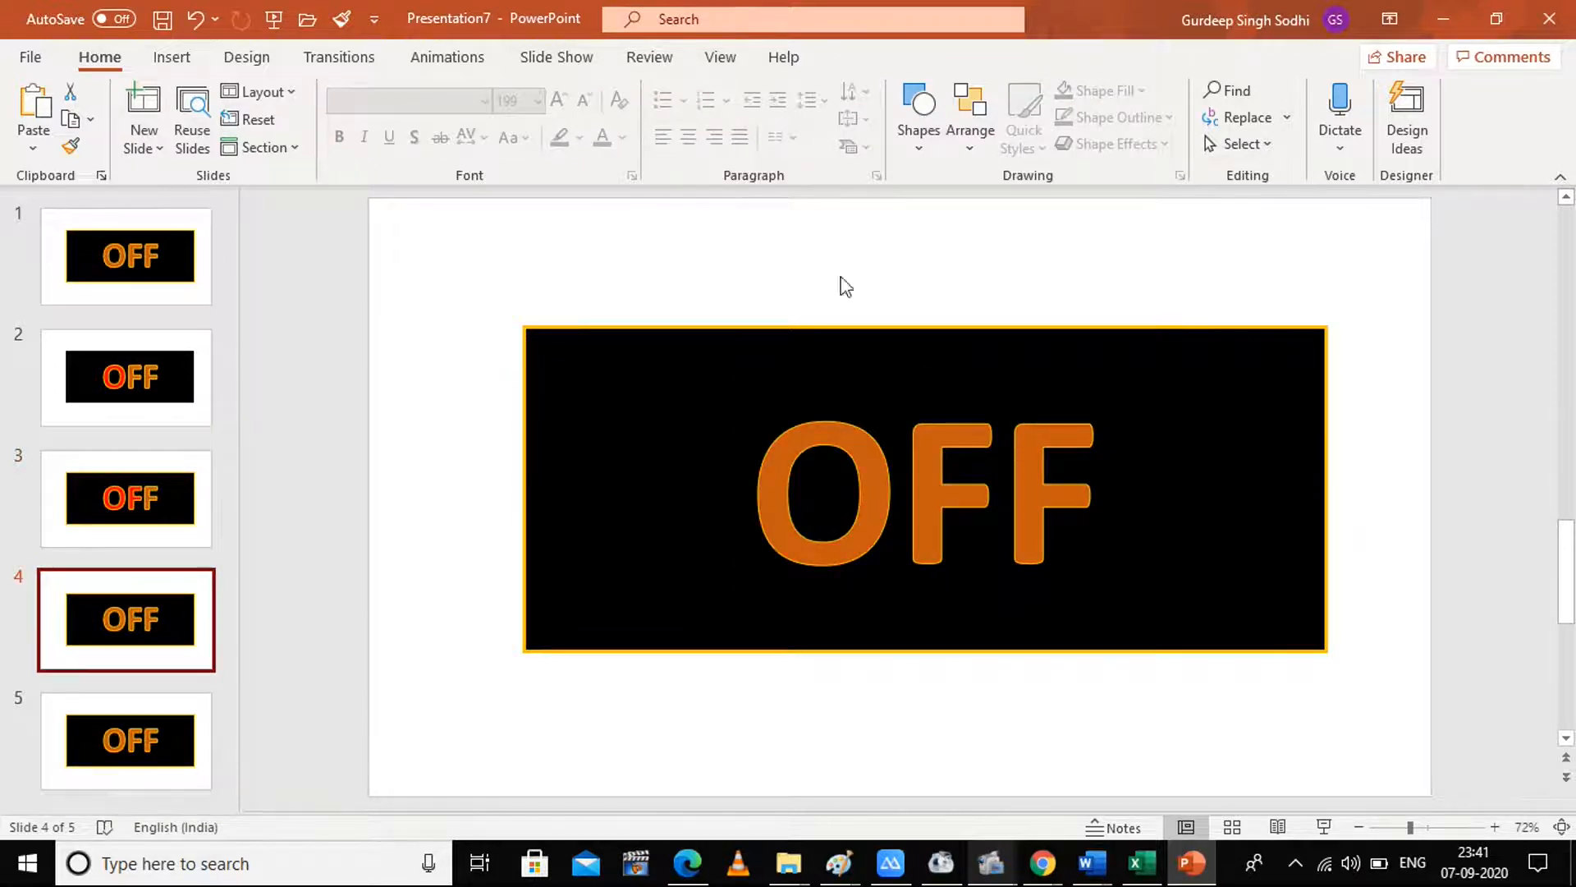
{"action": "left_click", "coordinate": [923, 497]}
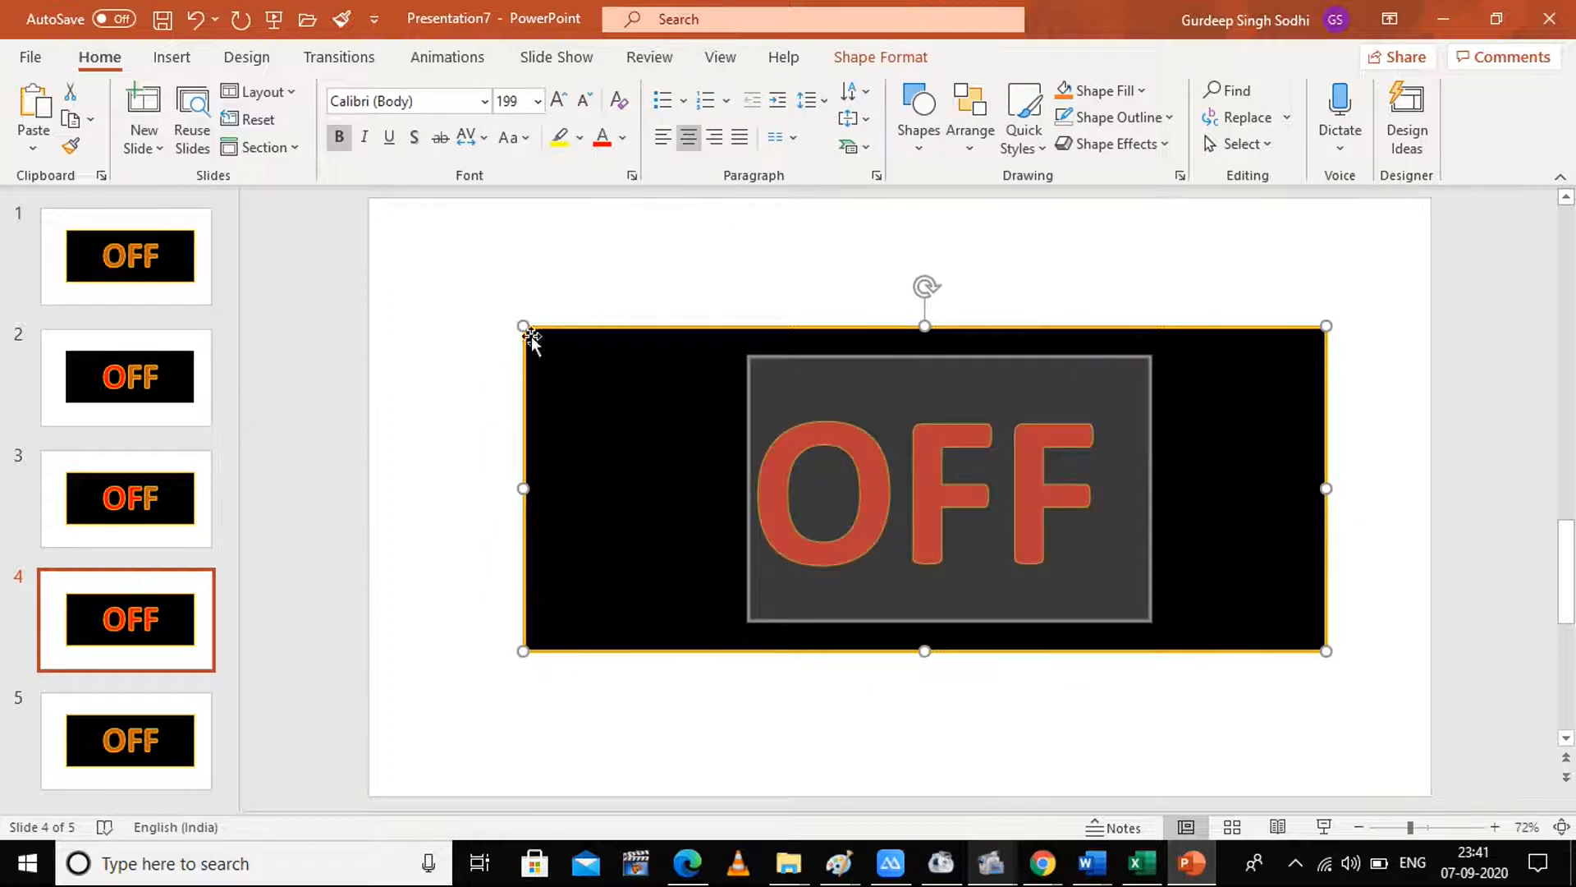
{"action": "left_click", "coordinate": [125, 741]}
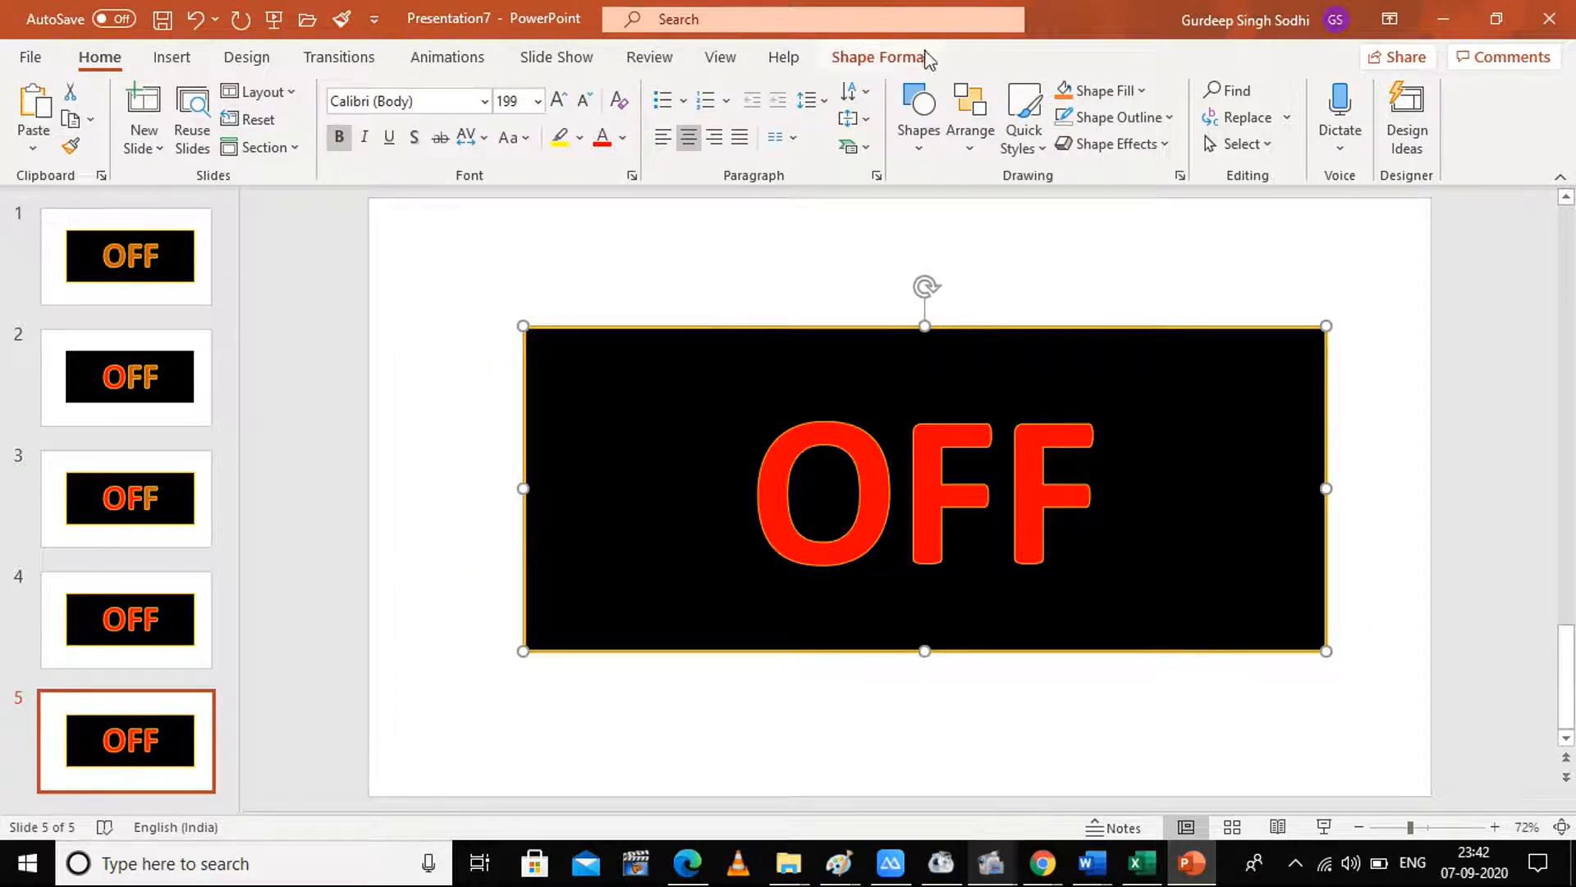
Set the slide 5 rectangle's outline to standard Red and deselect it
{"action": "left_click", "coordinate": [879, 56]}
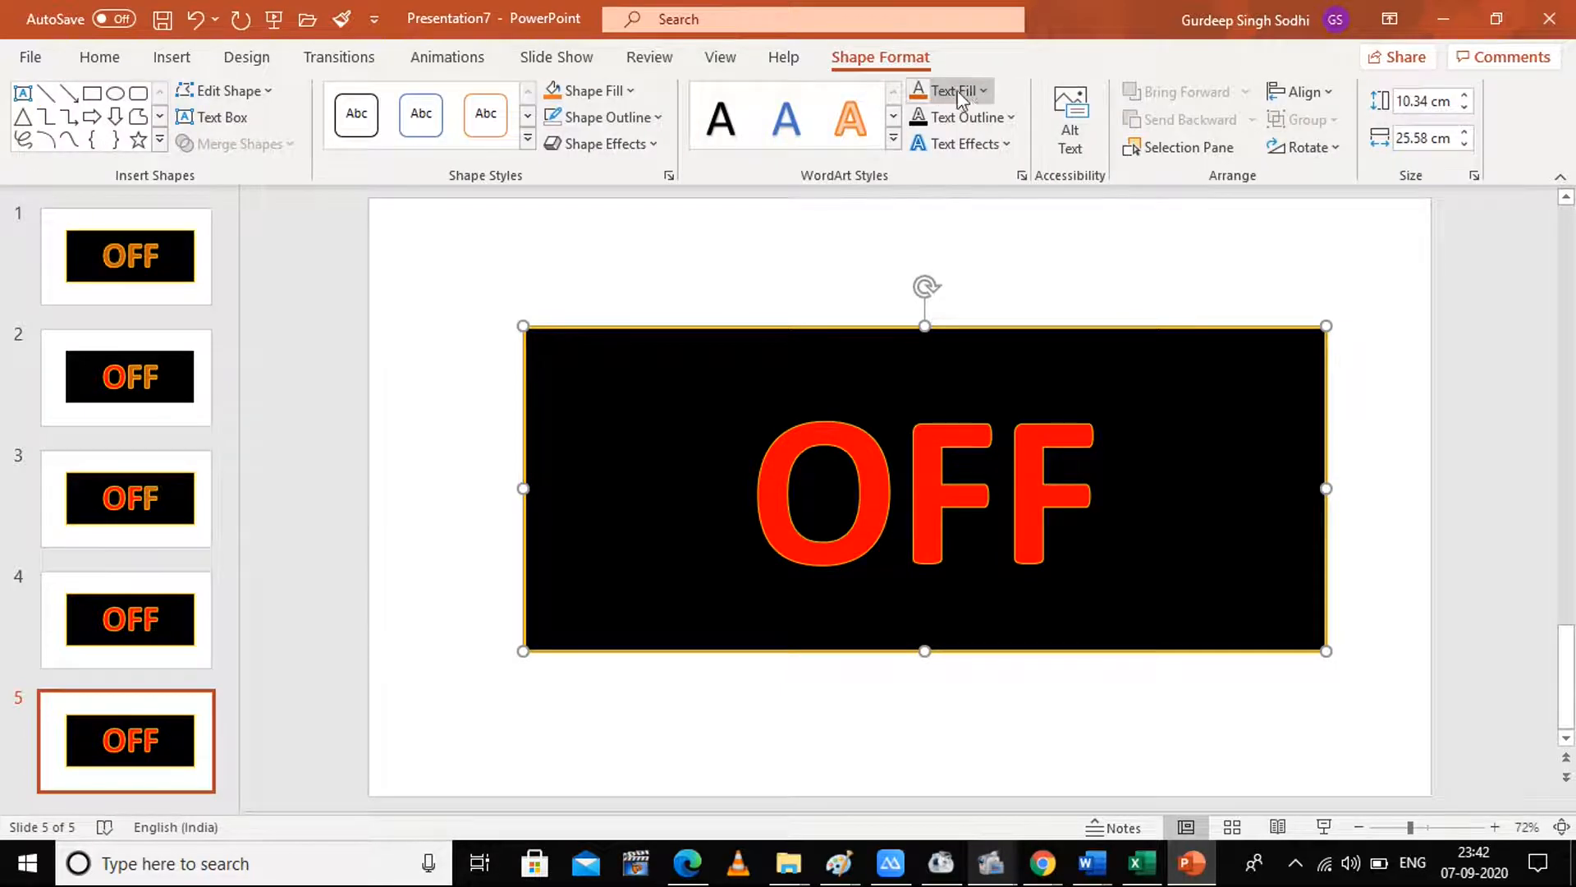
{"action": "left_click", "coordinate": [653, 116]}
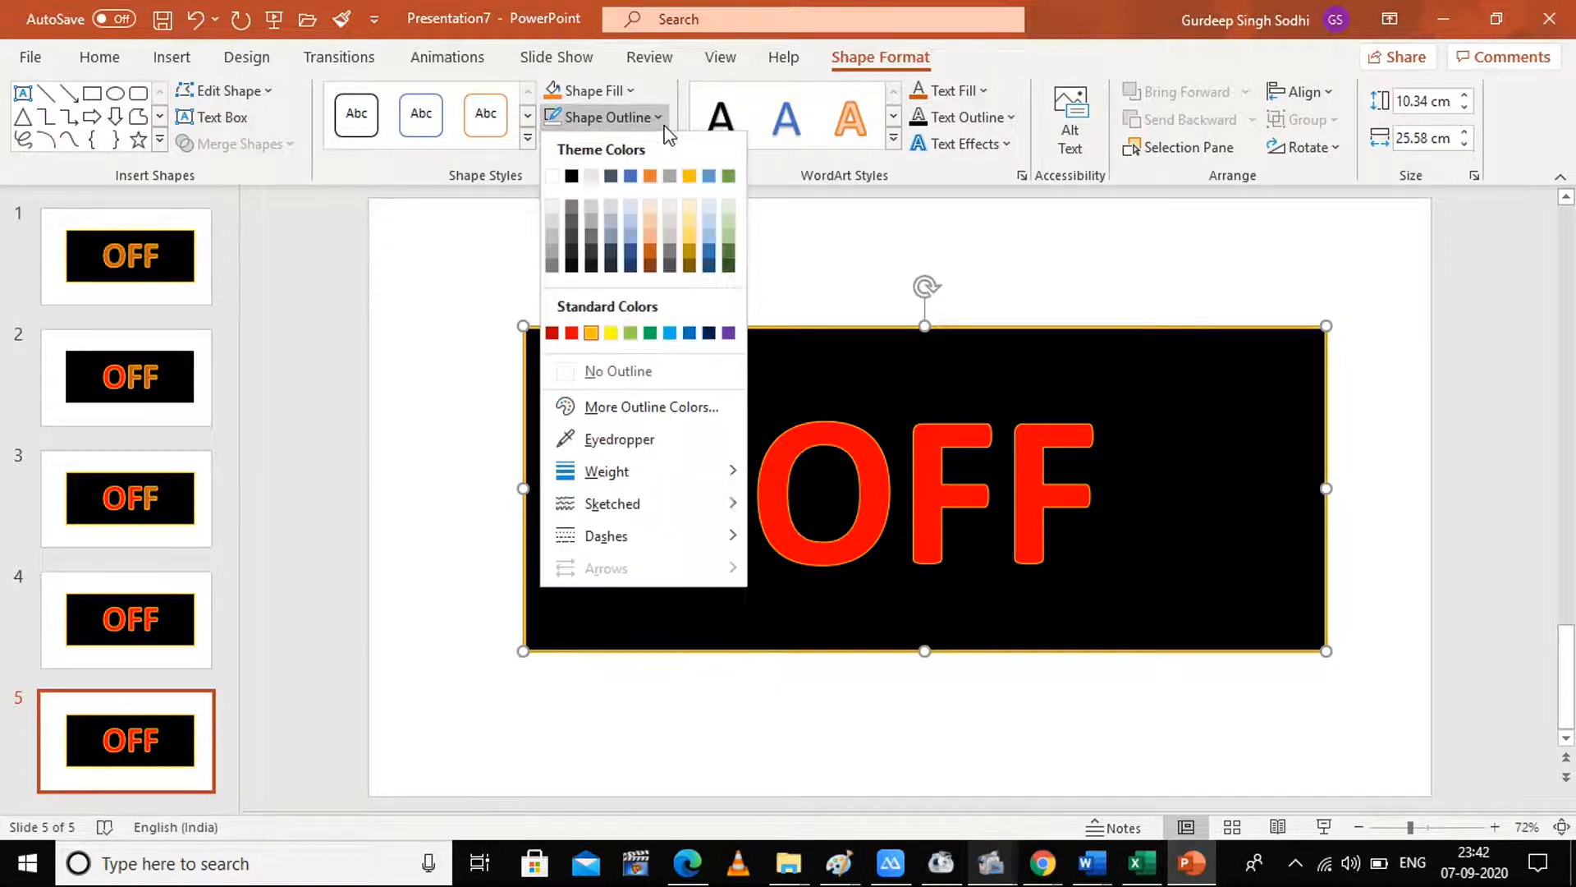
{"action": "mouse_move", "coordinate": [607, 471]}
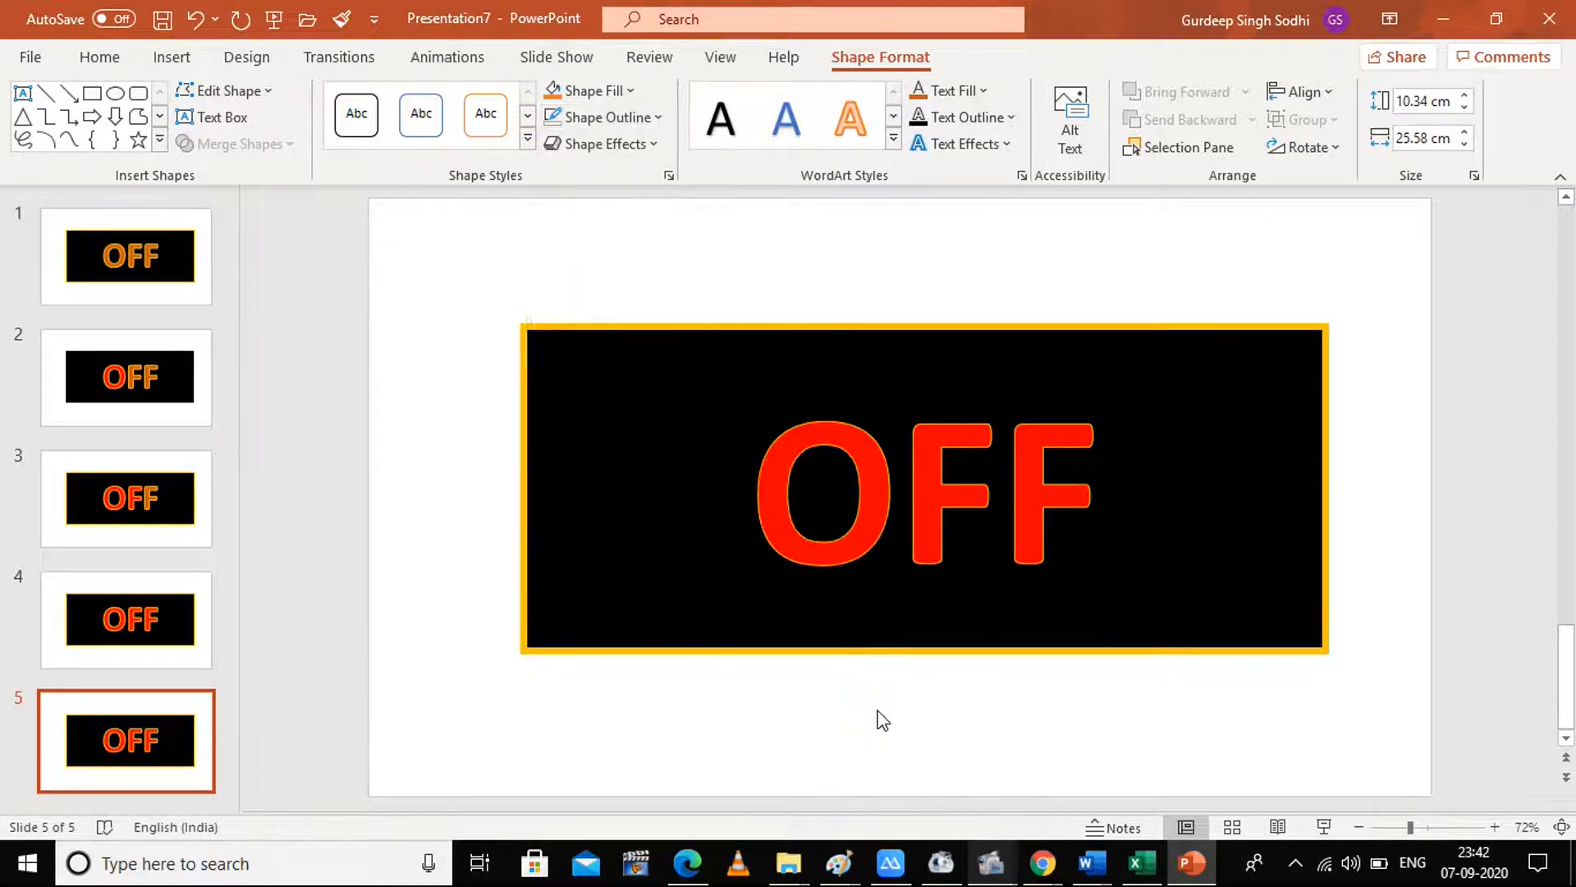
{"action": "left_click", "coordinate": [922, 496]}
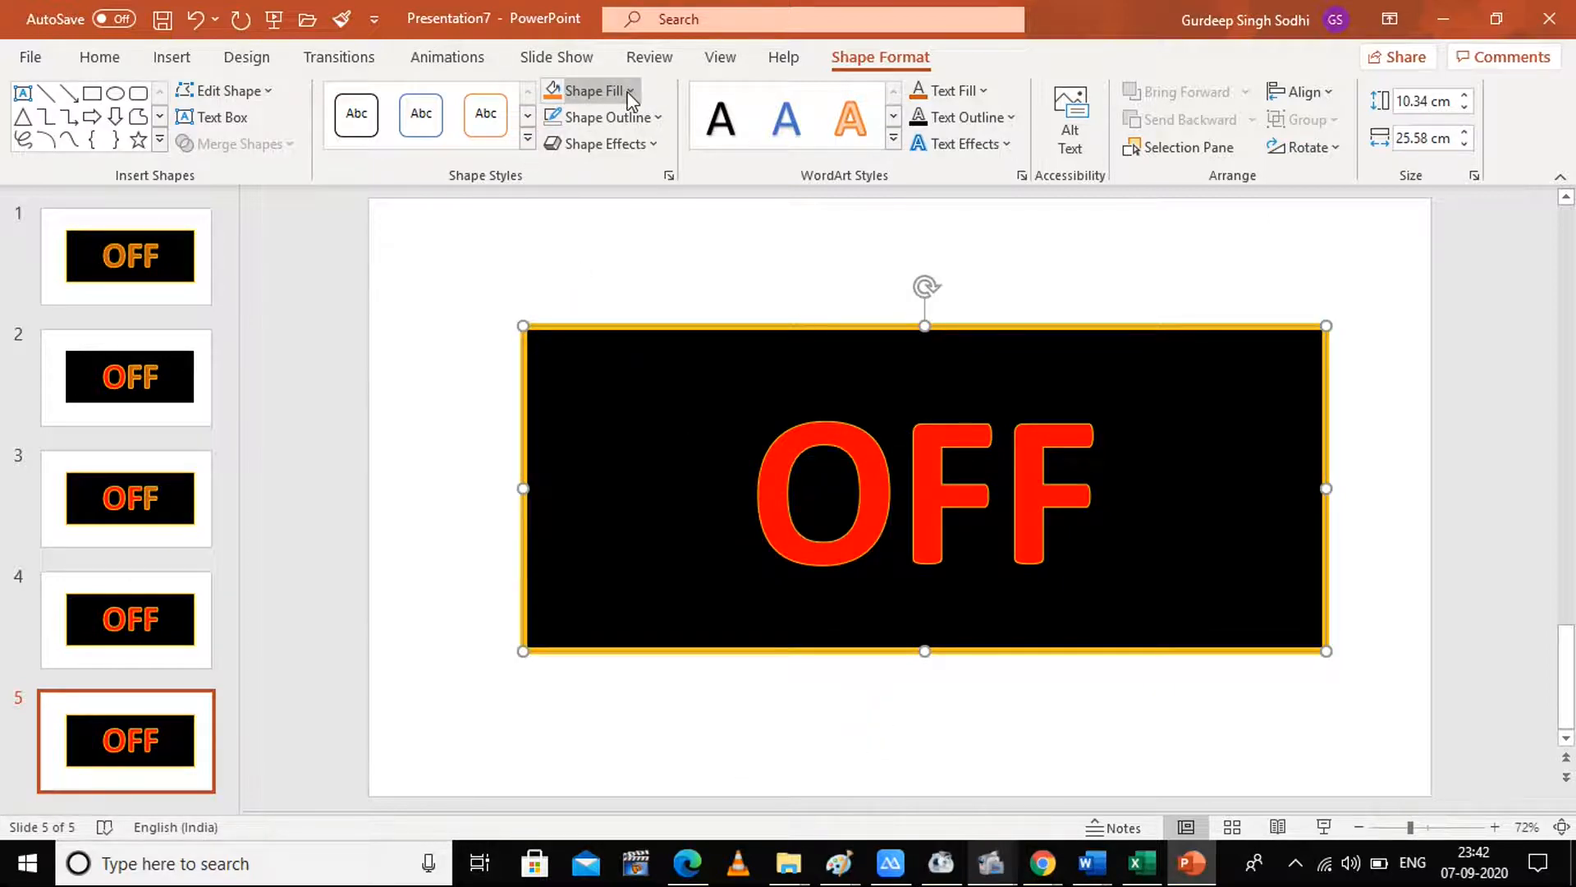
{"action": "left_click", "coordinate": [597, 92]}
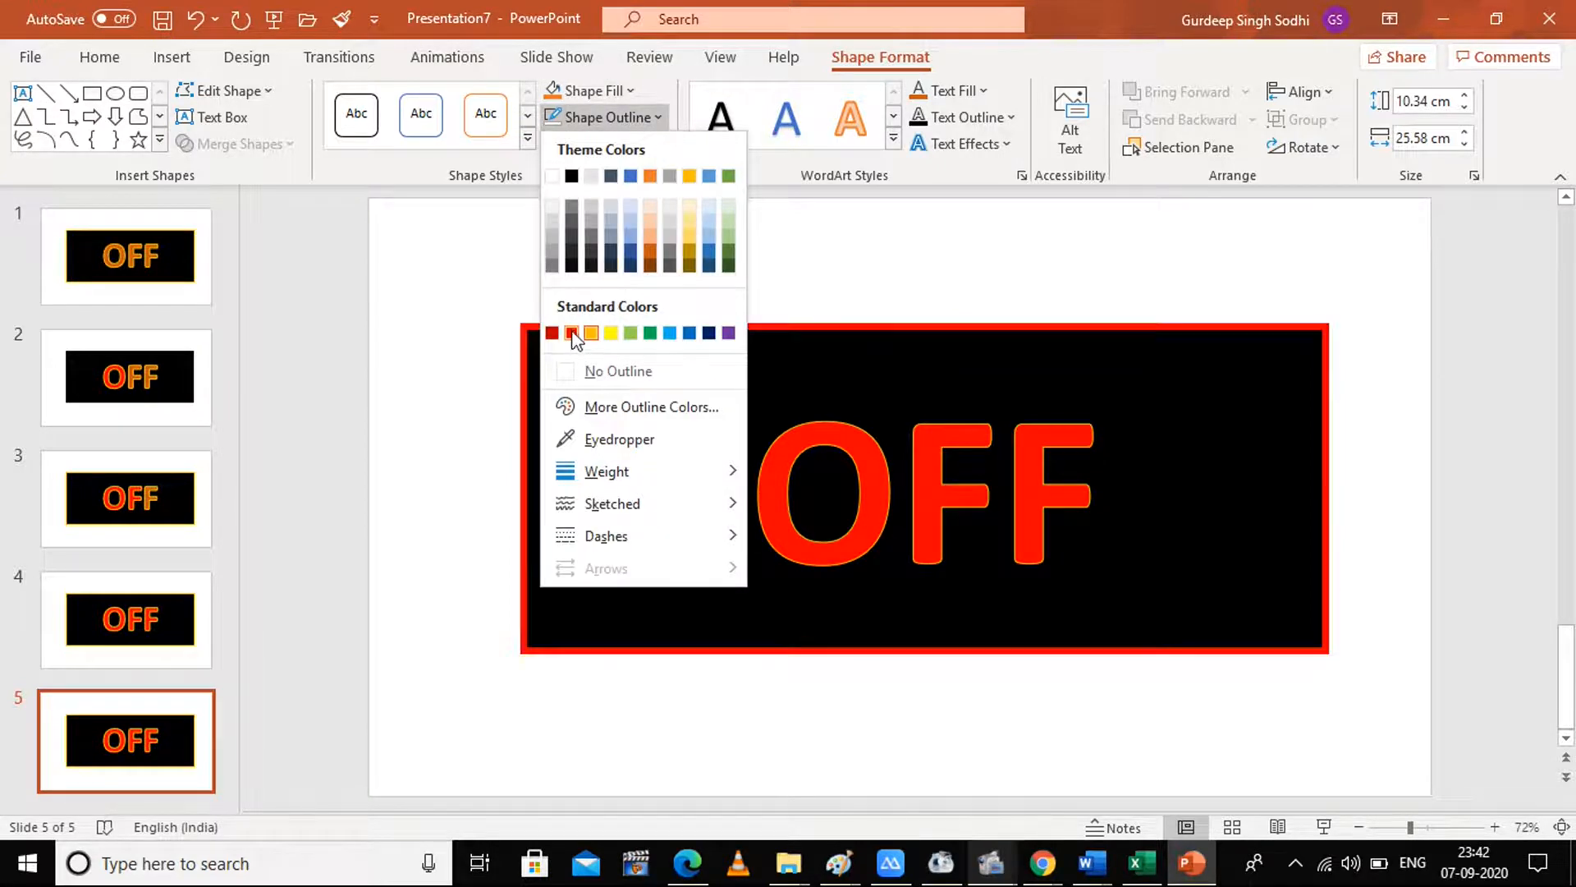
{"action": "left_click", "coordinate": [591, 333]}
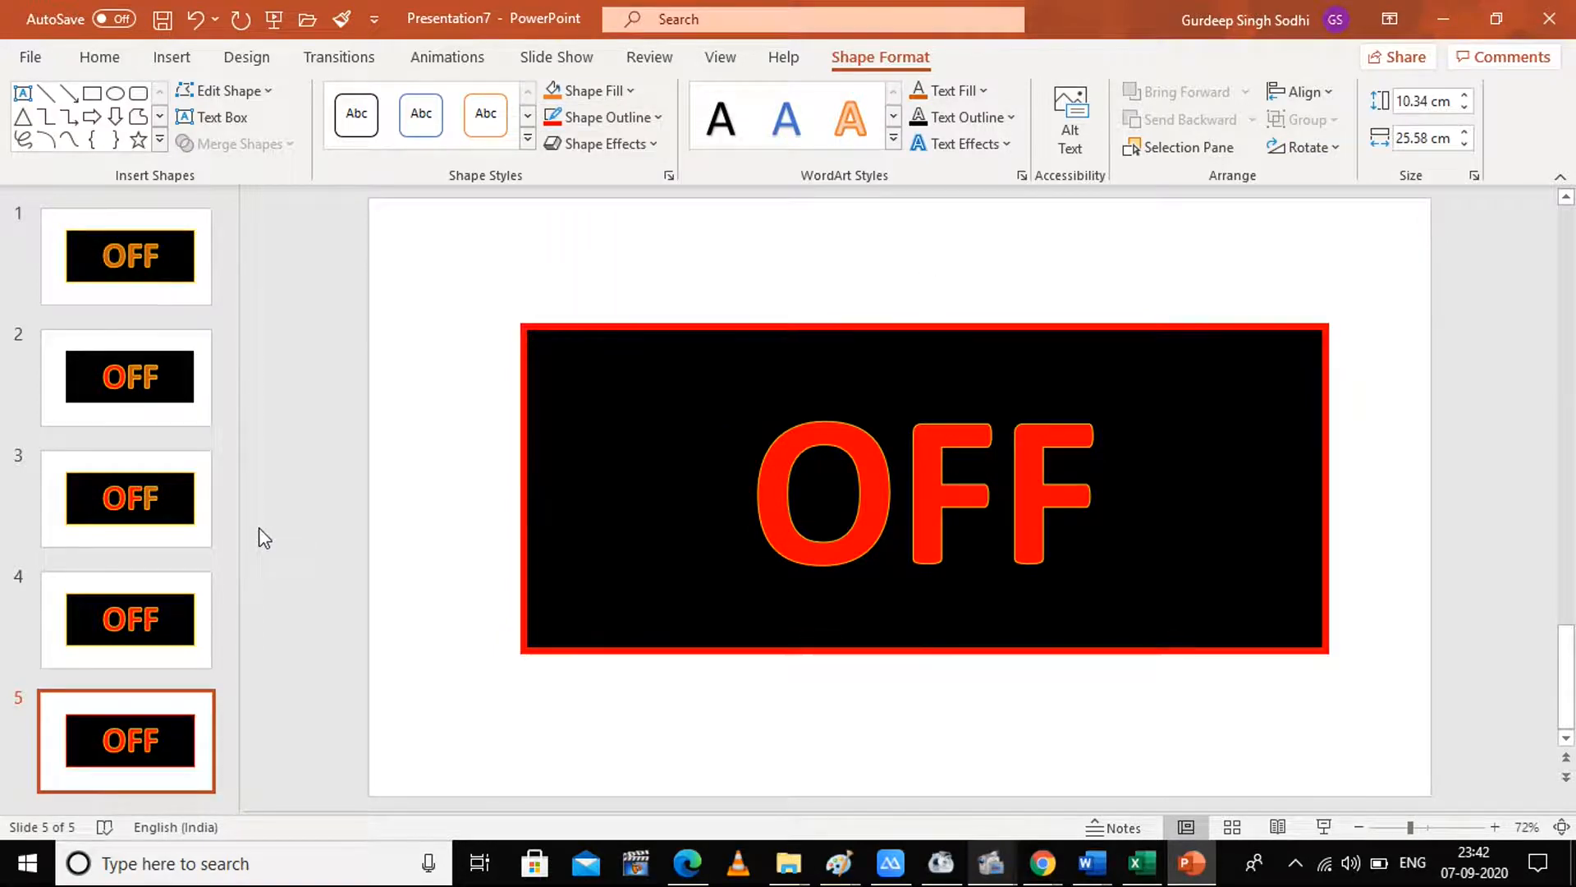
{"action": "left_click", "coordinate": [124, 256]}
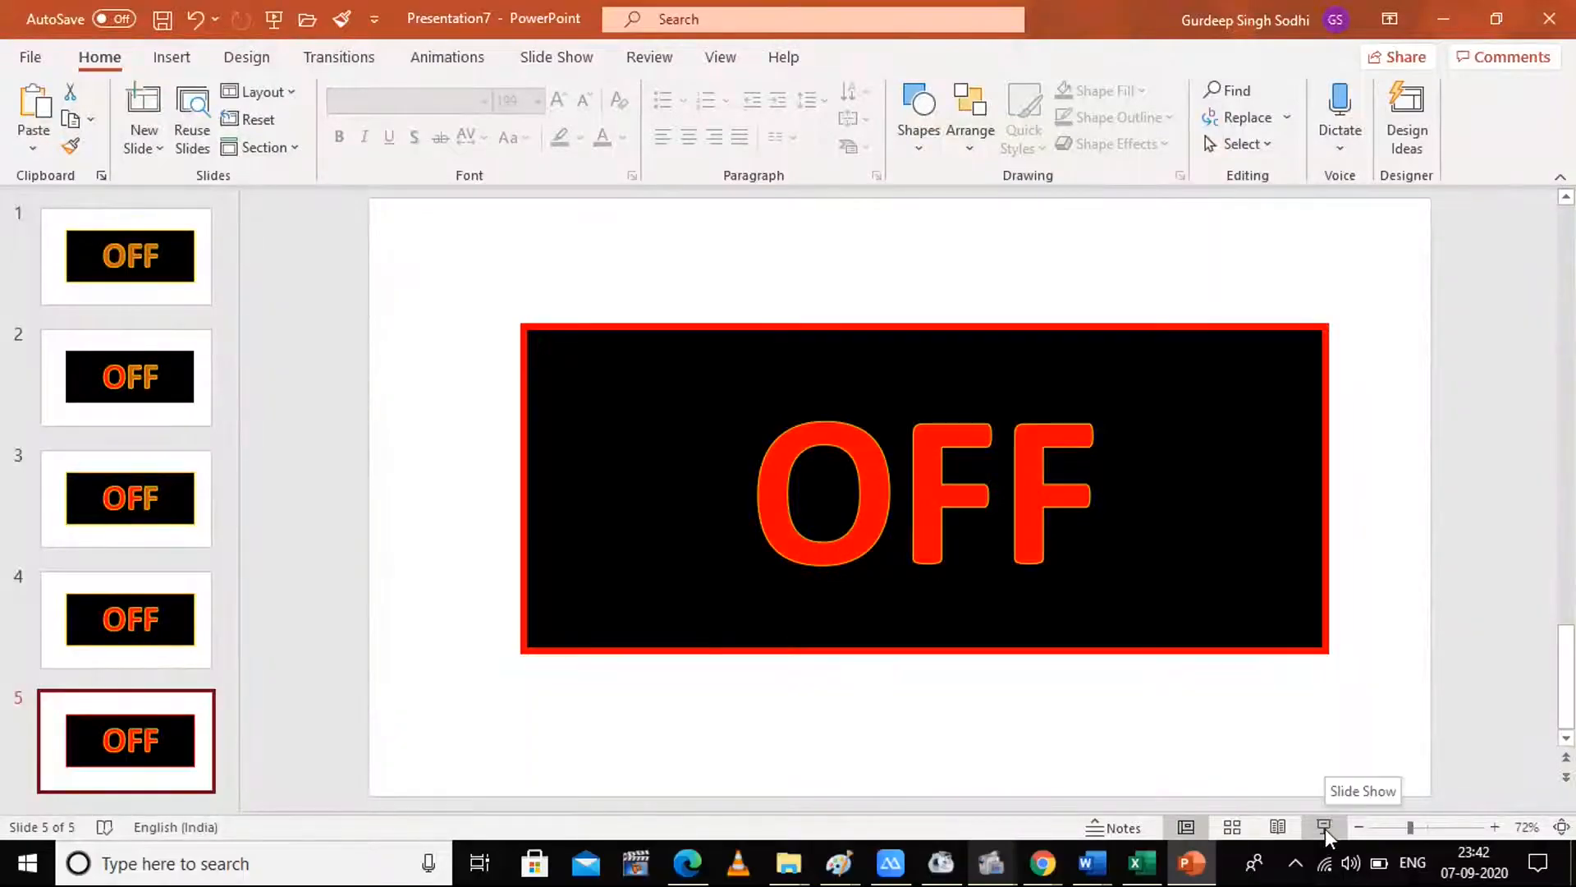
{"action": "mouse_move", "coordinate": [296, 144]}
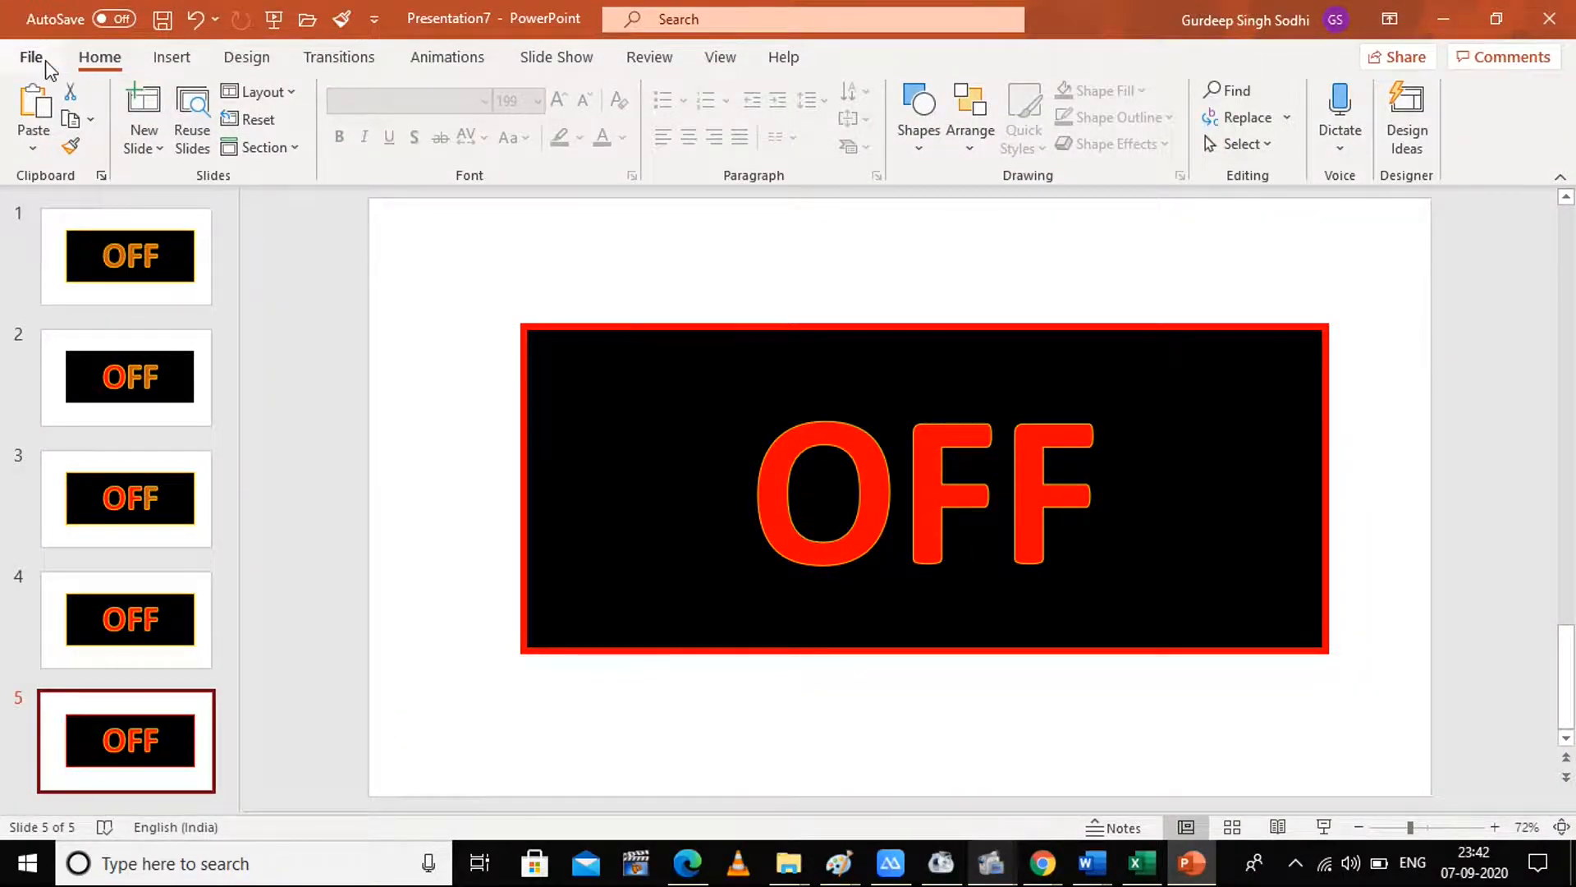
Export the deck as an animated GIF saved as off on the Desktop
{"action": "left_click", "coordinate": [31, 57]}
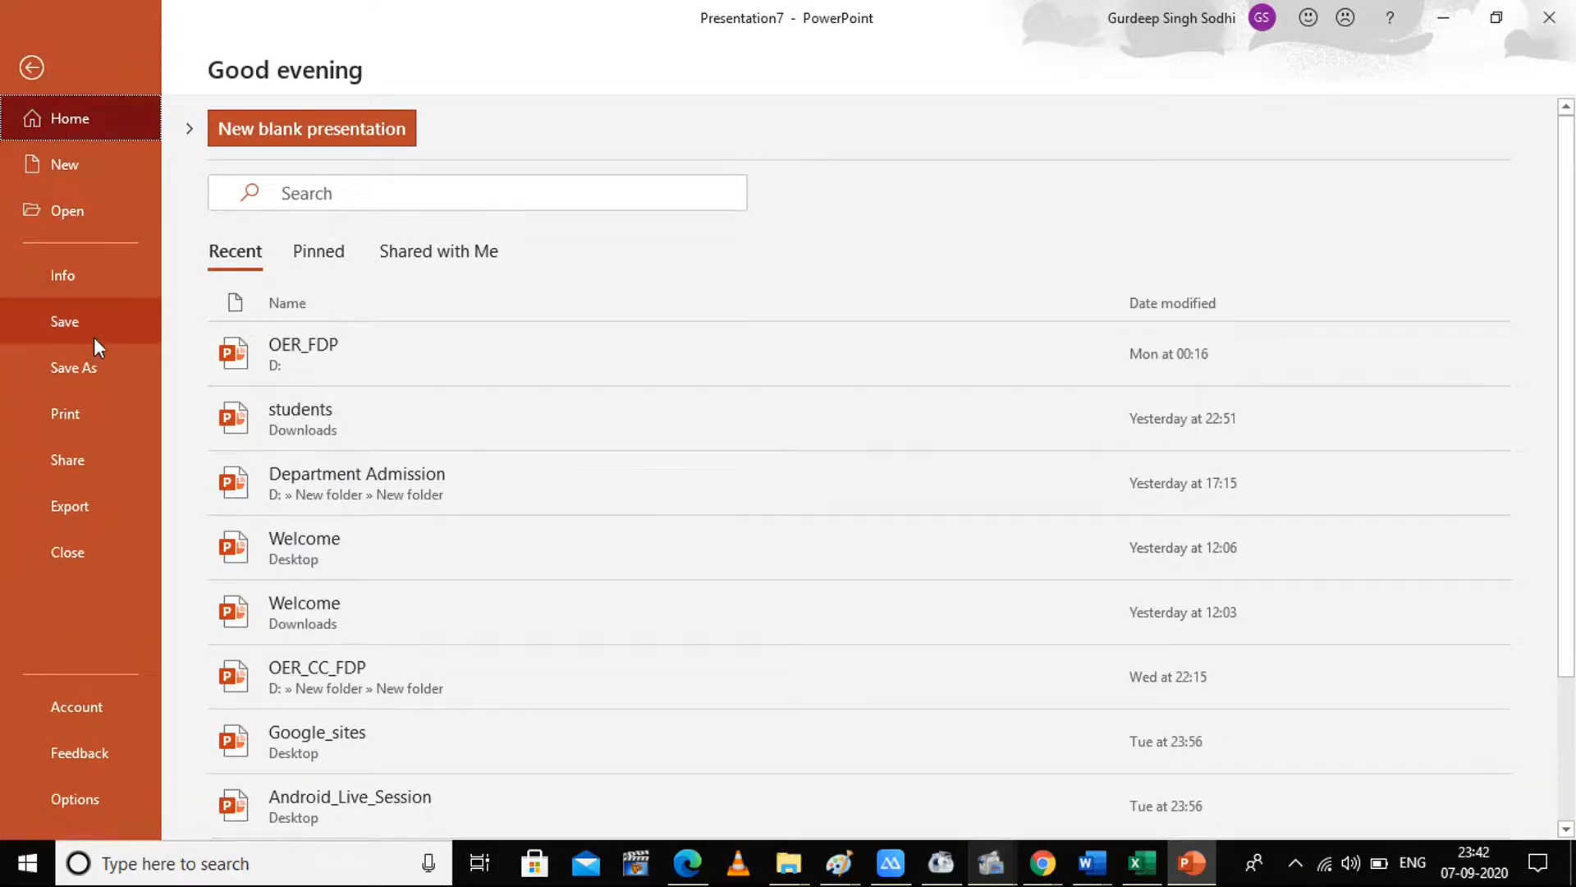
{"action": "mouse_move", "coordinate": [79, 507]}
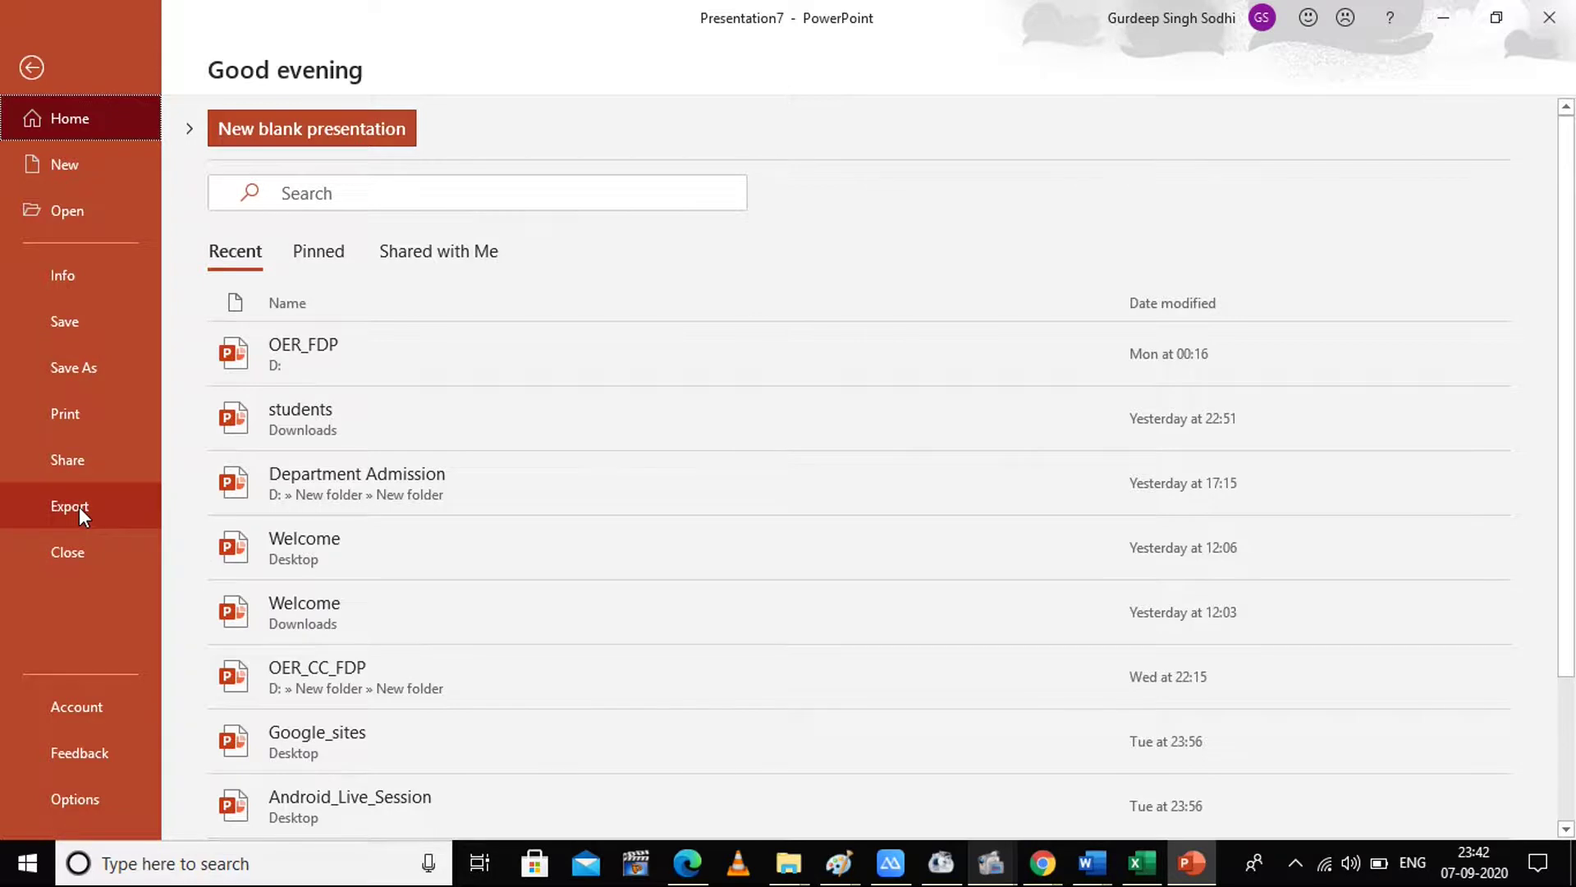
{"action": "left_click", "coordinate": [69, 505]}
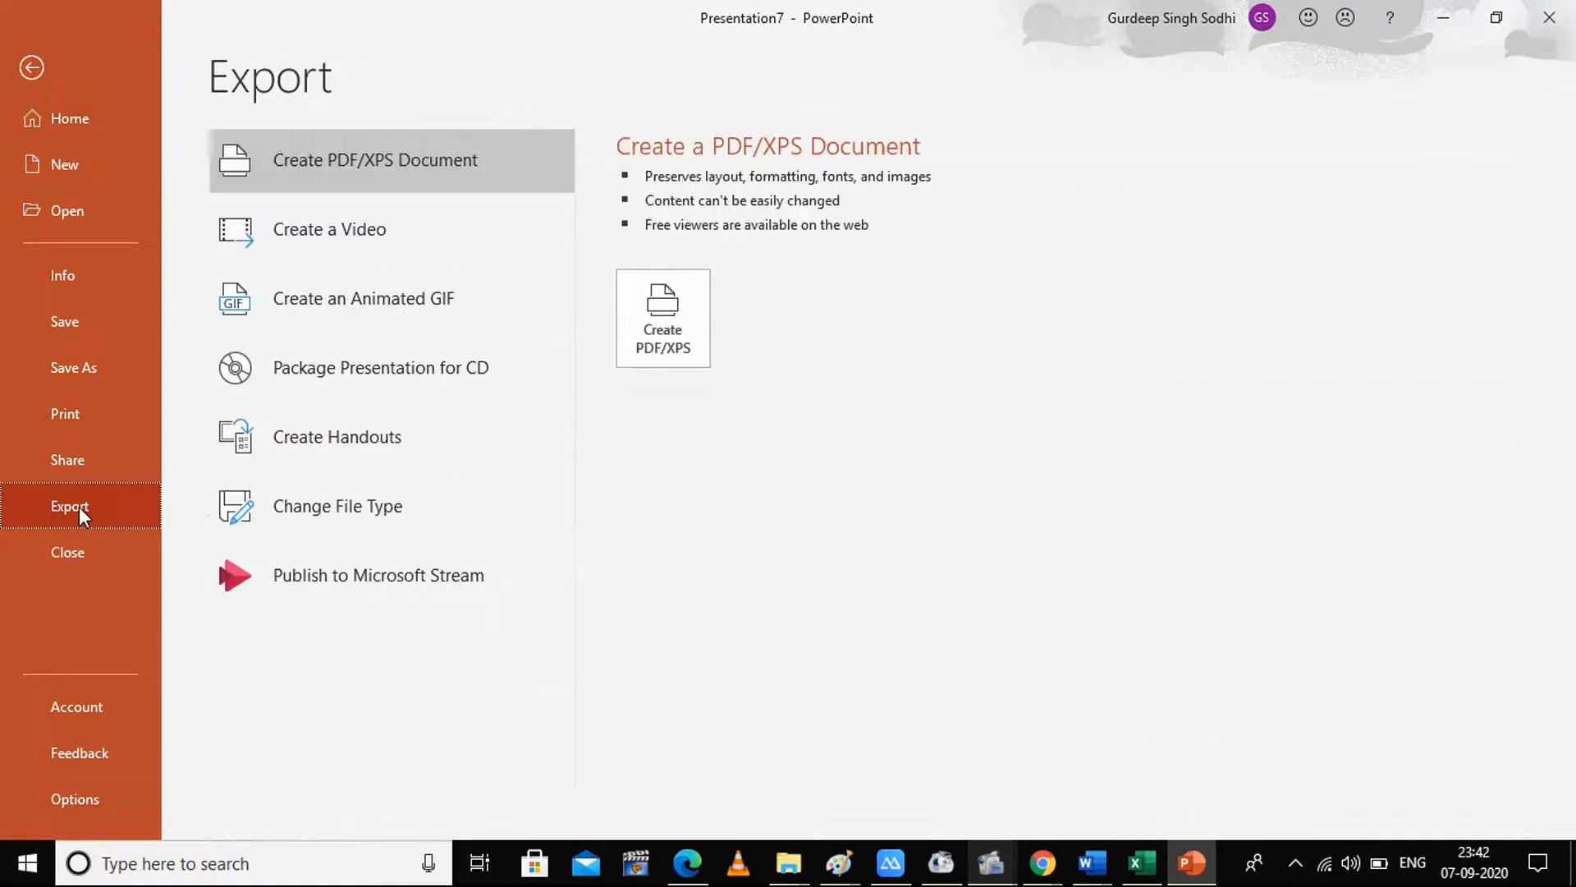
{"action": "mouse_move", "coordinate": [401, 246]}
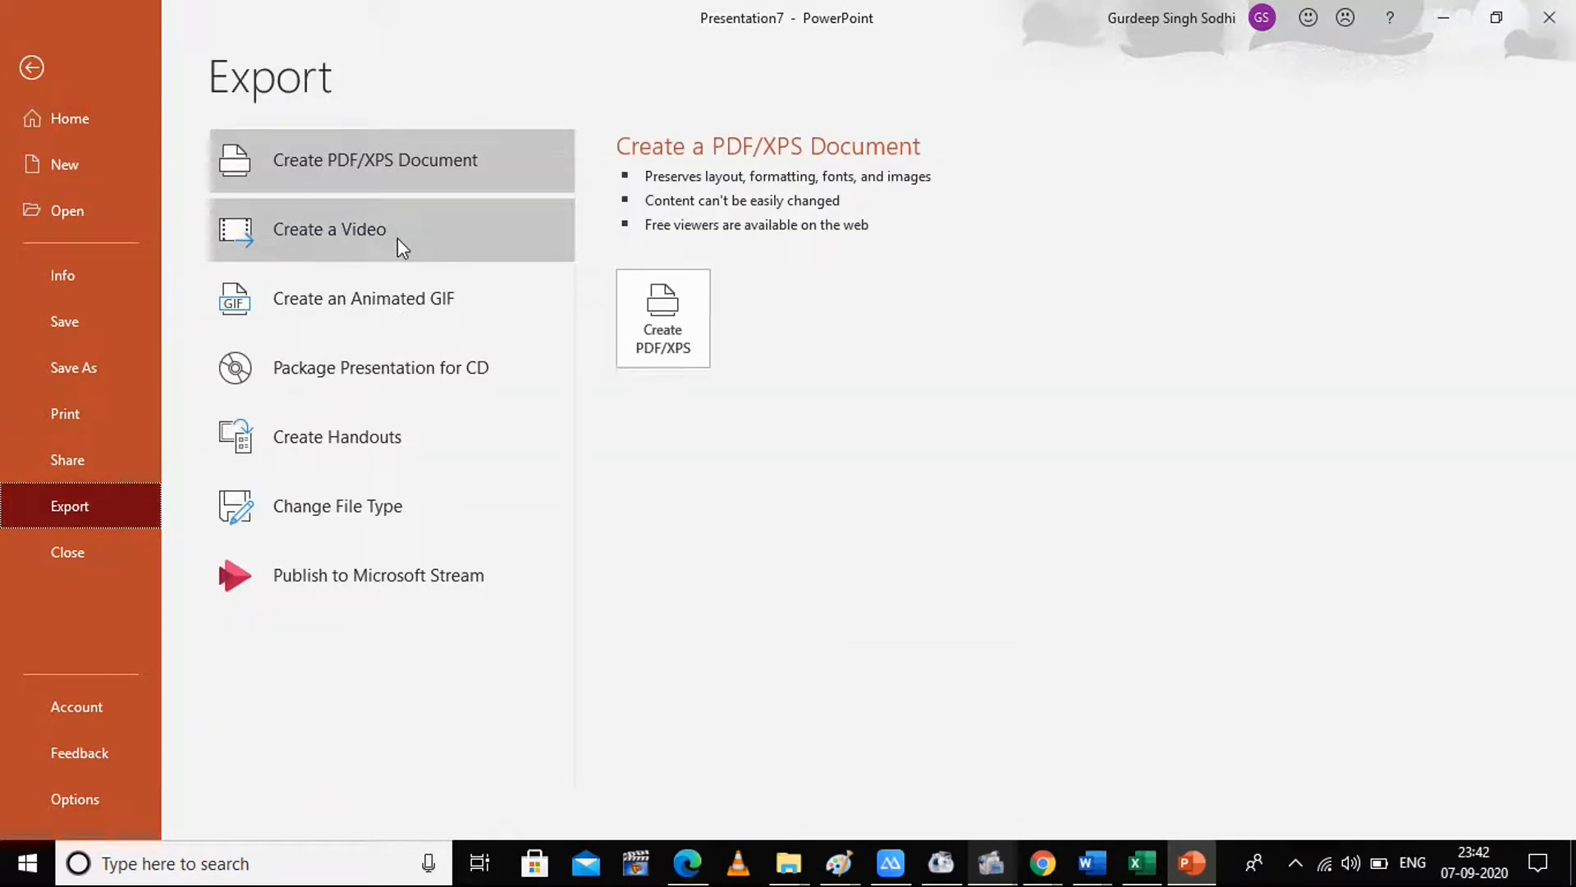
{"action": "mouse_move", "coordinate": [403, 312]}
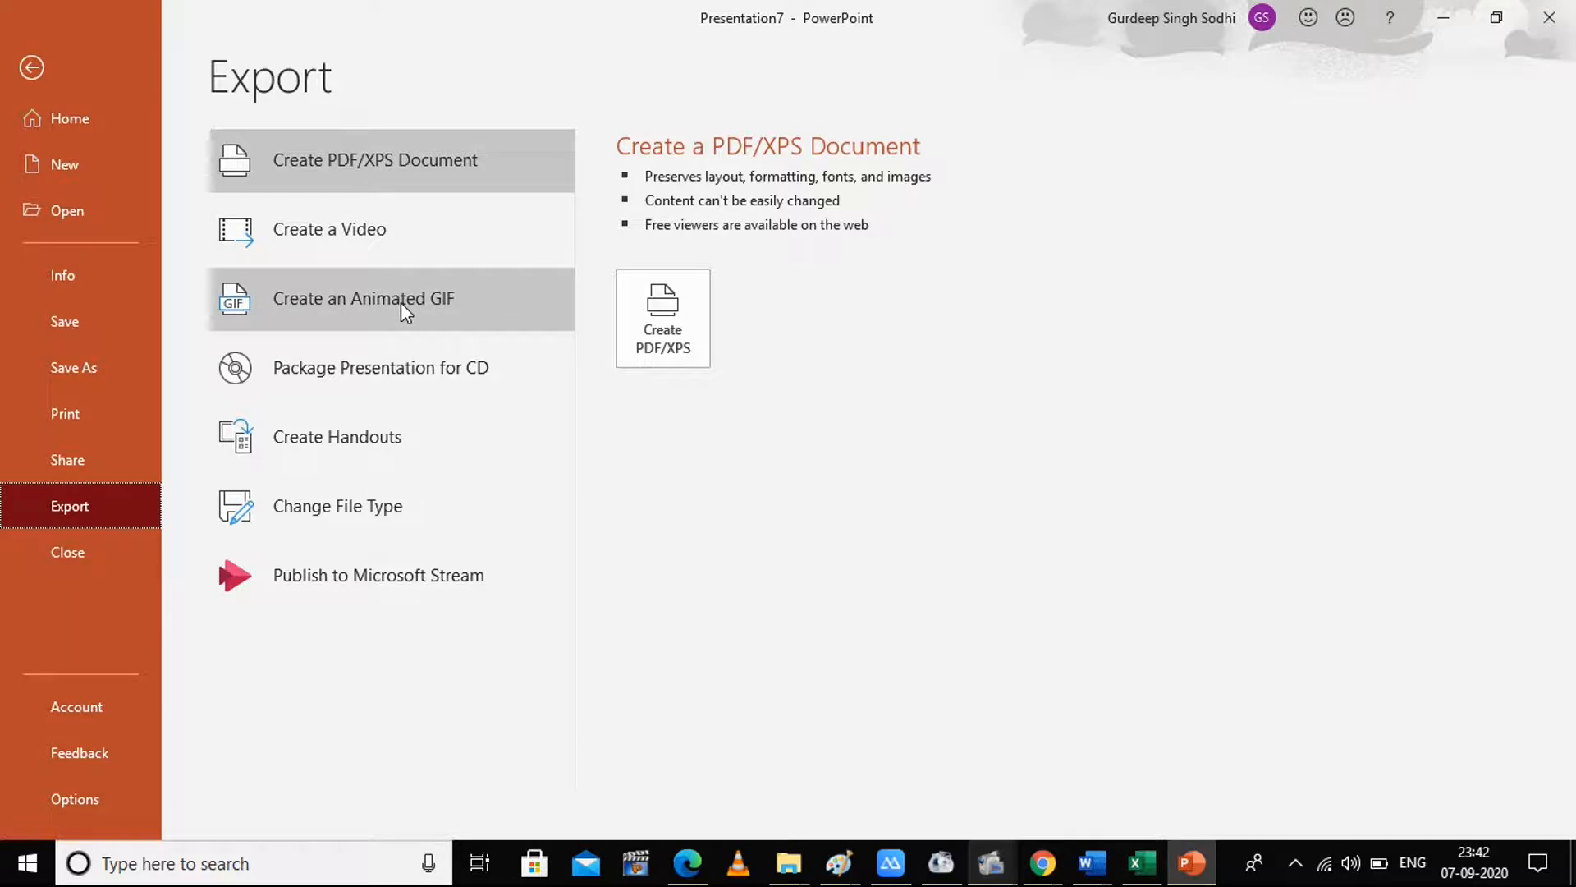
{"action": "left_click", "coordinate": [363, 297]}
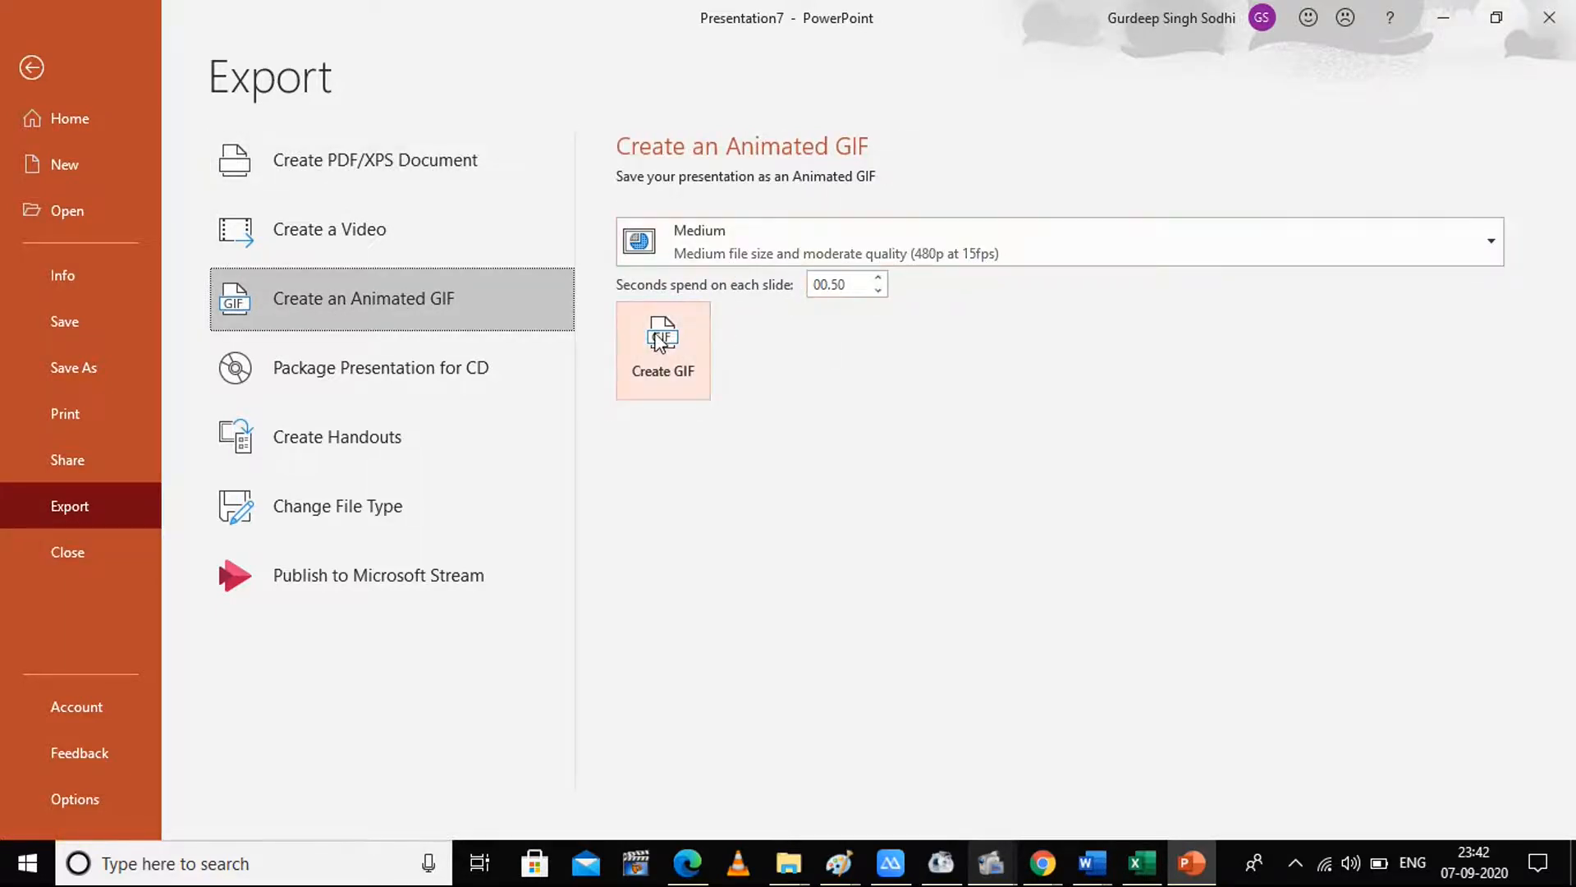
{"action": "left_click", "coordinate": [664, 338]}
{"action": "type", "text": "off"}
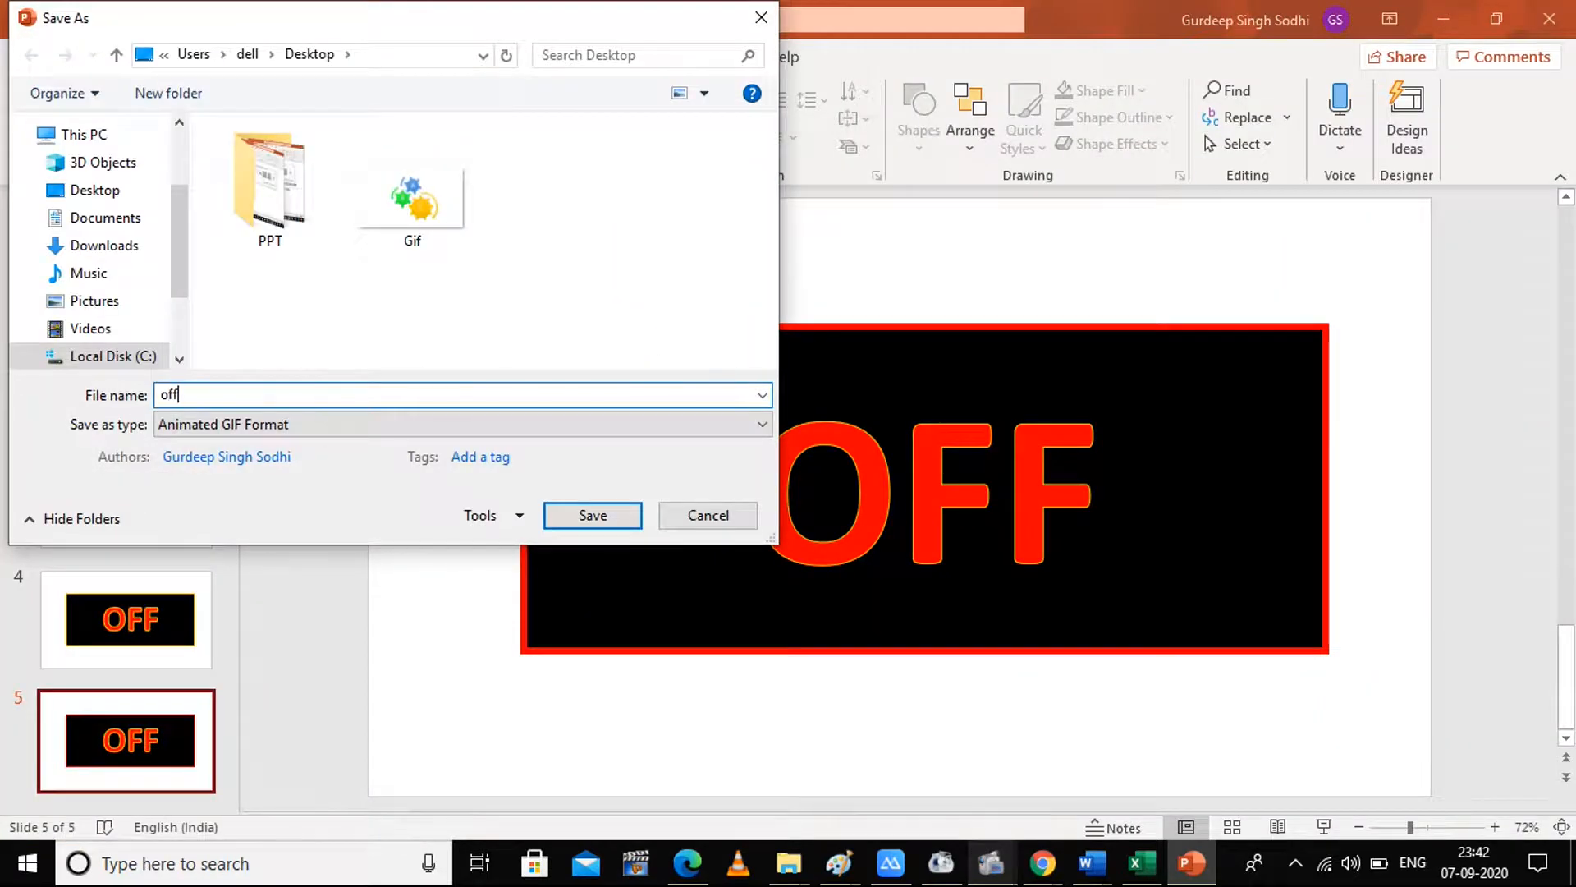
{"action": "left_click", "coordinate": [592, 515]}
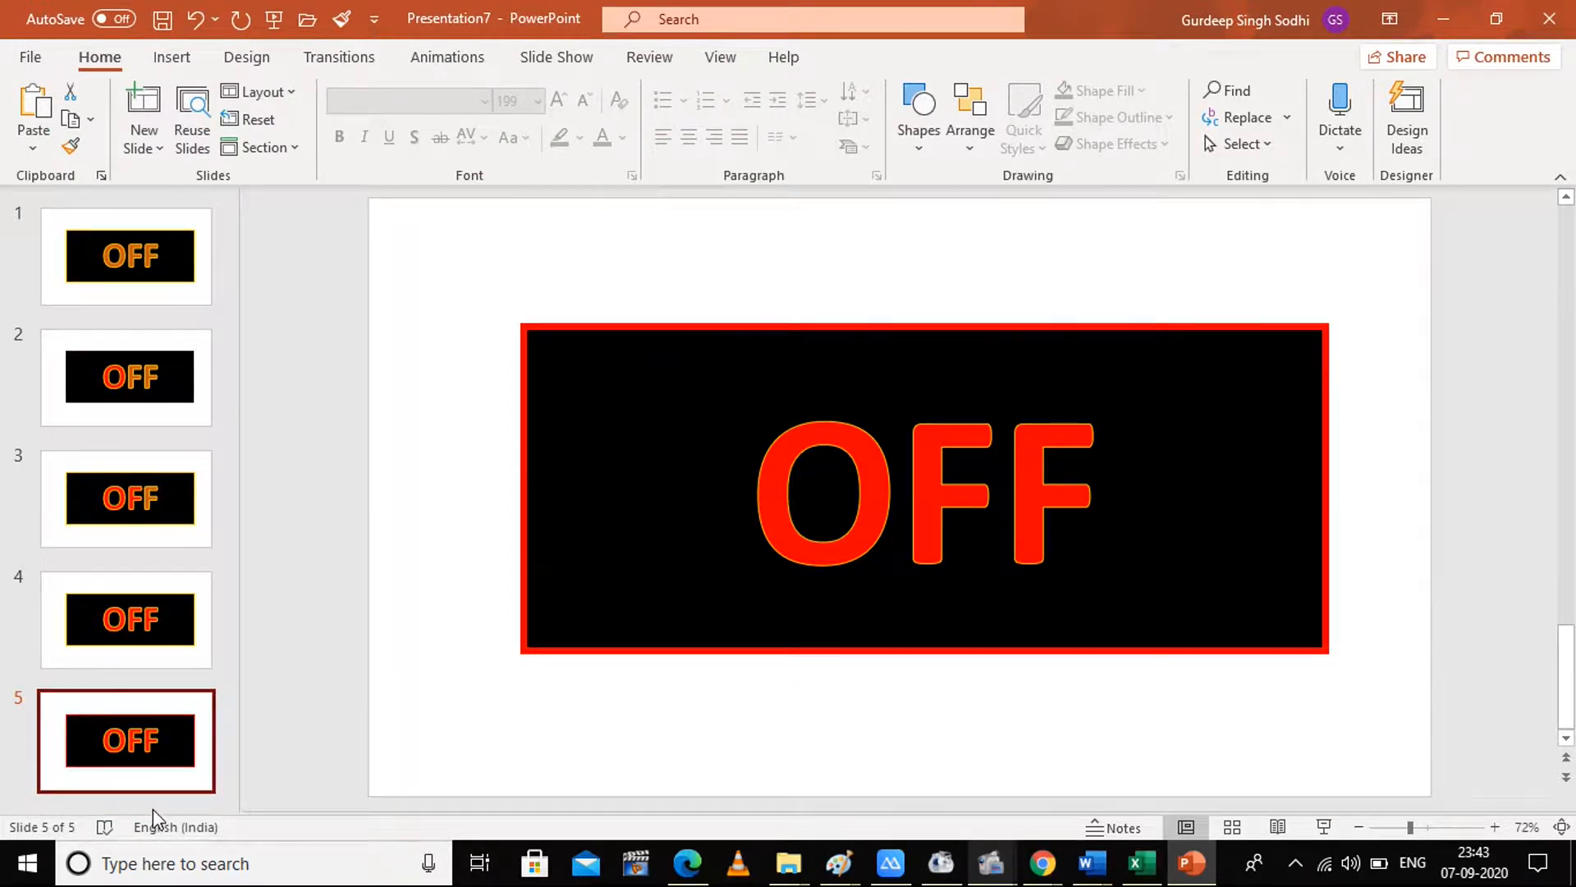
Insert the exported off GIF from this device as a picture on a new sixth slide
{"action": "left_click", "coordinate": [138, 107]}
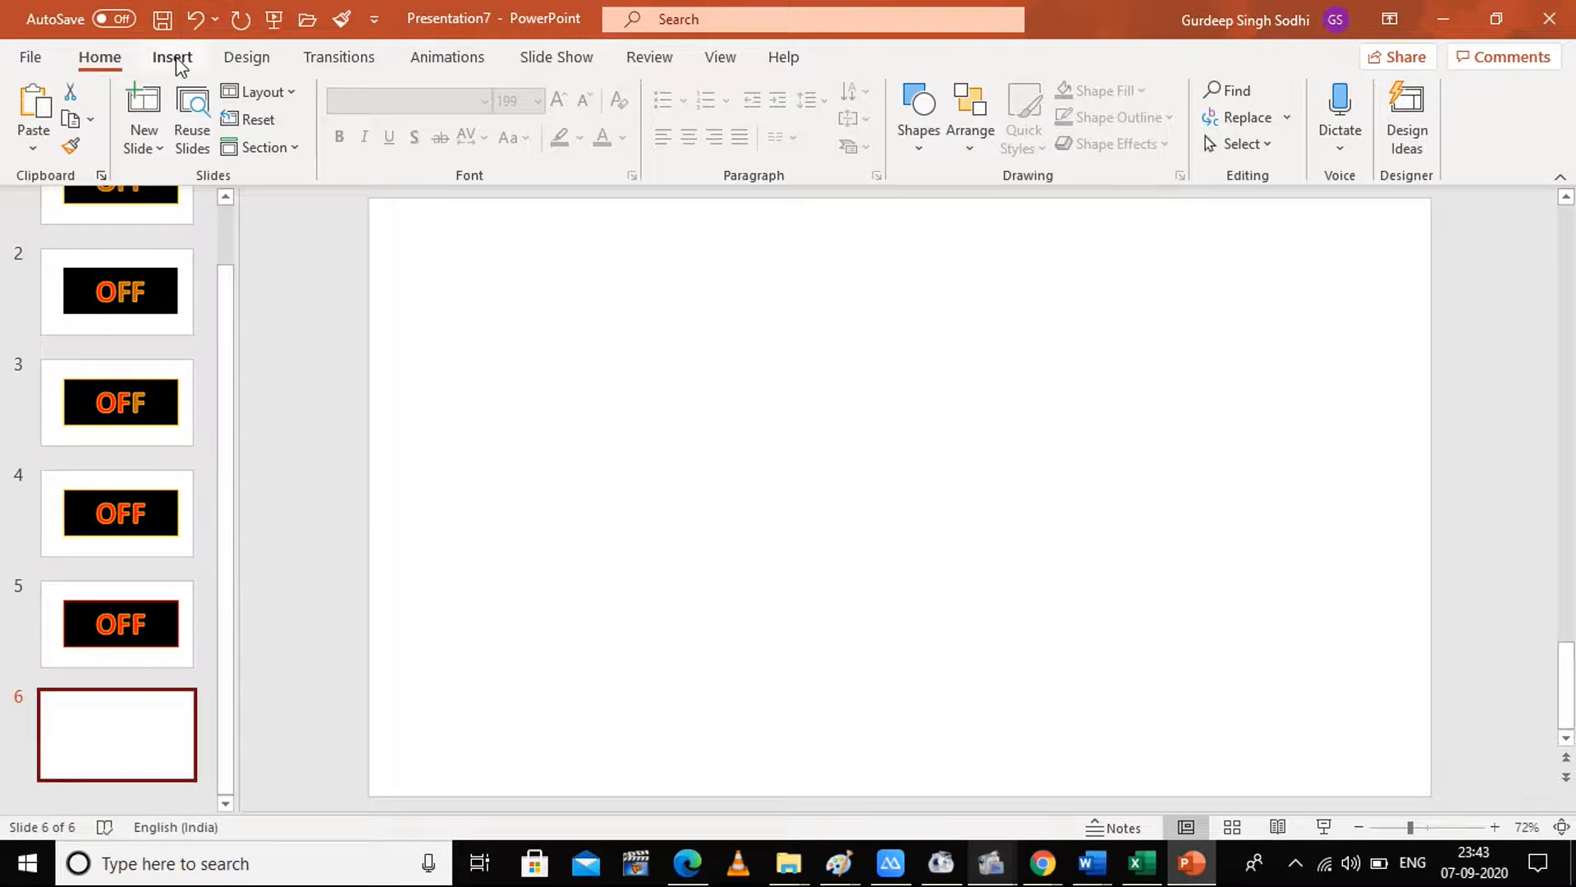
{"action": "left_click", "coordinate": [172, 57]}
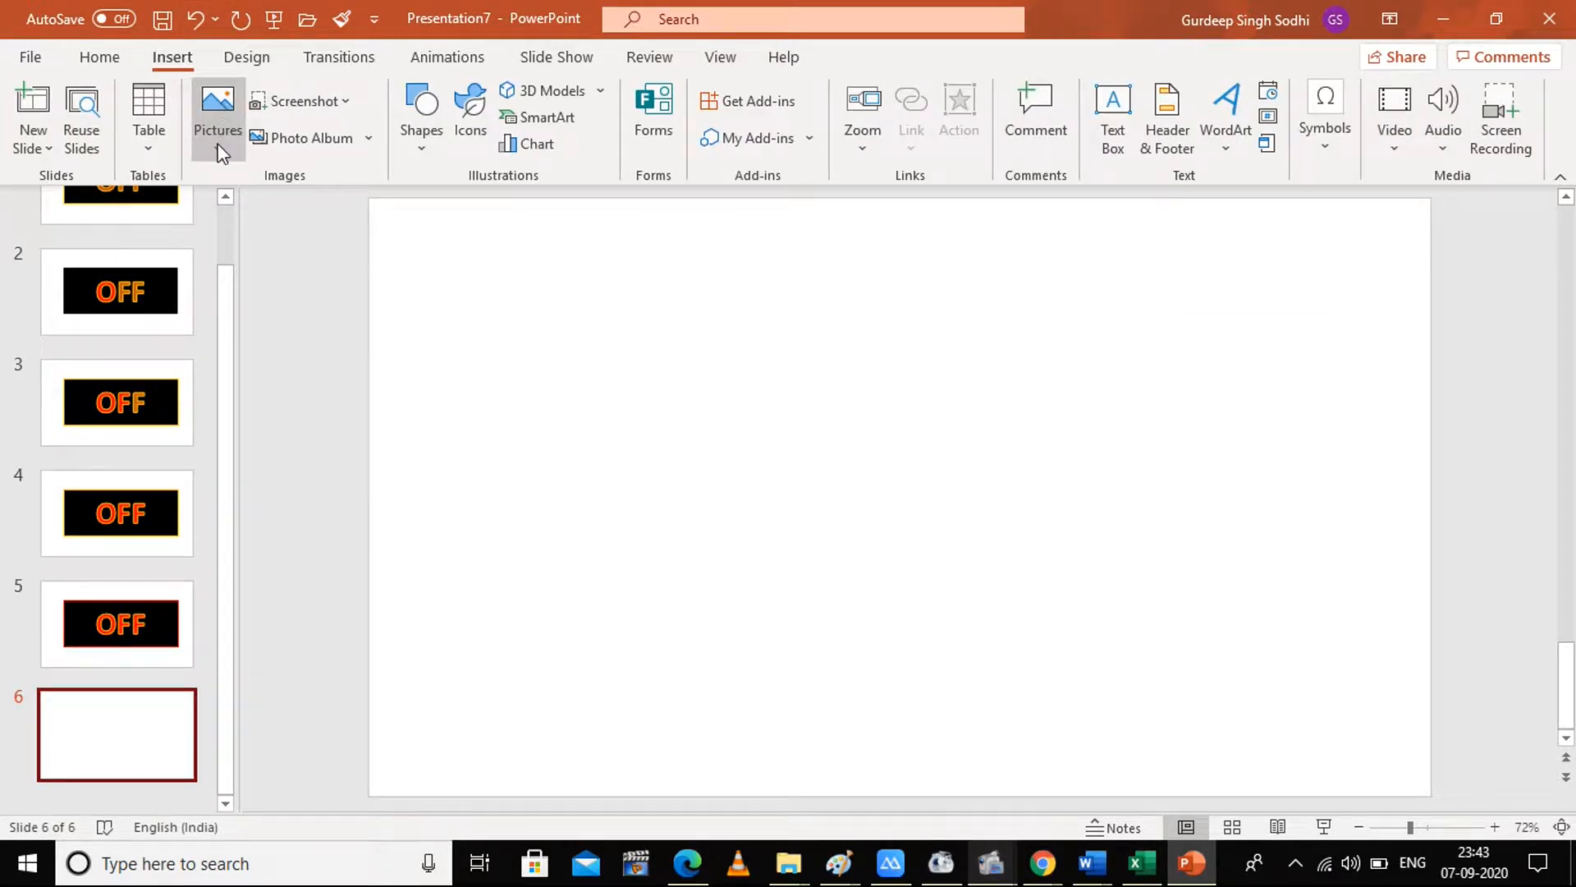
{"action": "mouse_move", "coordinate": [260, 230]}
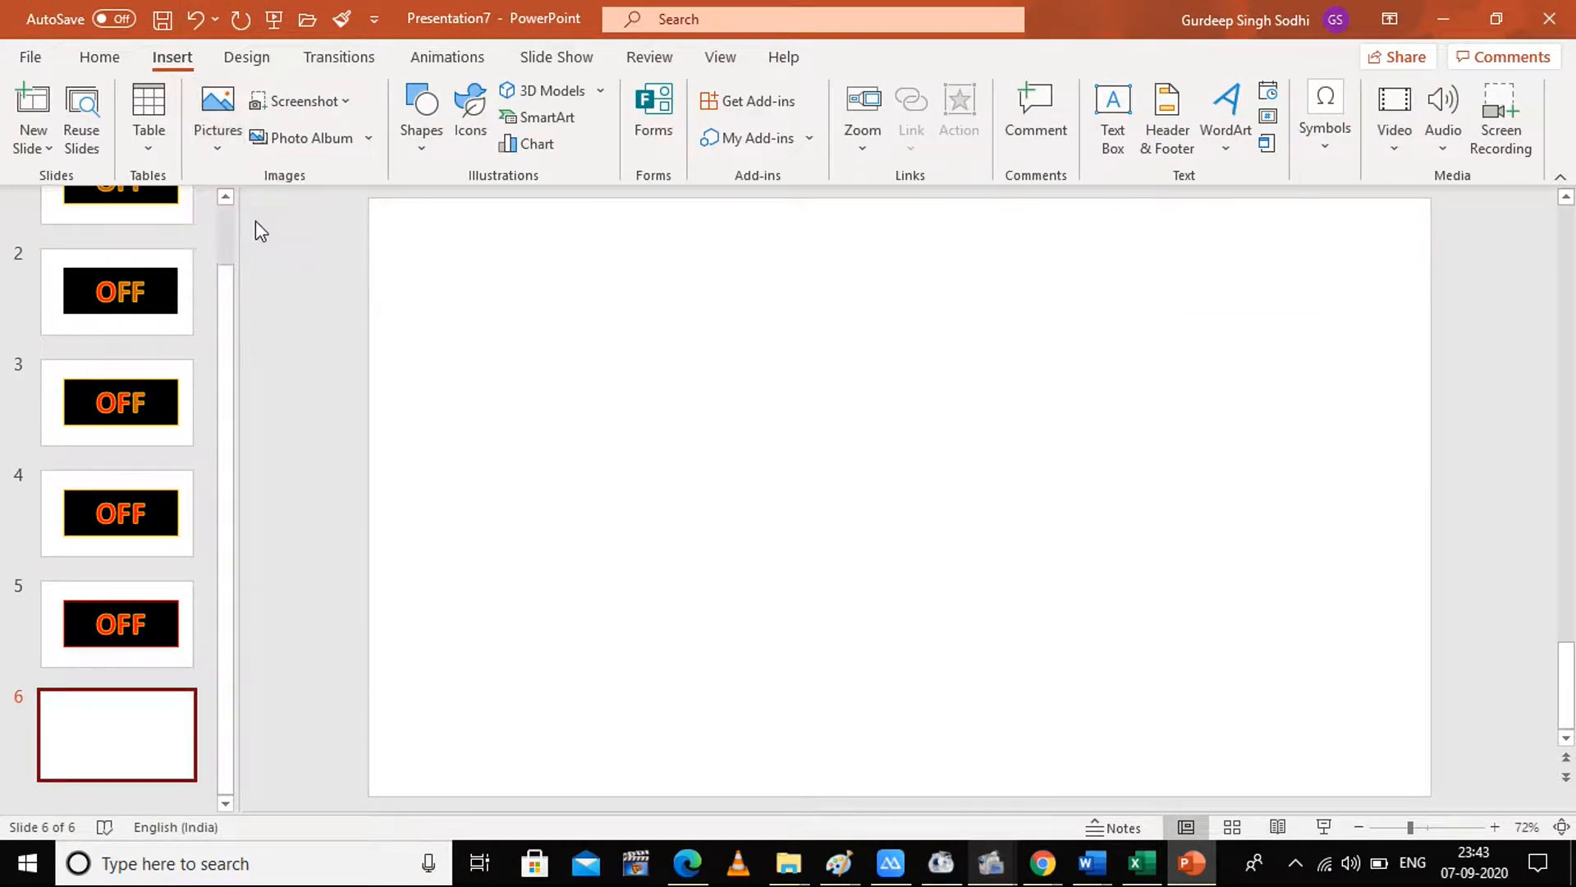
{"action": "left_click", "coordinate": [217, 101]}
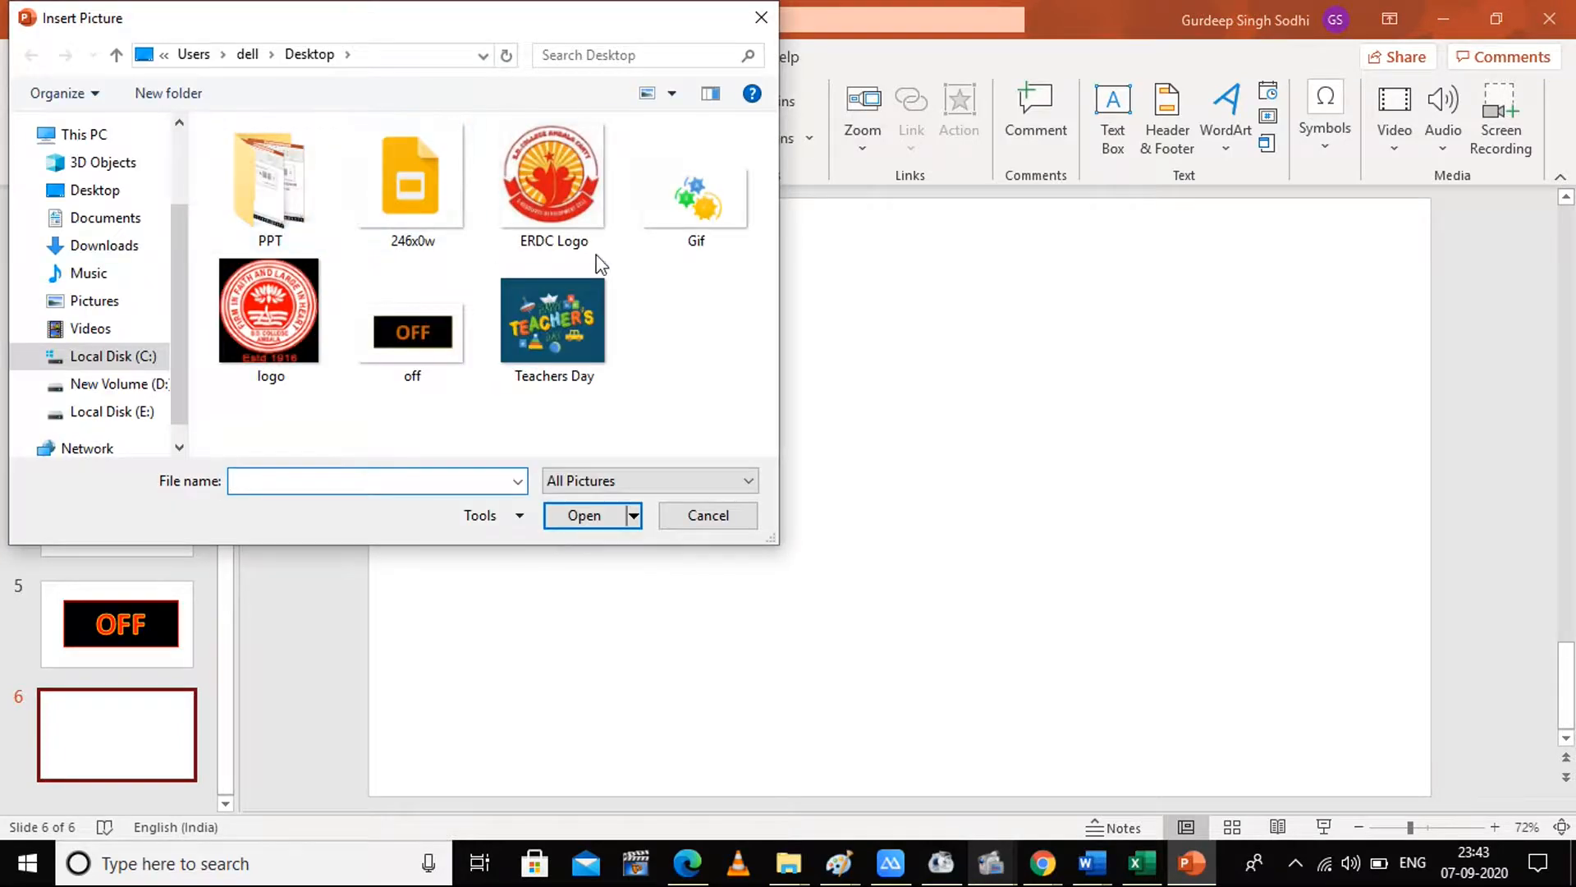
{"action": "left_click", "coordinate": [411, 332]}
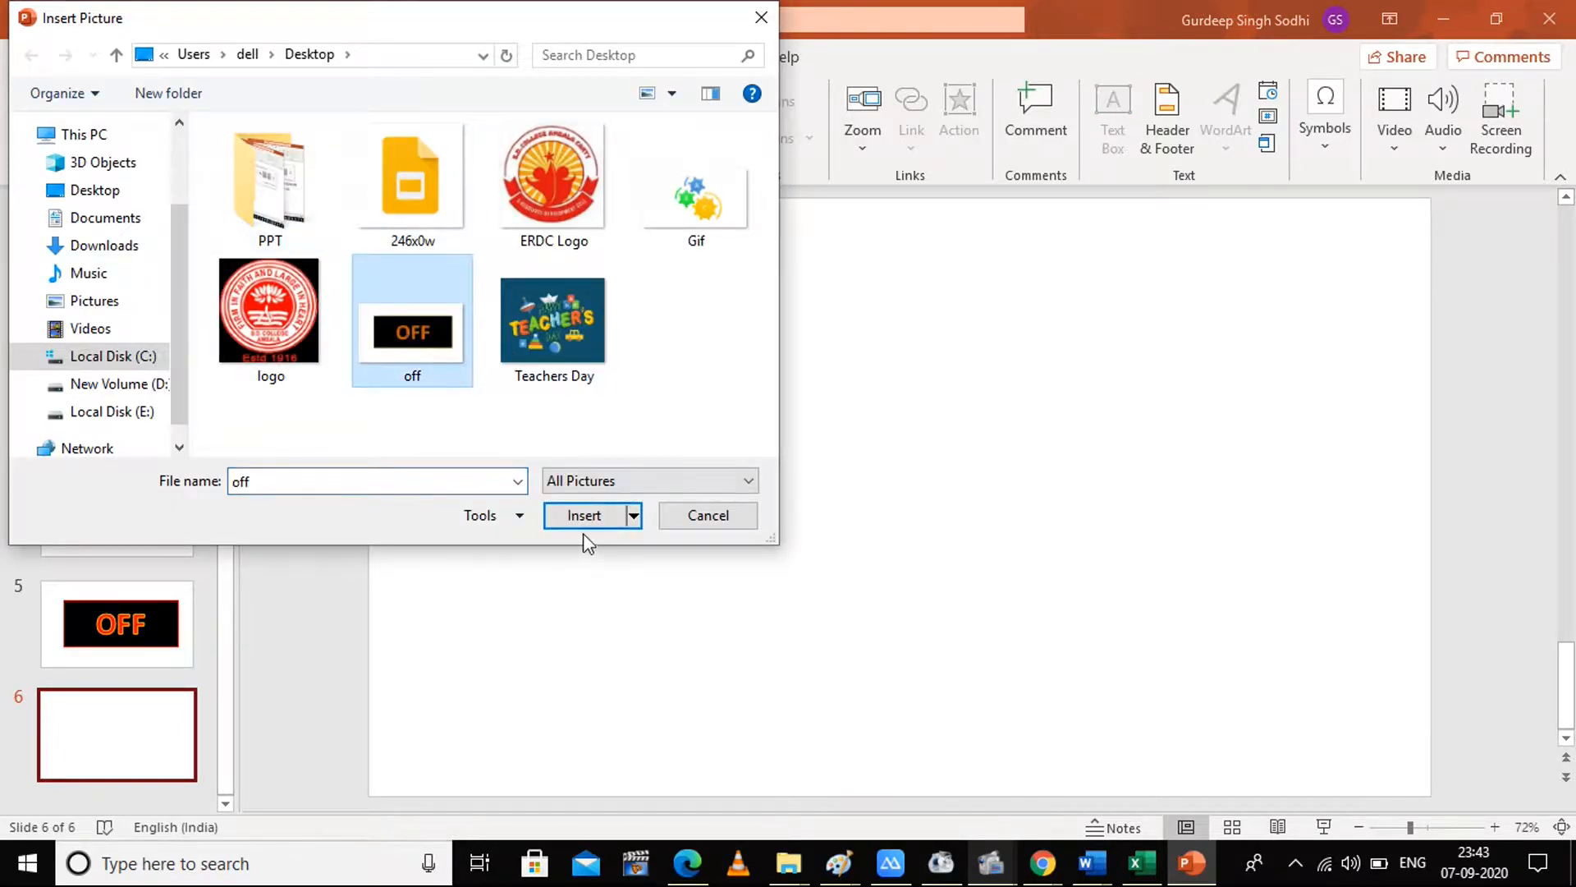
{"action": "left_click", "coordinate": [585, 515]}
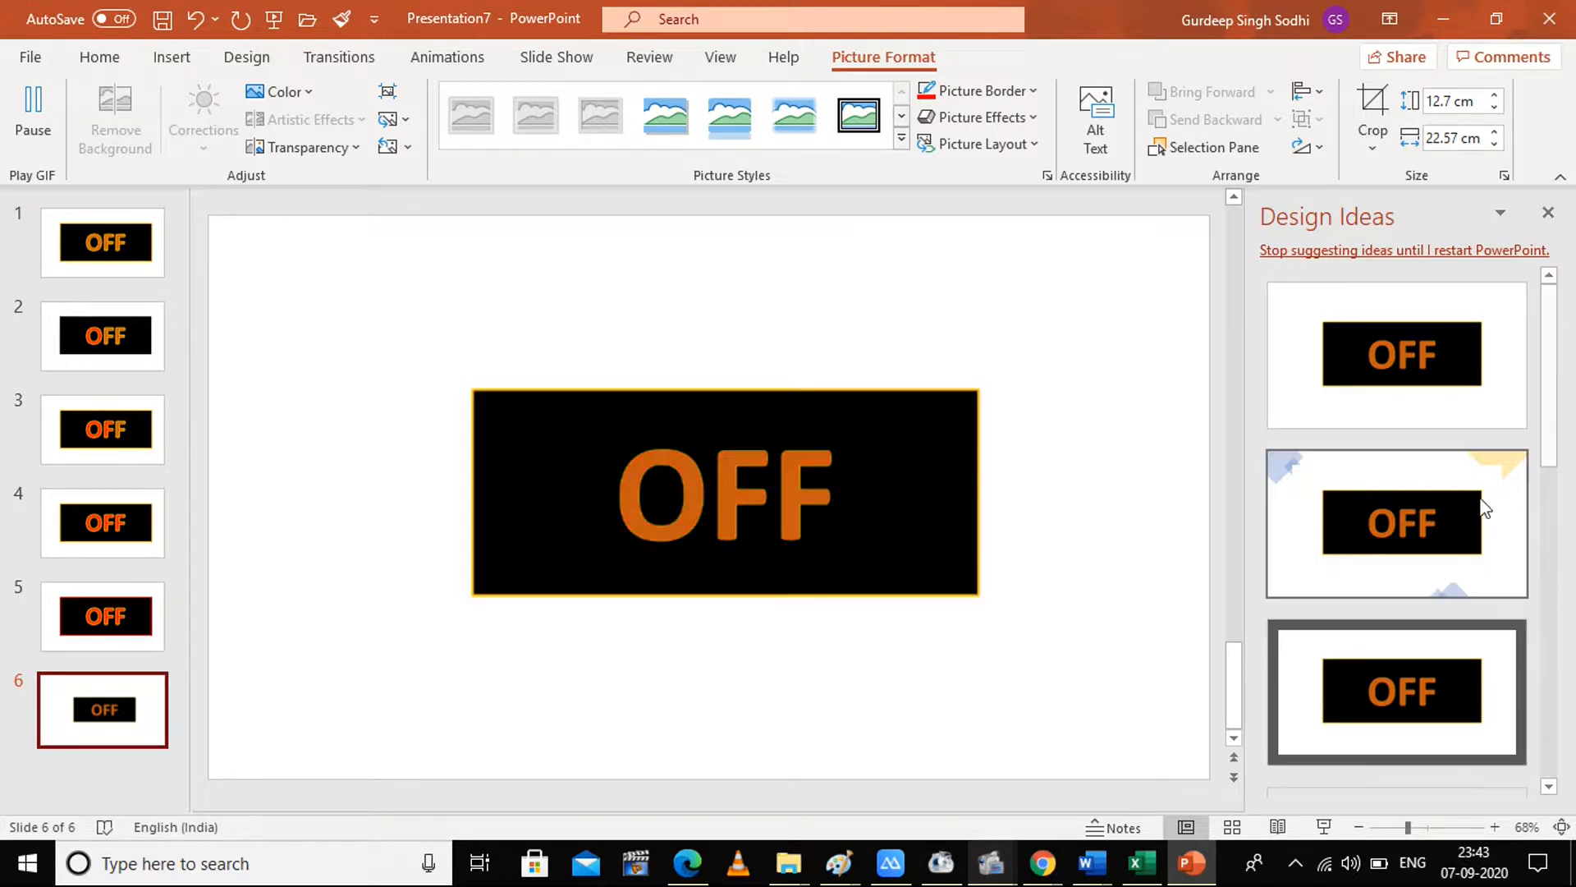
Apply the second Design Ideas layout with decorative corner shapes to slide 6
{"action": "left_click", "coordinate": [1395, 524]}
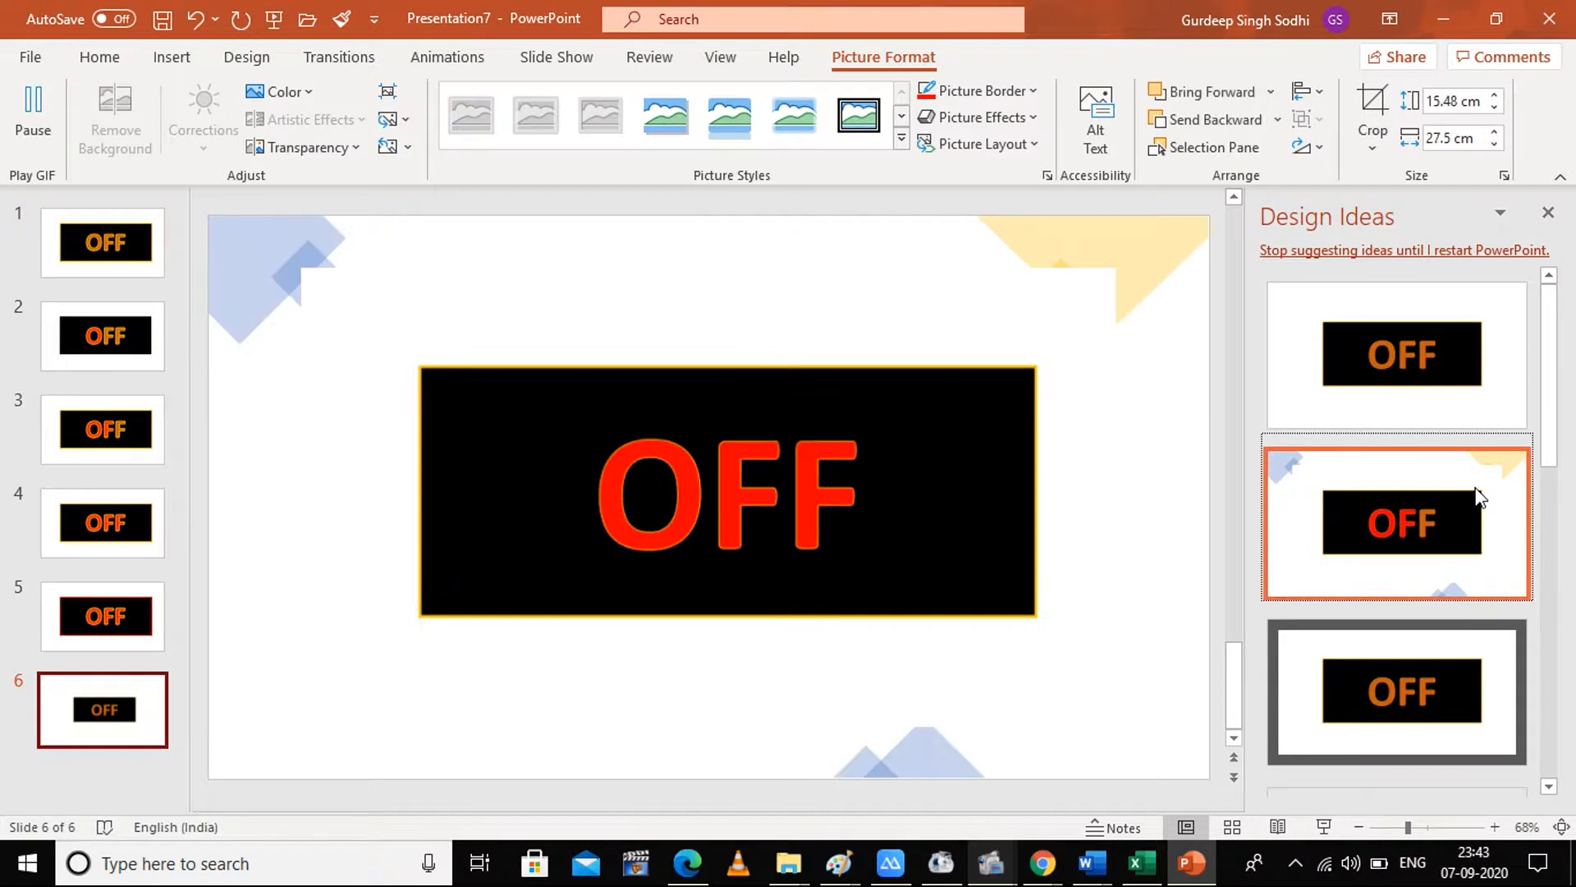